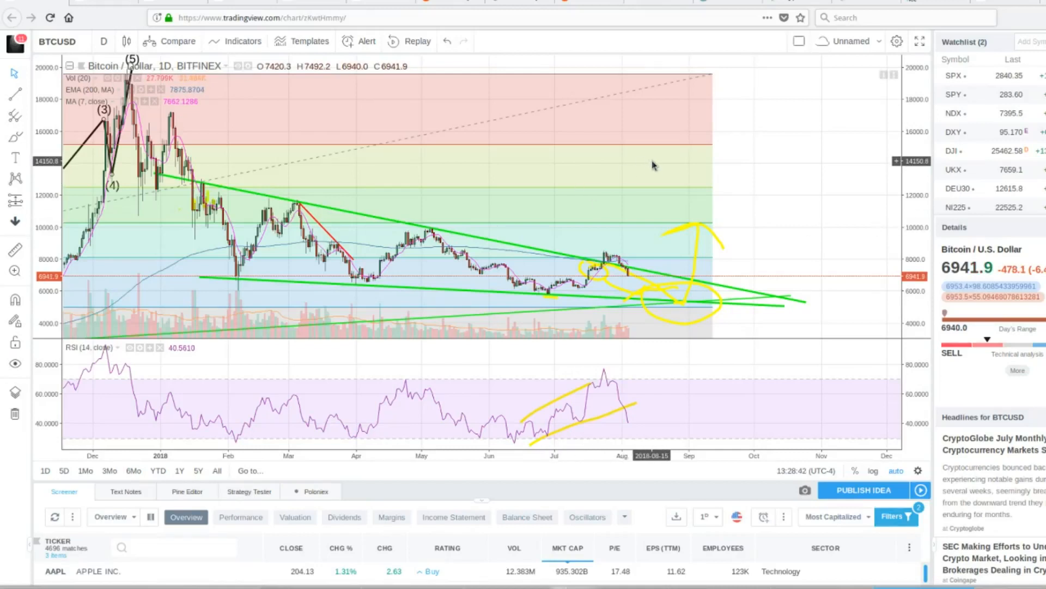
{"action": "mouse_move", "coordinate": [651, 269]}
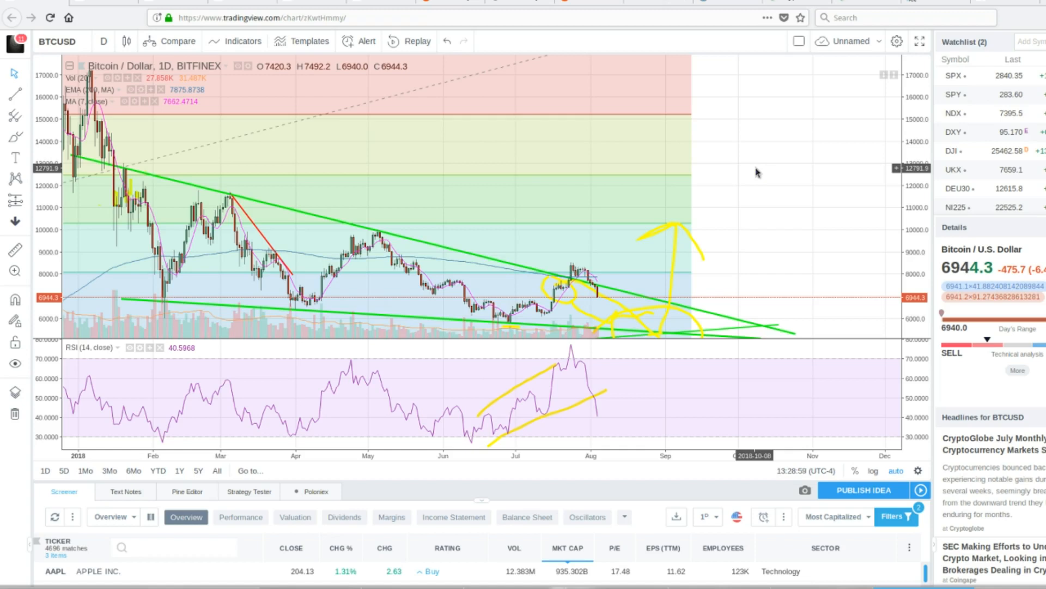
{"action": "mouse_move", "coordinate": [688, 190]}
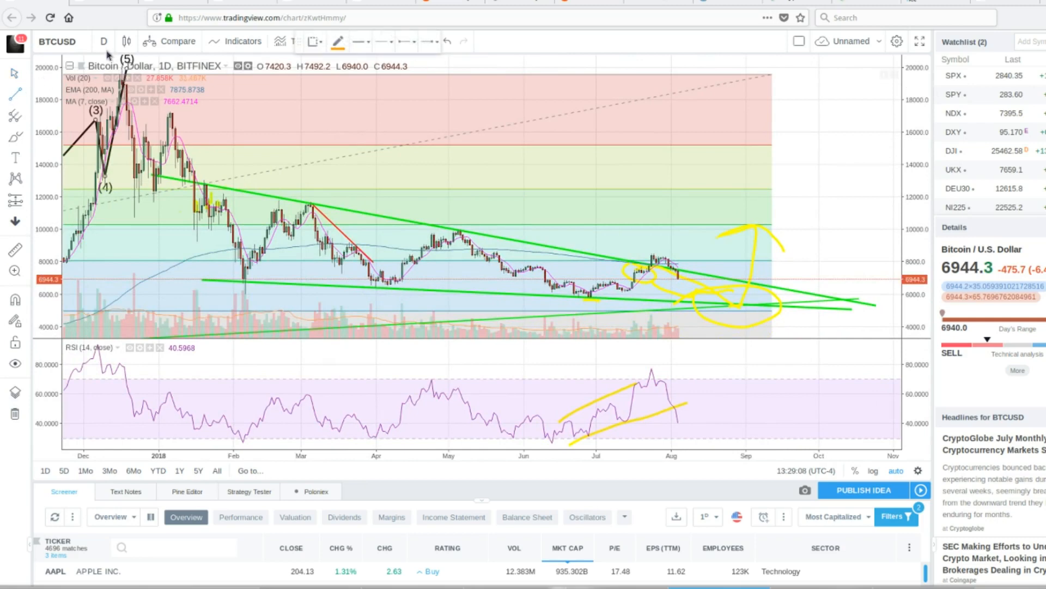
Switch BTCUSD to 1h candles and draw an orange horizontal level near 7,270
{"action": "left_click", "coordinate": [103, 41]}
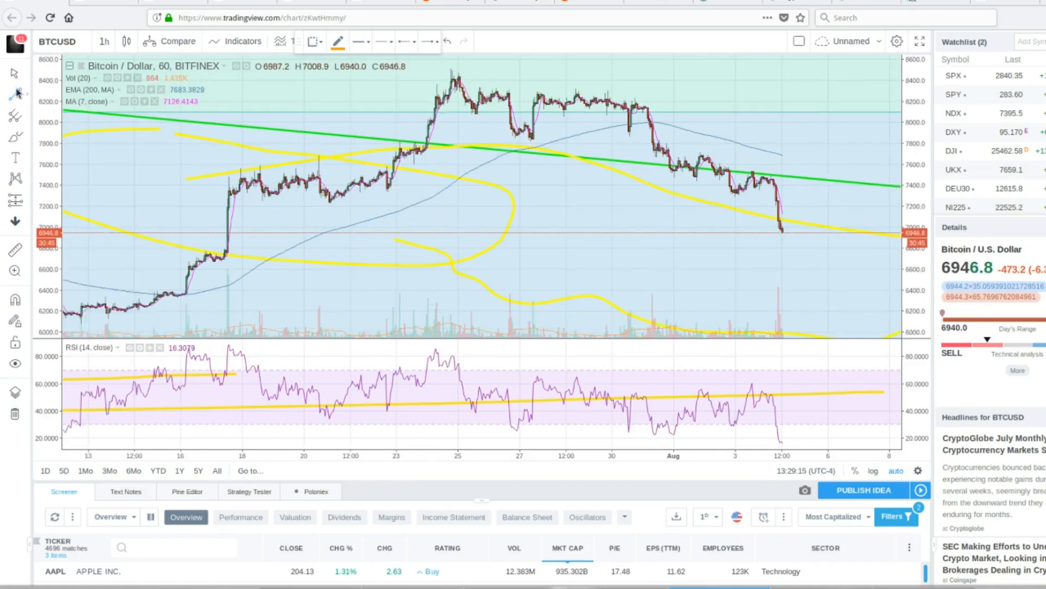
{"action": "left_click_drag", "start_coordinate": [253, 198], "coordinate": [478, 199]}
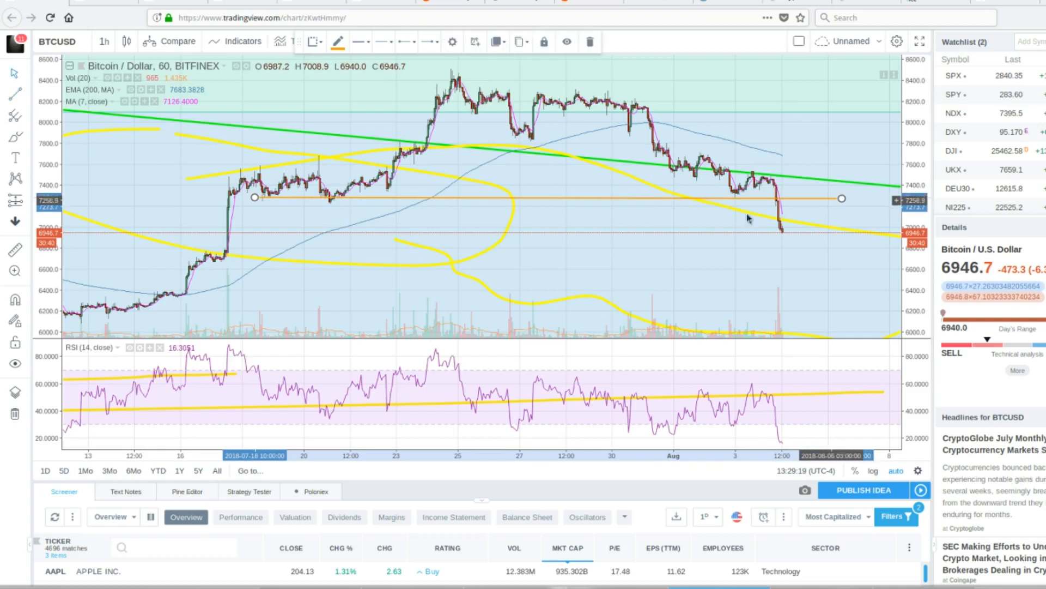
{"action": "mouse_move", "coordinate": [774, 271]}
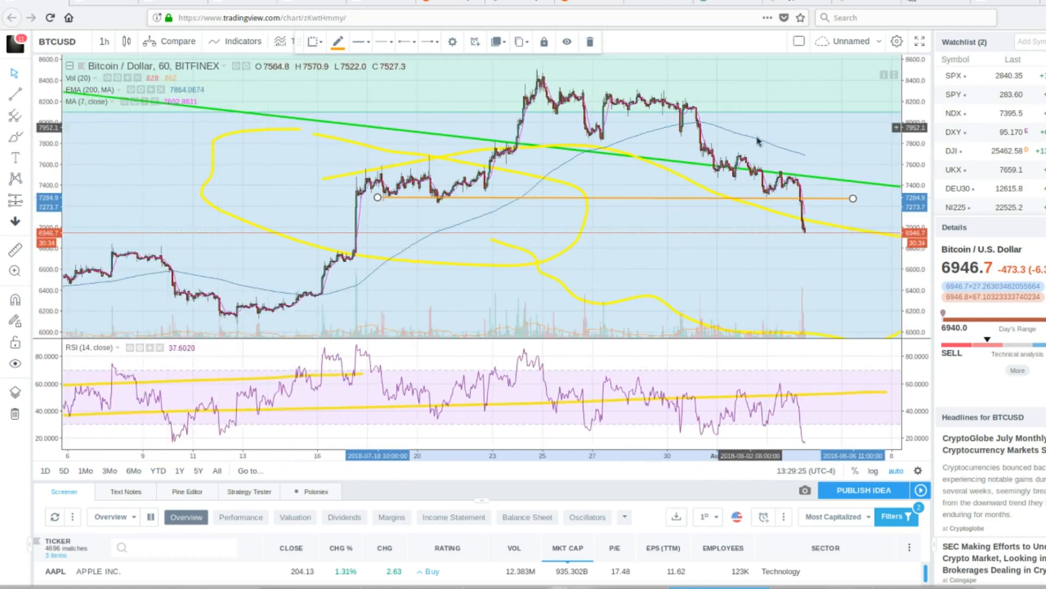
{"action": "left_click", "coordinate": [104, 41]}
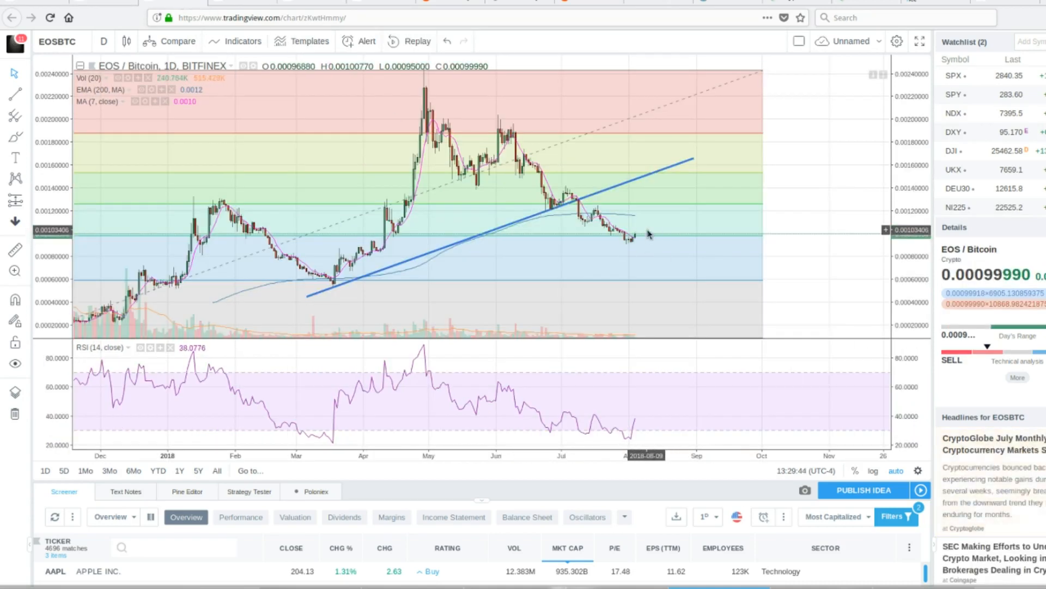
{"action": "mouse_move", "coordinate": [628, 235]}
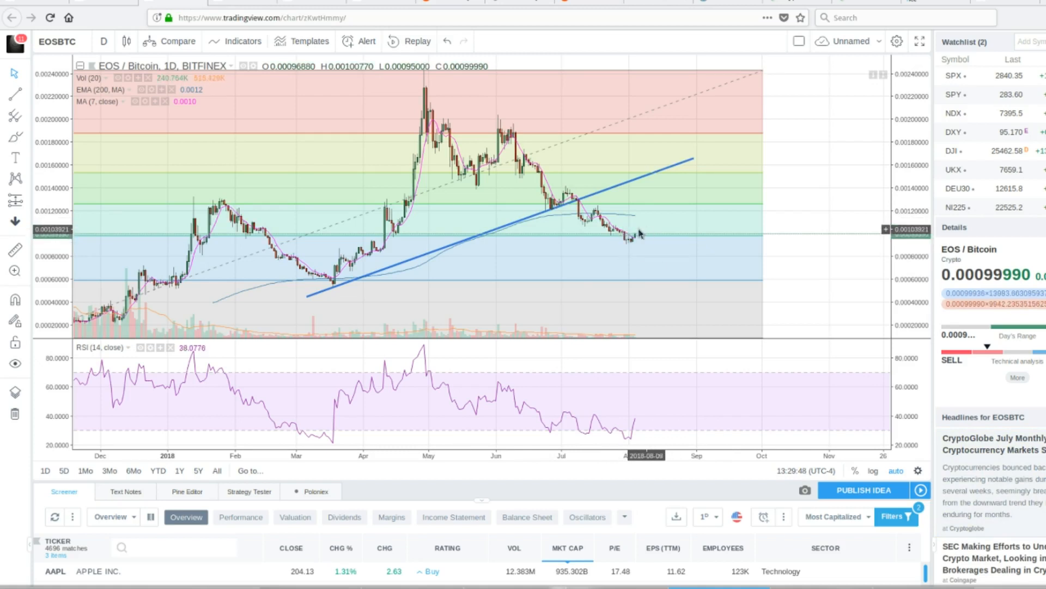
{"action": "mouse_move", "coordinate": [606, 253]}
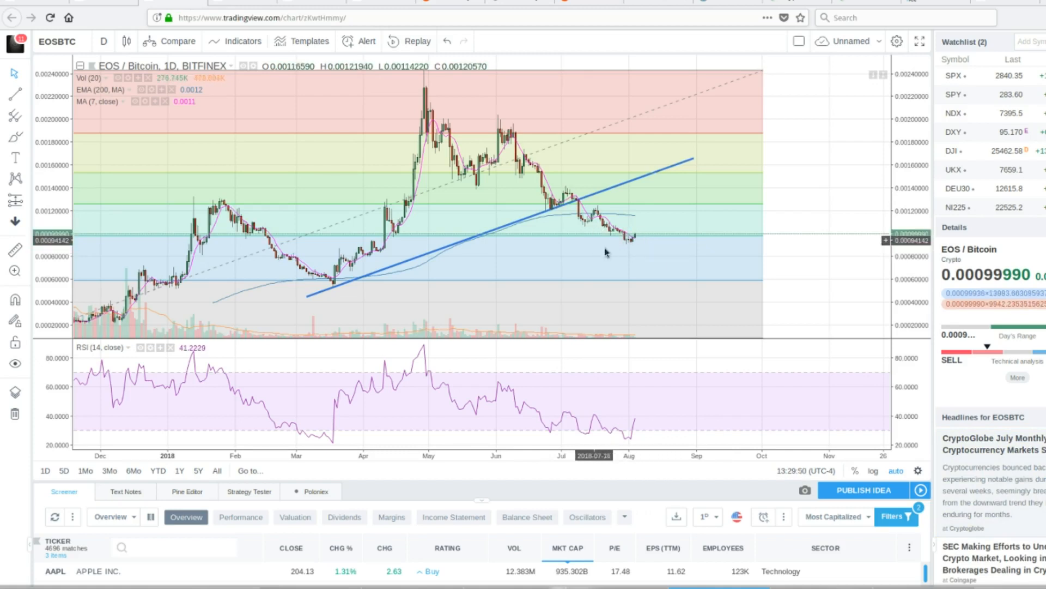
{"action": "mouse_move", "coordinate": [636, 235]}
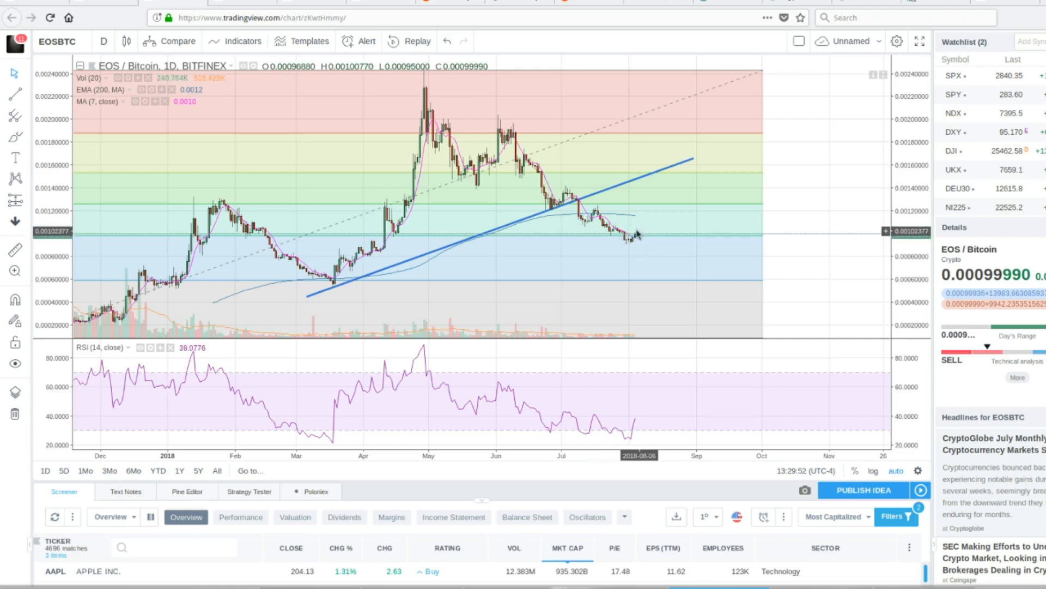
{"action": "mouse_move", "coordinate": [420, 157]}
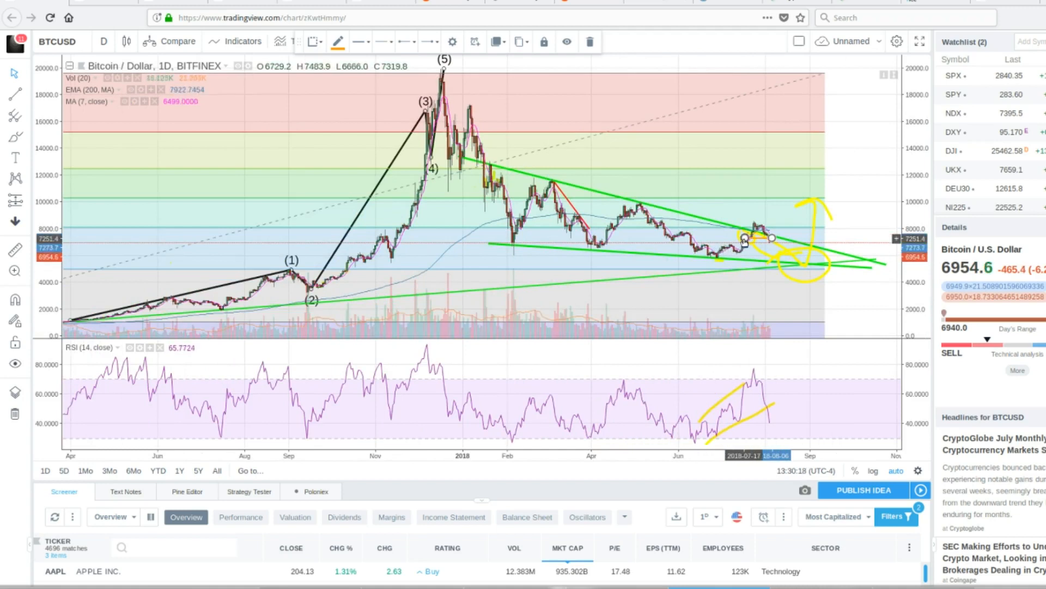
{"action": "mouse_move", "coordinate": [770, 244]}
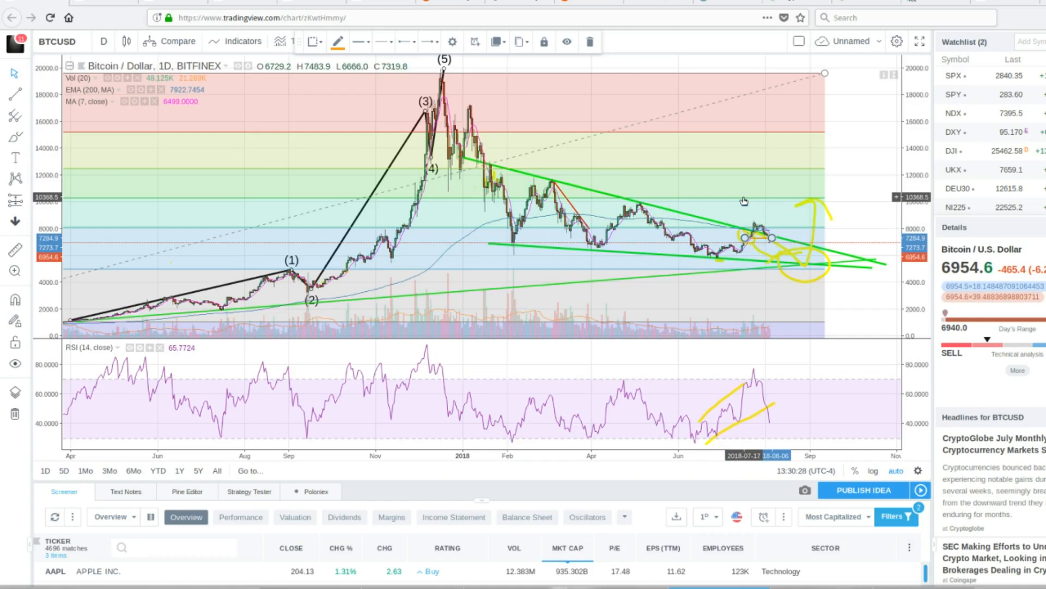
{"action": "mouse_move", "coordinate": [761, 229]}
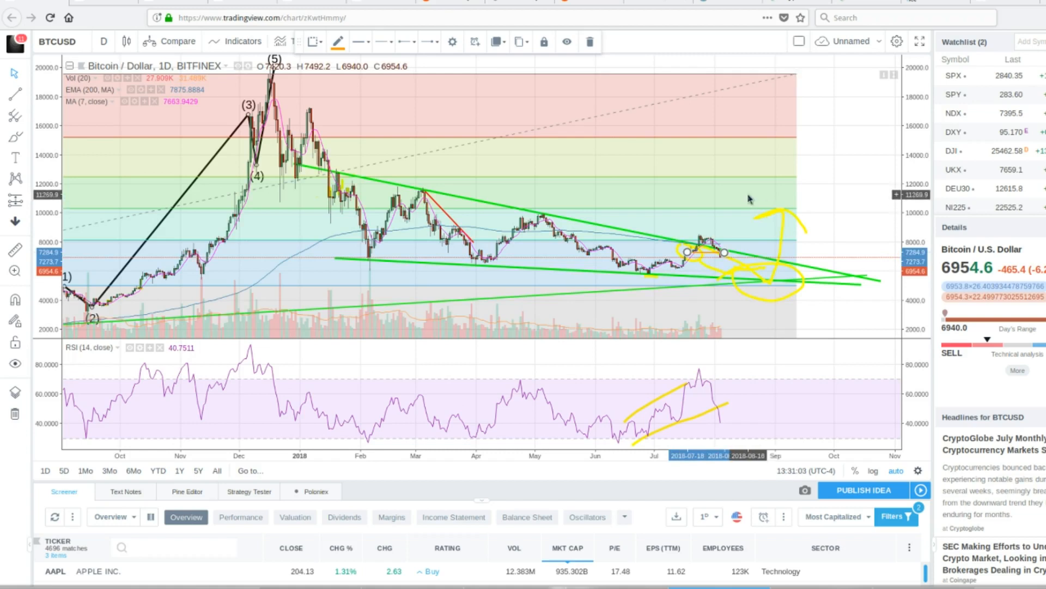
{"action": "mouse_move", "coordinate": [743, 254]}
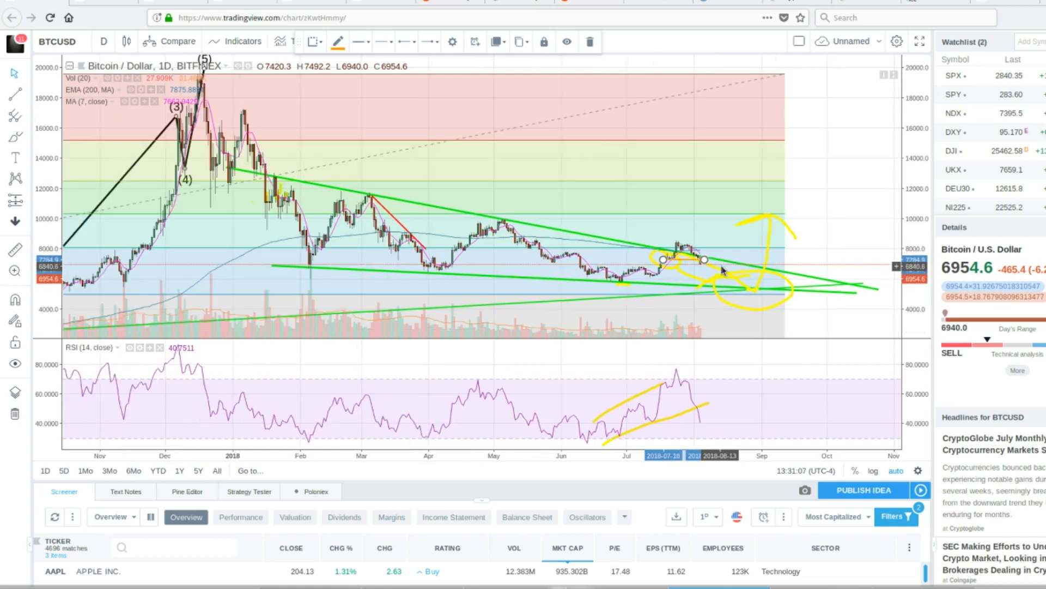
{"action": "mouse_move", "coordinate": [704, 270]}
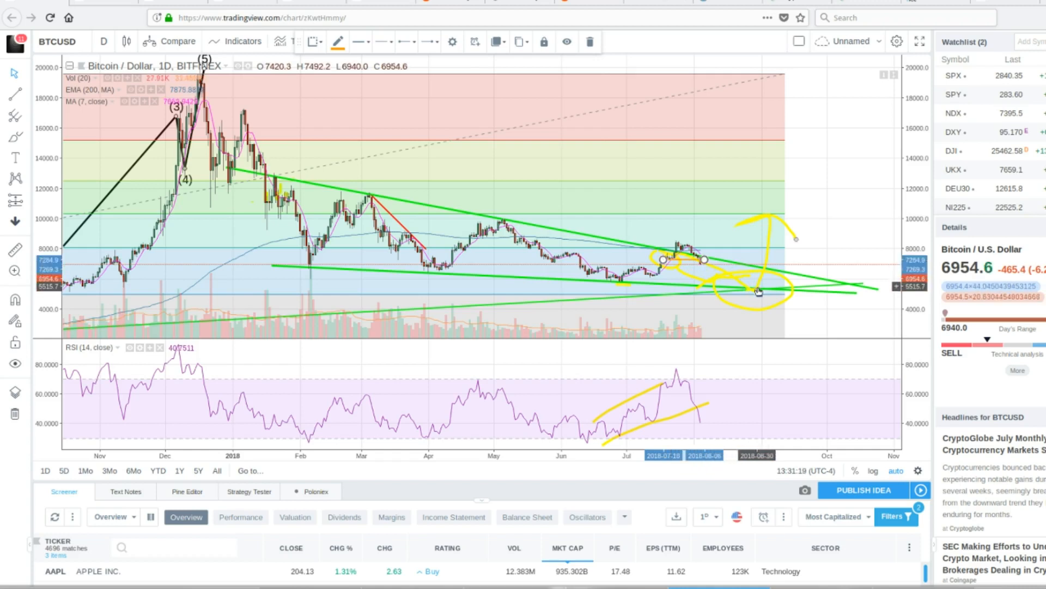
{"action": "mouse_move", "coordinate": [753, 293]}
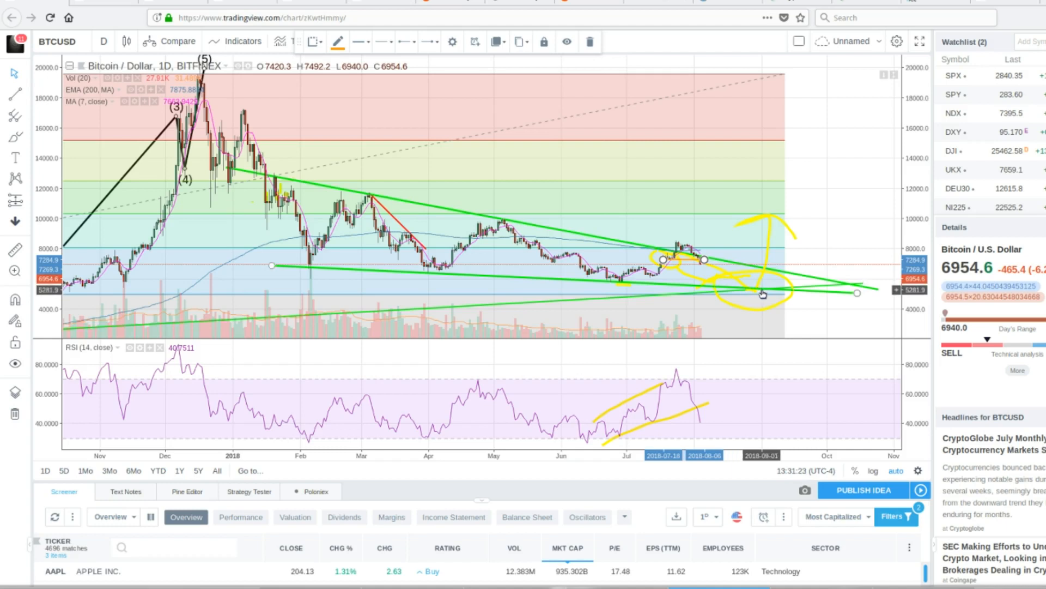
{"action": "mouse_move", "coordinate": [647, 399]}
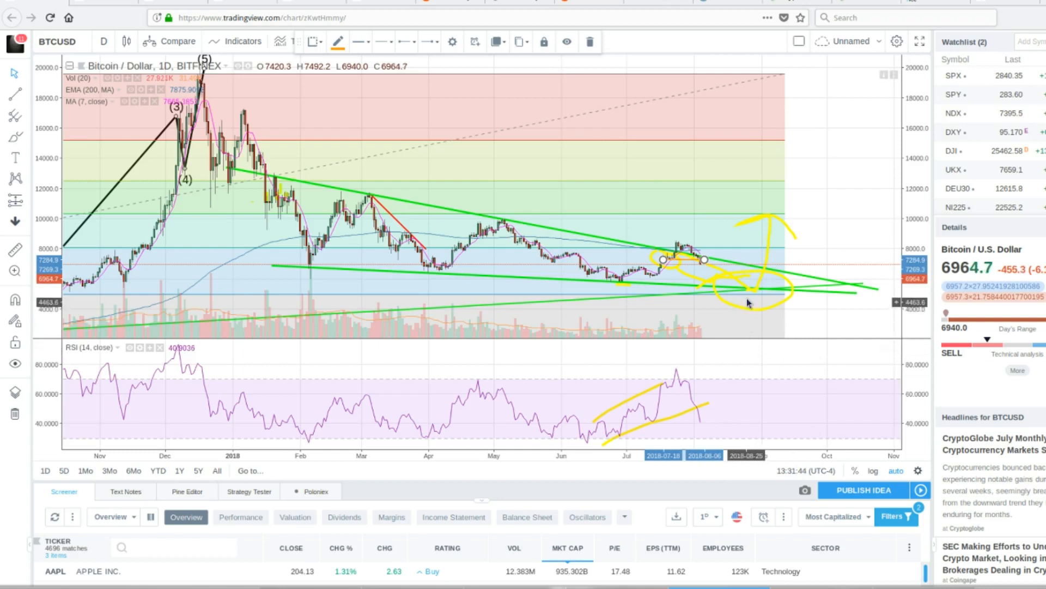
{"action": "mouse_move", "coordinate": [751, 294]}
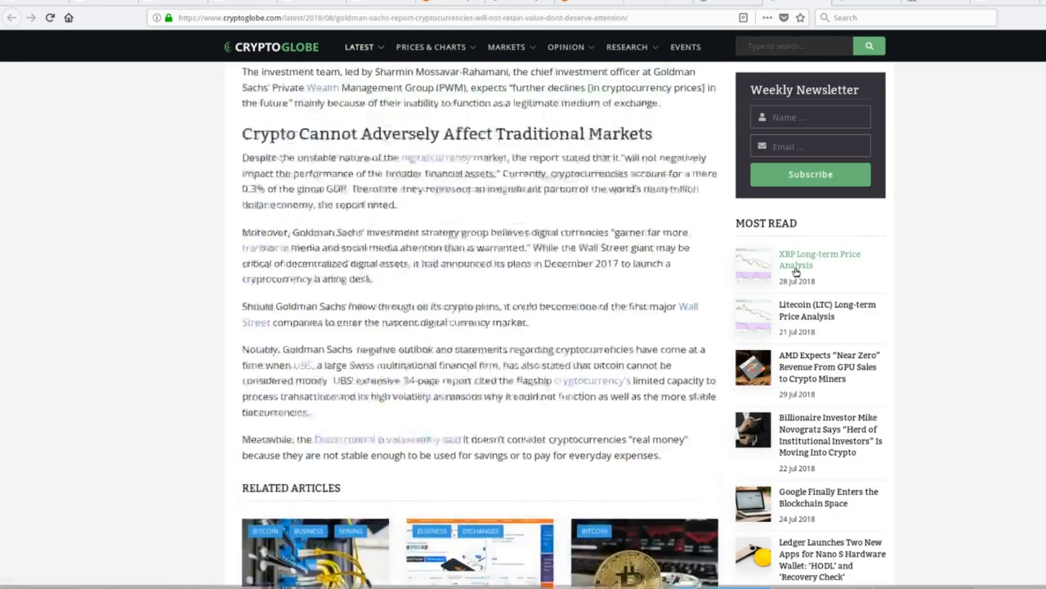
Open the CryptoGlobe Goldman Sachs article and read down to 'Cryptocurrencies Will Not Retain Value'
{"action": "left_click", "coordinate": [567, 47]}
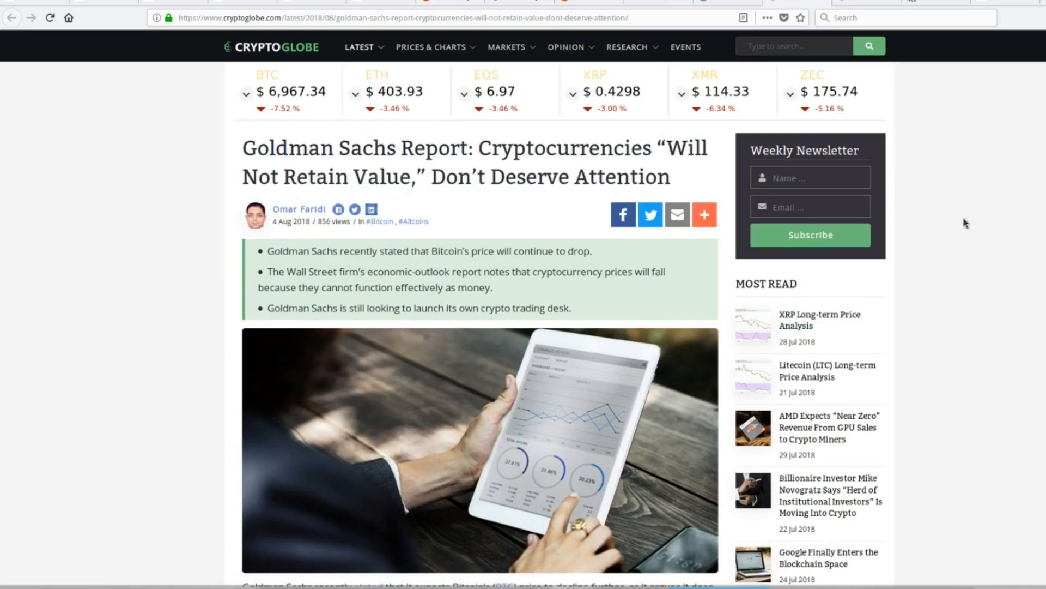
{"action": "mouse_move", "coordinate": [470, 204]}
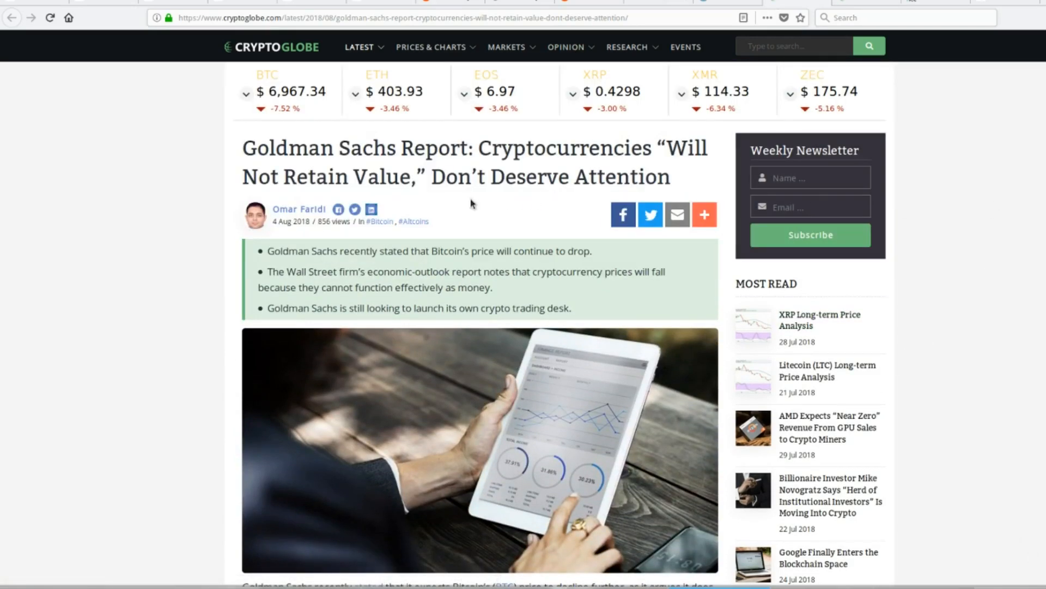
{"action": "scroll", "scroll_direction": "down", "scroll_amount": 3}
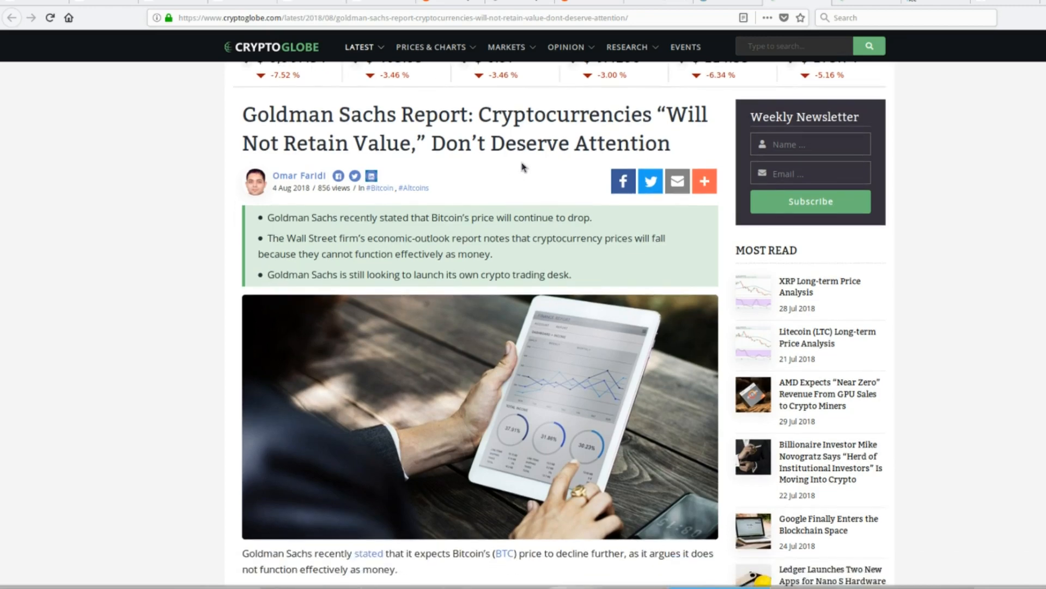
{"action": "scroll", "scroll_direction": "down", "scroll_amount": 3}
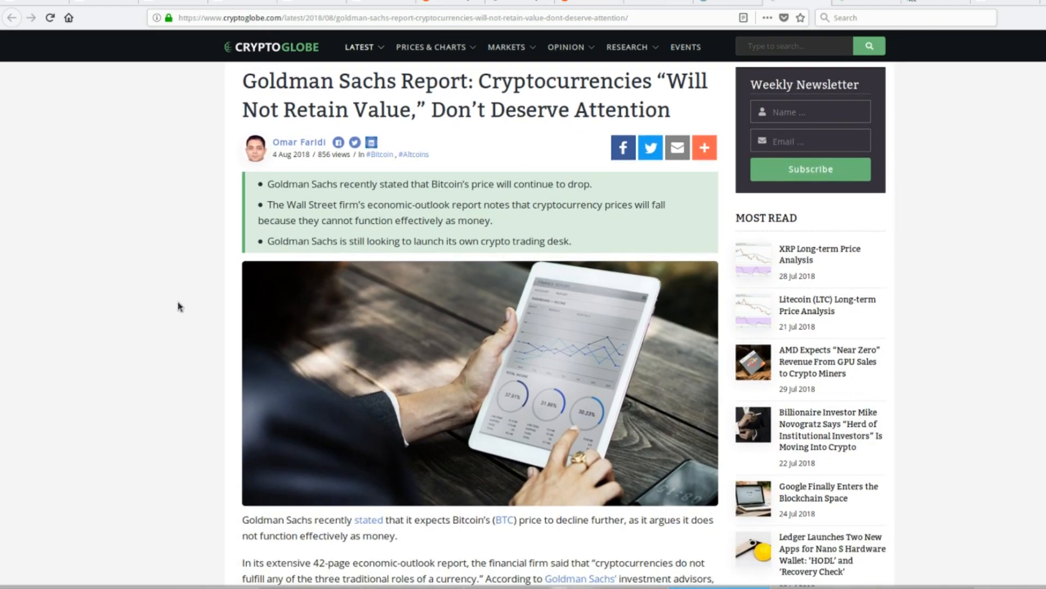
{"action": "scroll", "scroll_direction": "down", "scroll_amount": 3}
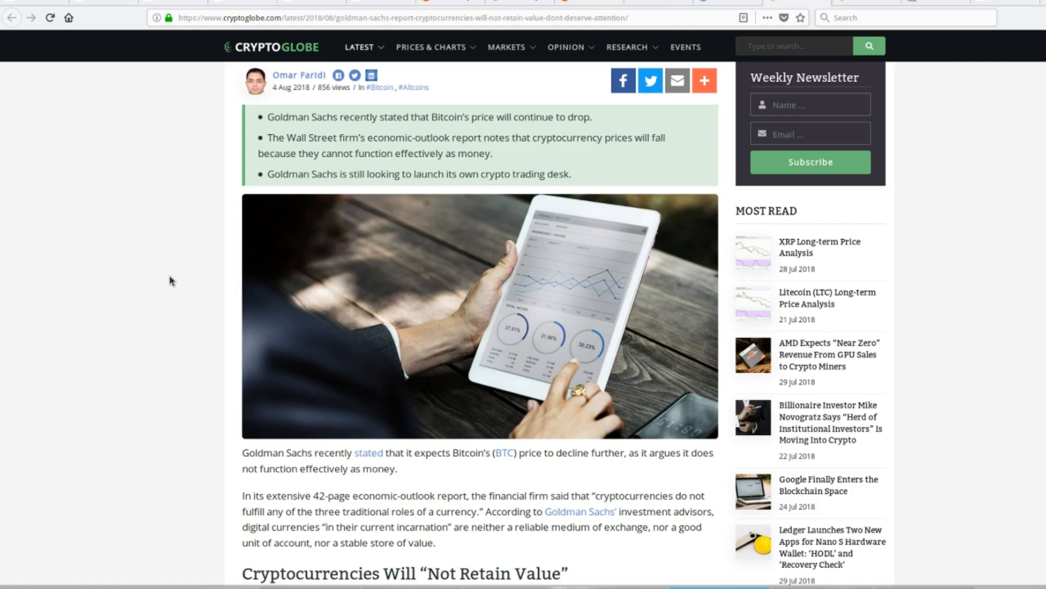
{"action": "scroll", "scroll_direction": "down", "scroll_amount": 3}
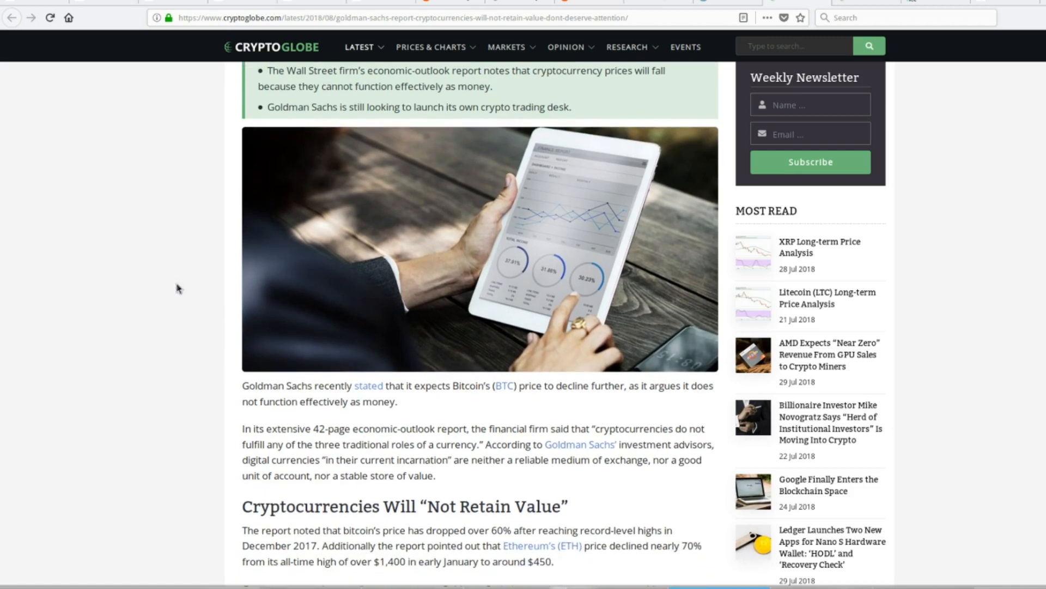
{"action": "scroll", "scroll_direction": "down", "scroll_amount": 3}
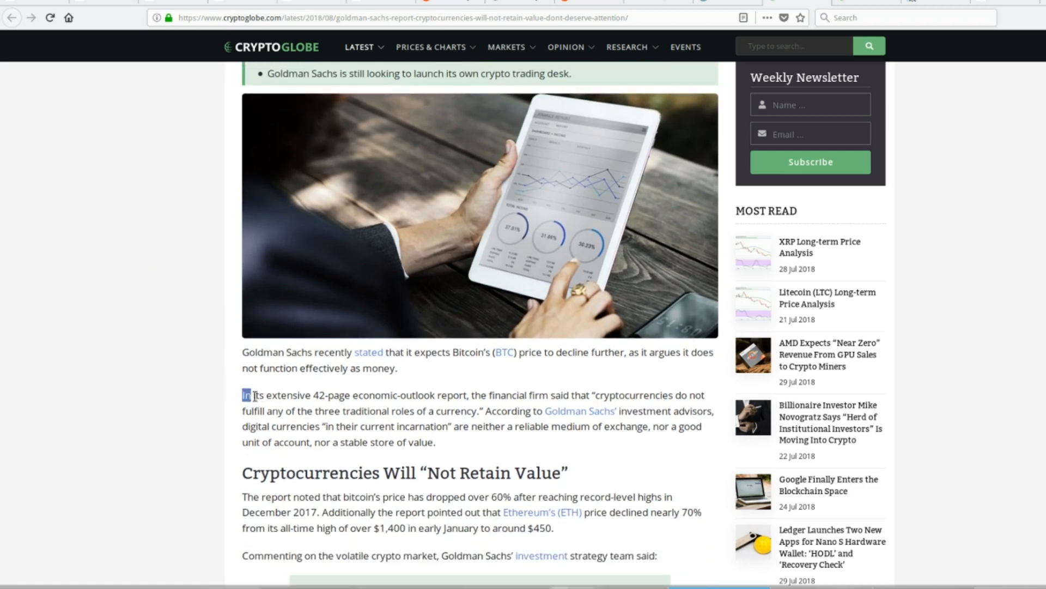
{"action": "left_click", "coordinate": [244, 395]}
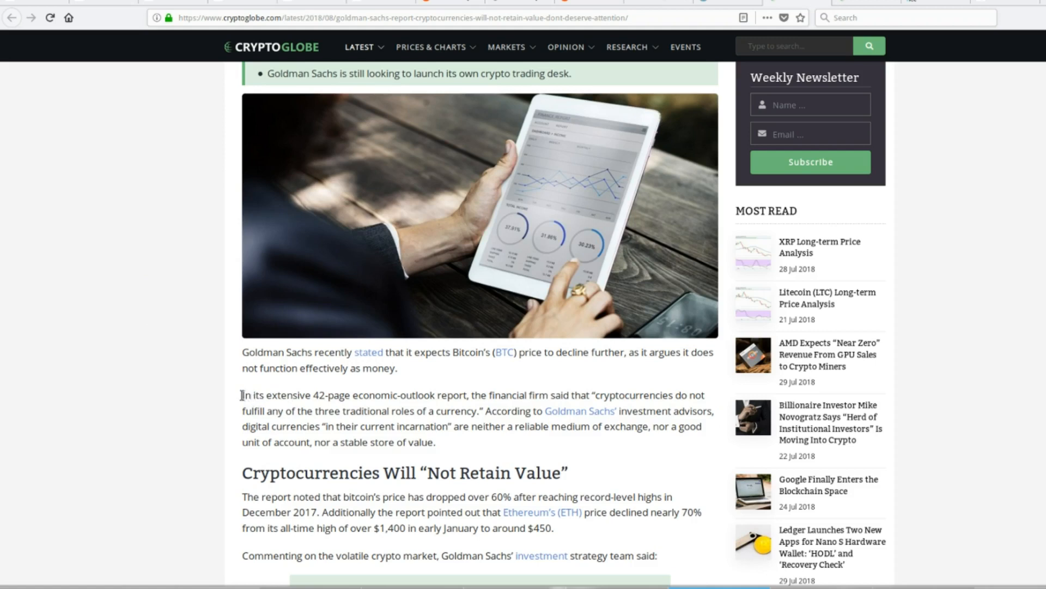
{"action": "mouse_move", "coordinate": [233, 397]}
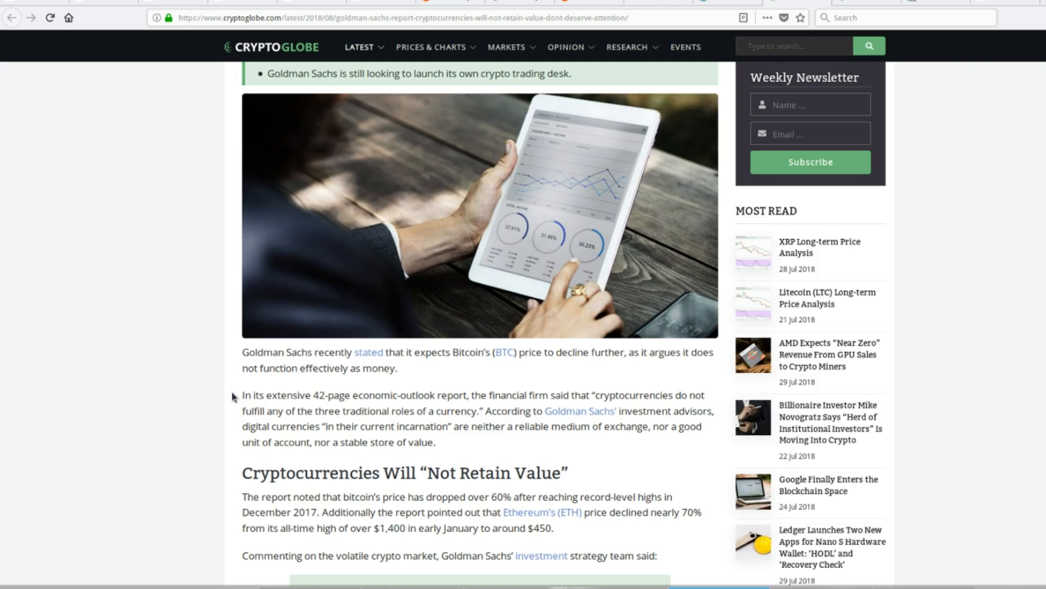
{"action": "mouse_move", "coordinate": [264, 395]}
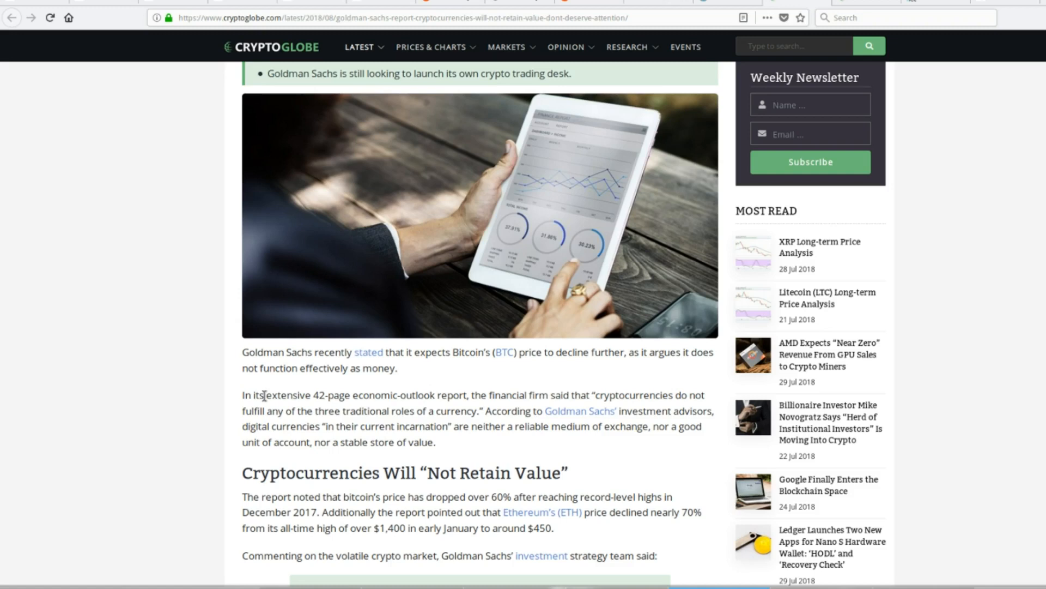
{"action": "mouse_move", "coordinate": [227, 480]}
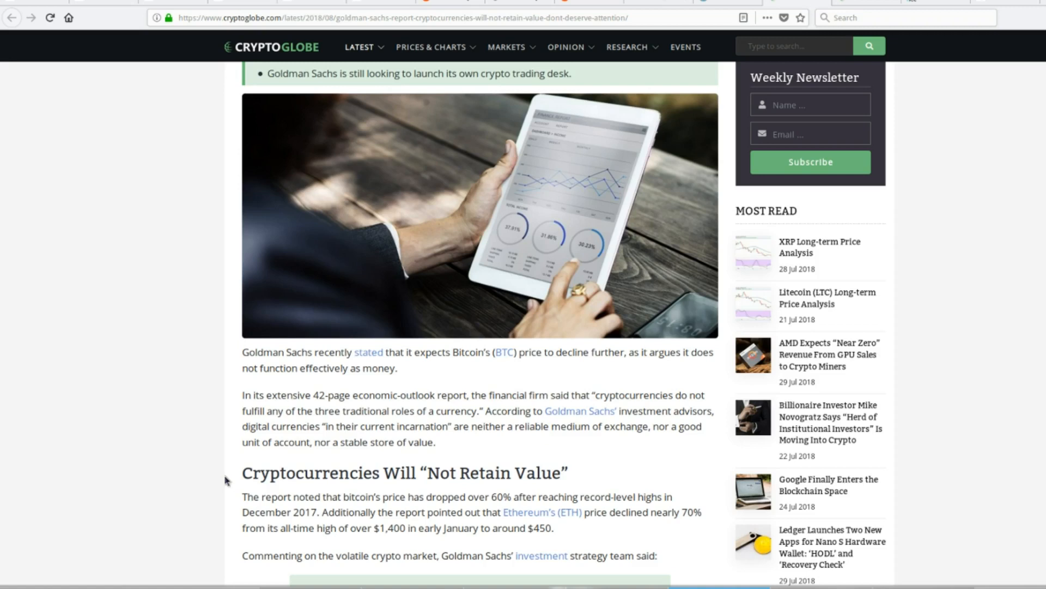
{"action": "mouse_move", "coordinate": [974, 175]}
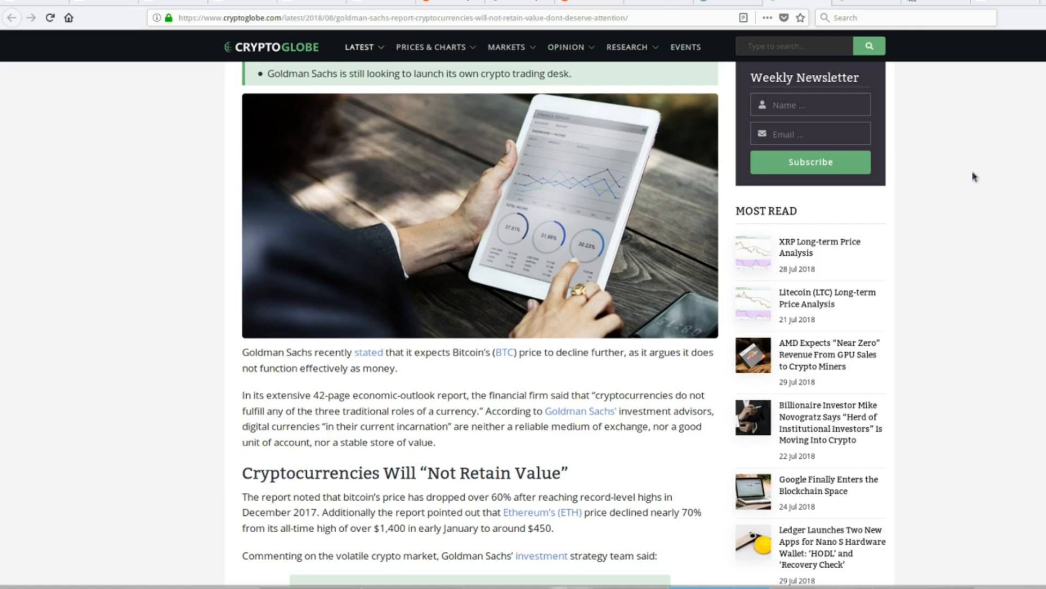
{"action": "mouse_move", "coordinate": [979, 91]}
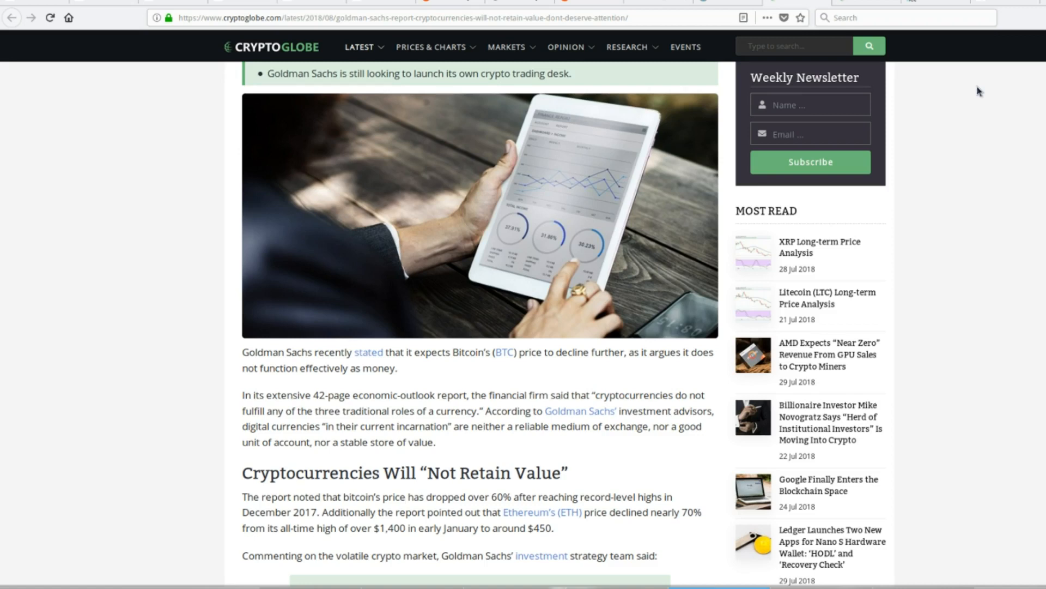
{"action": "mouse_move", "coordinate": [966, 282]}
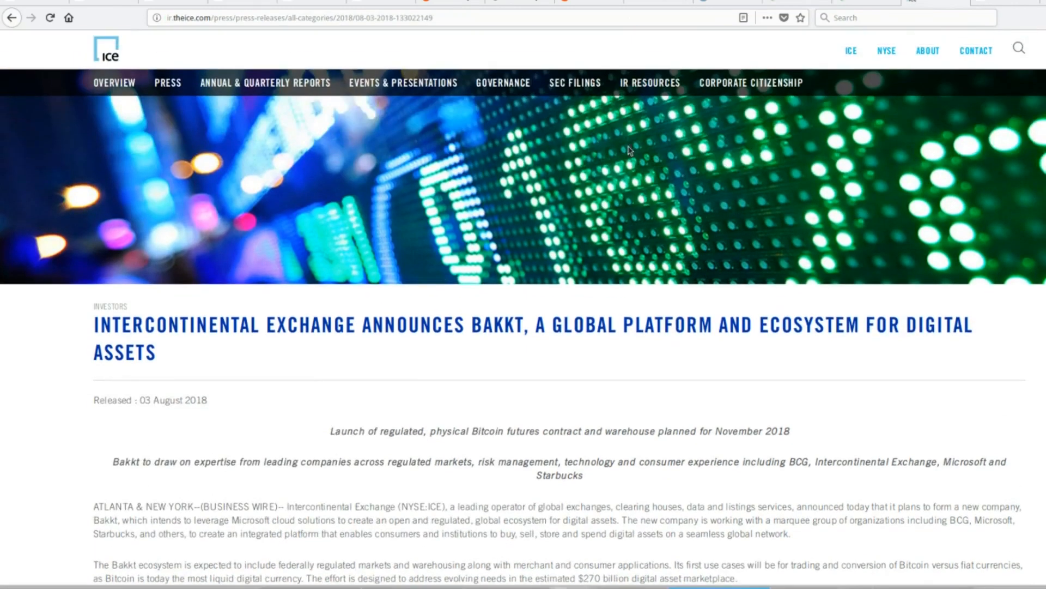
{"action": "mouse_move", "coordinate": [470, 168]}
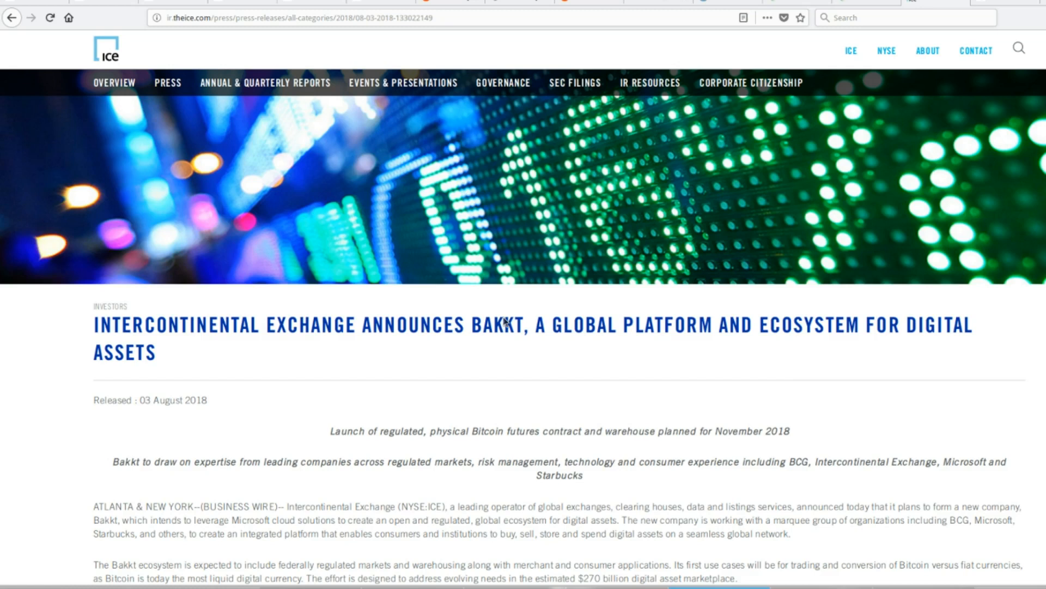
{"action": "mouse_move", "coordinate": [503, 381]}
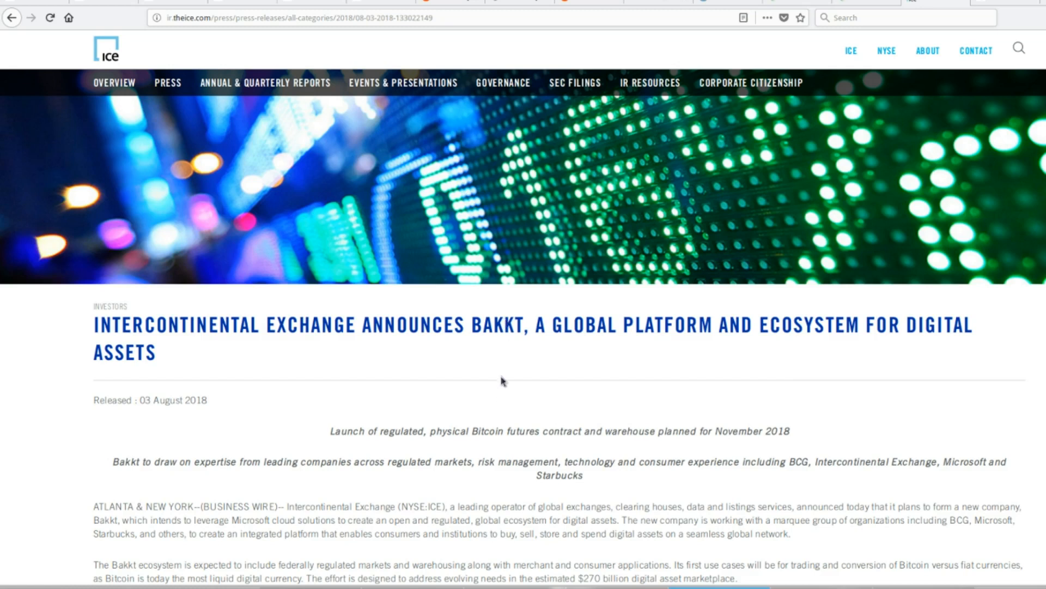
{"action": "mouse_move", "coordinate": [551, 335]}
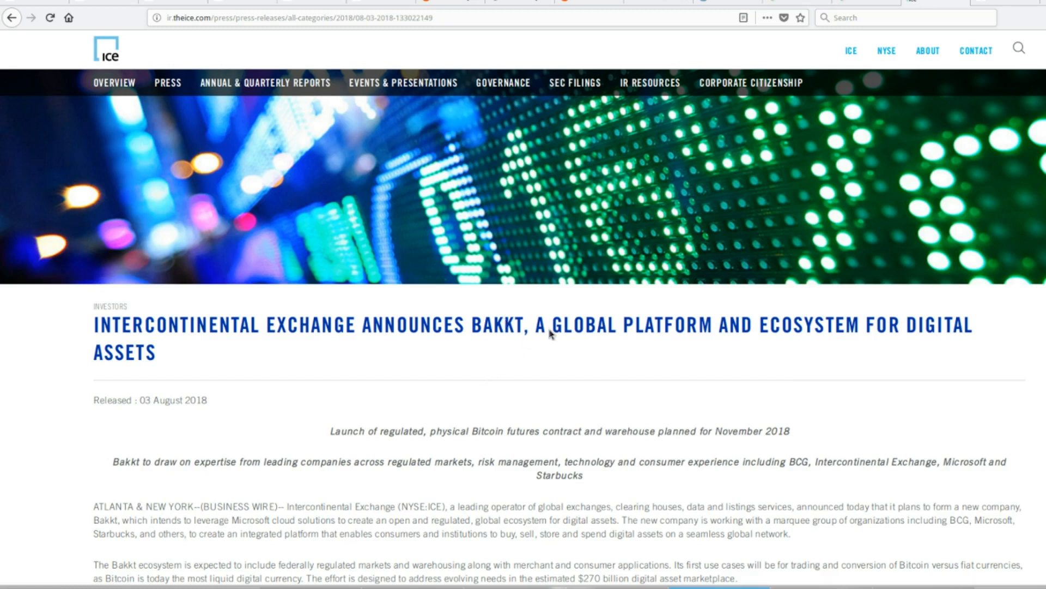
{"action": "mouse_move", "coordinate": [494, 362]}
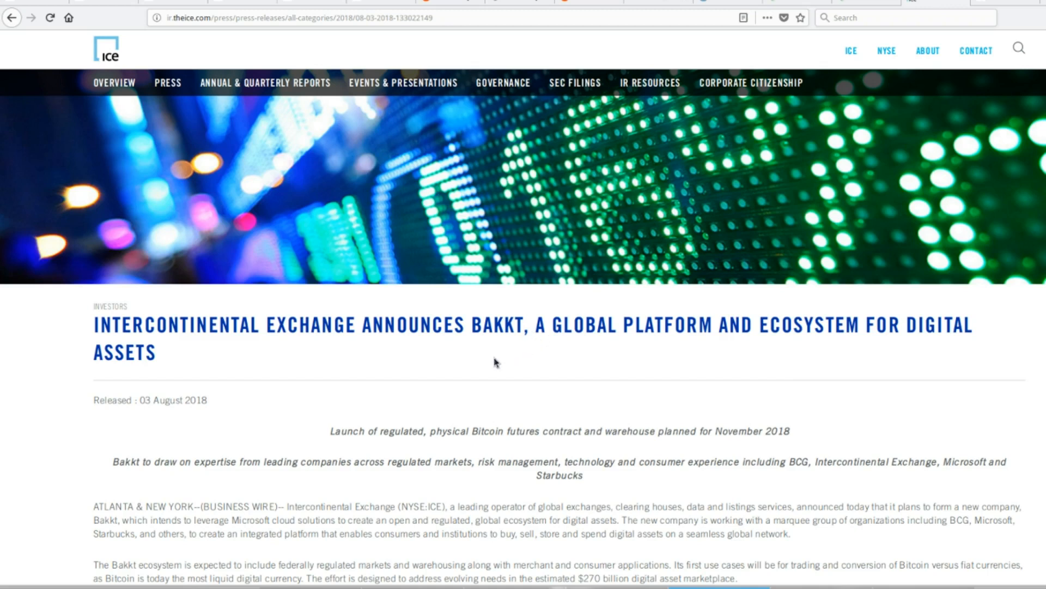
{"action": "mouse_move", "coordinate": [453, 332]}
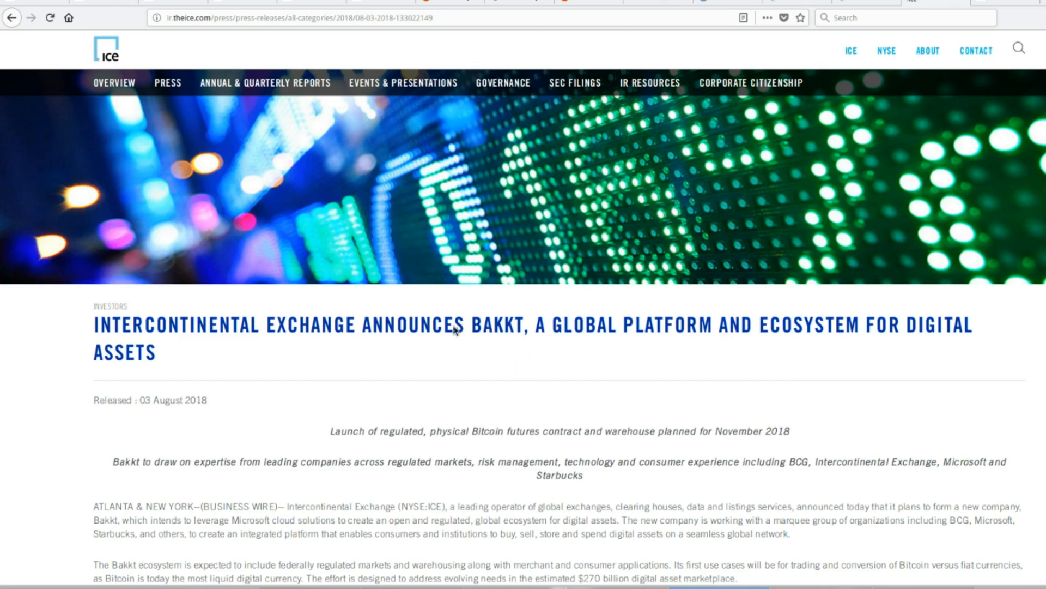
{"action": "mouse_move", "coordinate": [647, 374]}
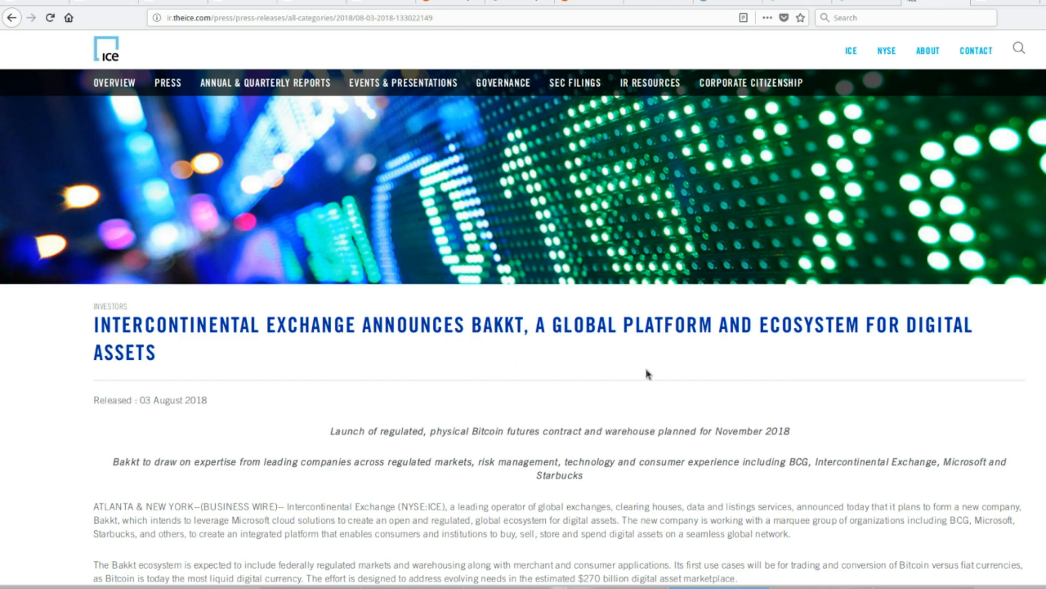
{"action": "mouse_move", "coordinate": [830, 360]}
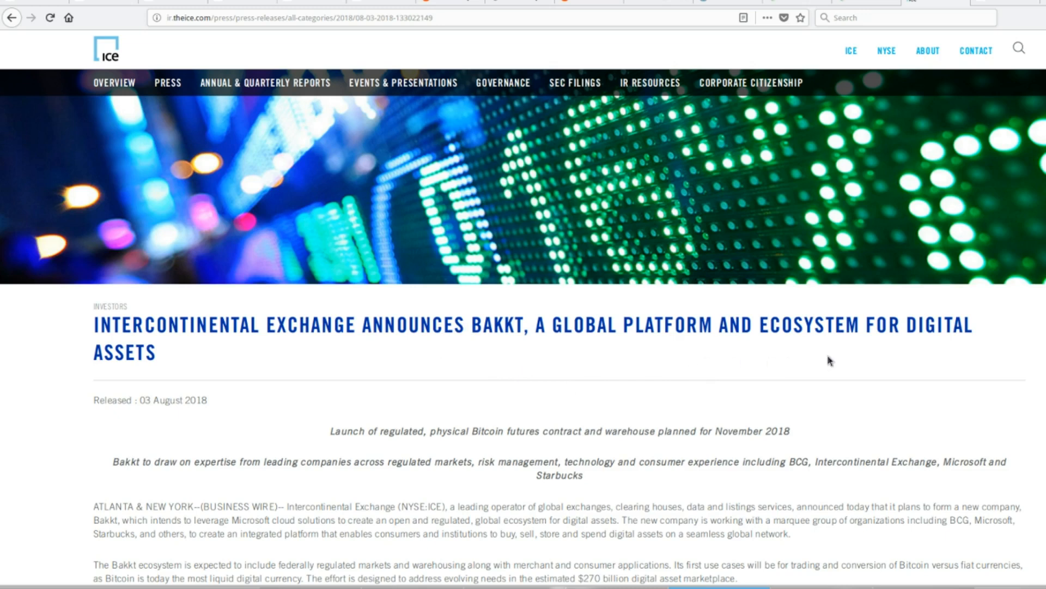
Scroll the ICE Bakkt press release down to the investor list and 'About Bakkt'
{"action": "scroll", "scroll_direction": "down", "scroll_amount": 3}
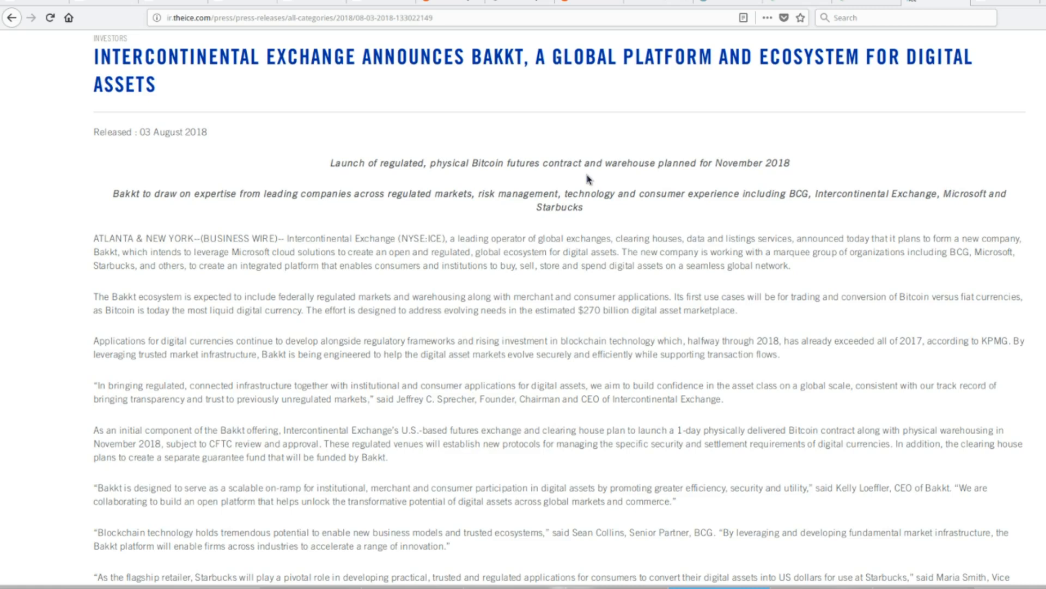
{"action": "scroll", "scroll_direction": "down", "scroll_amount": 3}
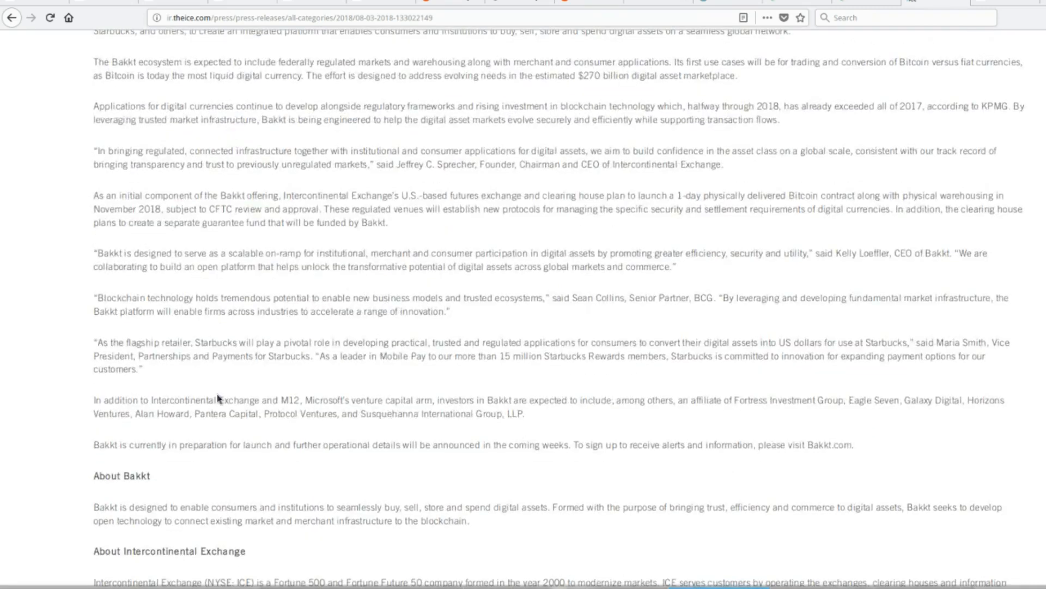
{"action": "mouse_move", "coordinate": [208, 389]}
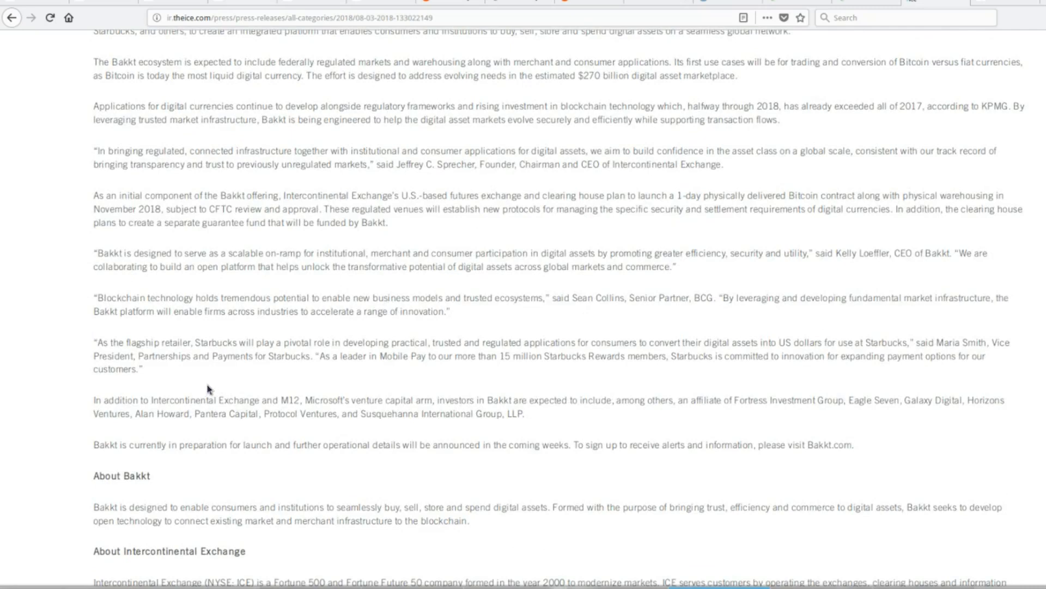
{"action": "mouse_move", "coordinate": [196, 354]}
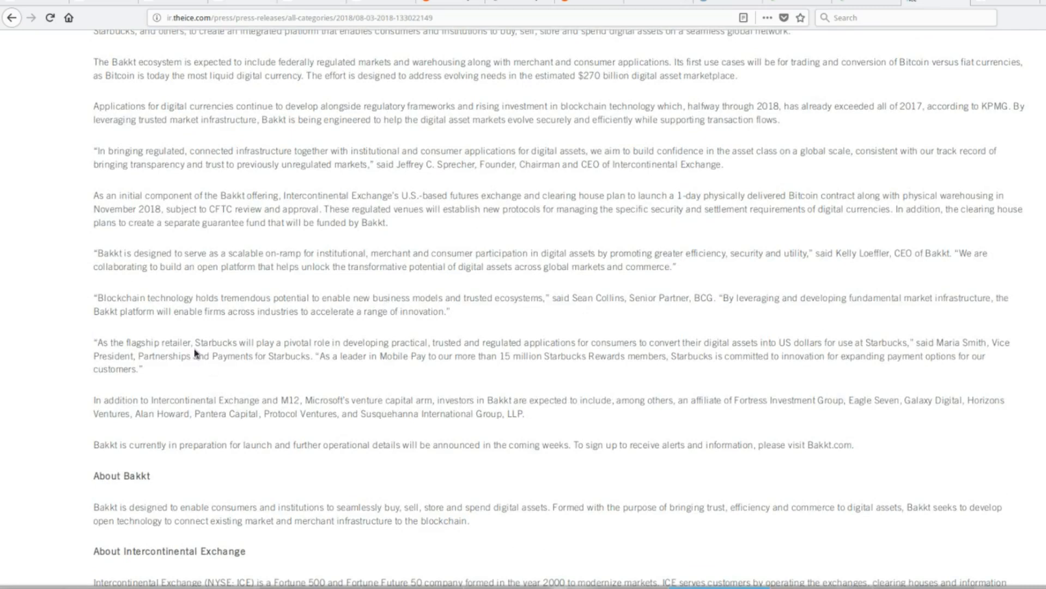
{"action": "mouse_move", "coordinate": [327, 330]}
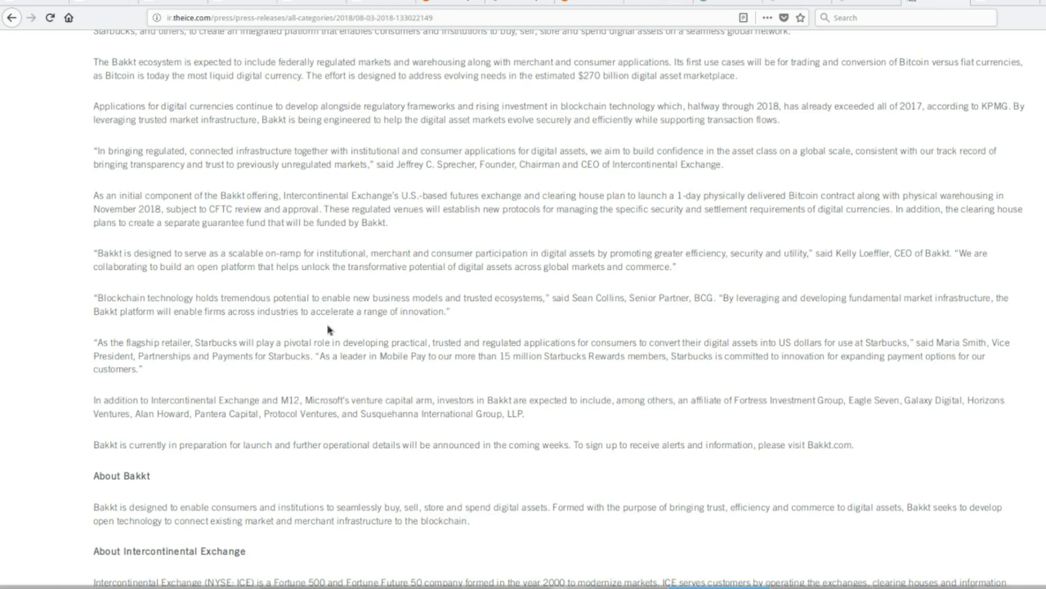
{"action": "mouse_move", "coordinate": [324, 313]}
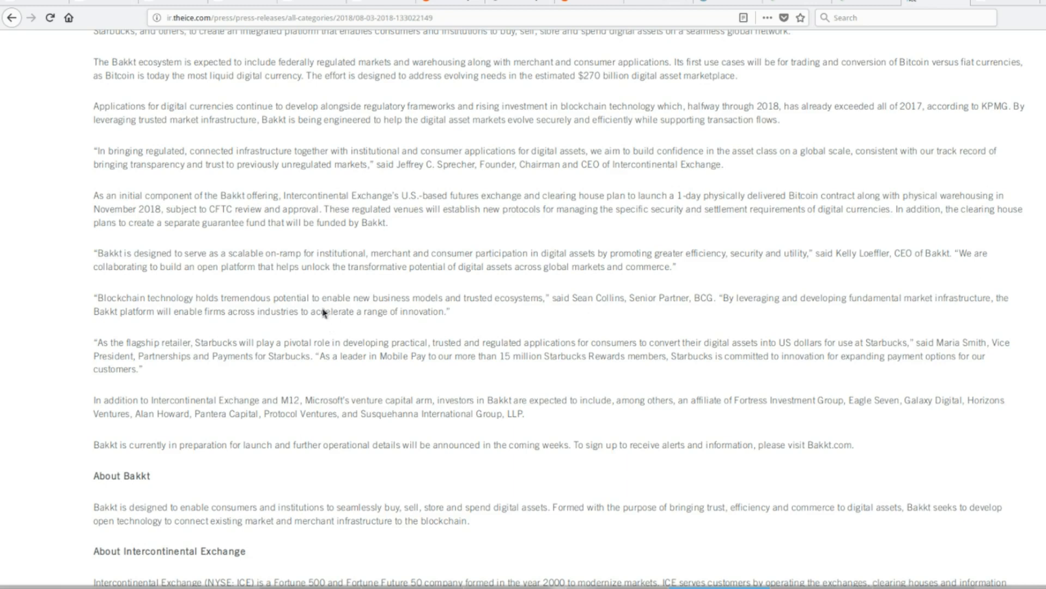
{"action": "mouse_move", "coordinate": [505, 332]}
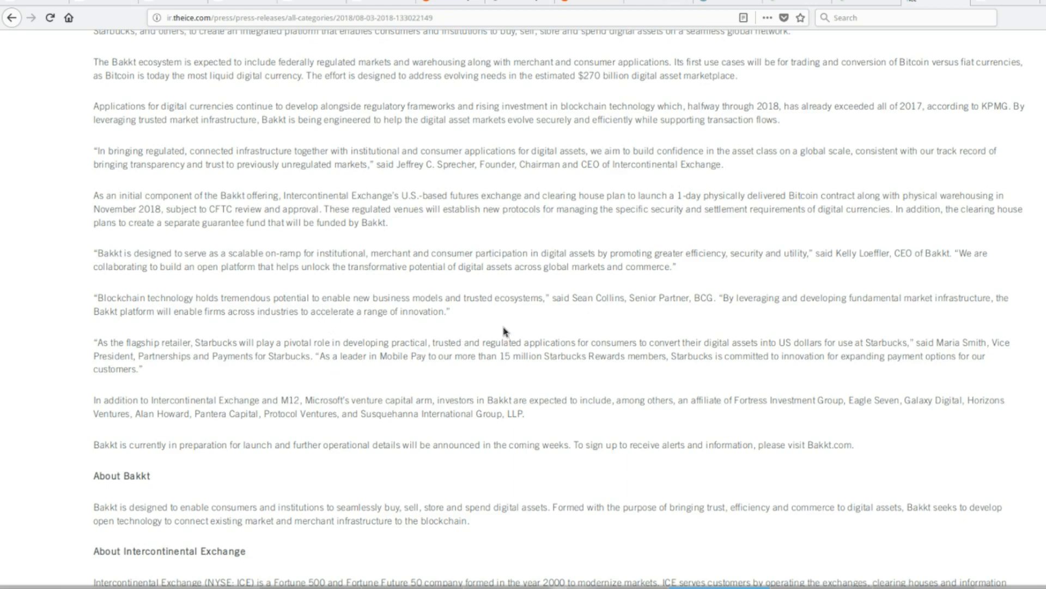
{"action": "mouse_move", "coordinate": [761, 392]}
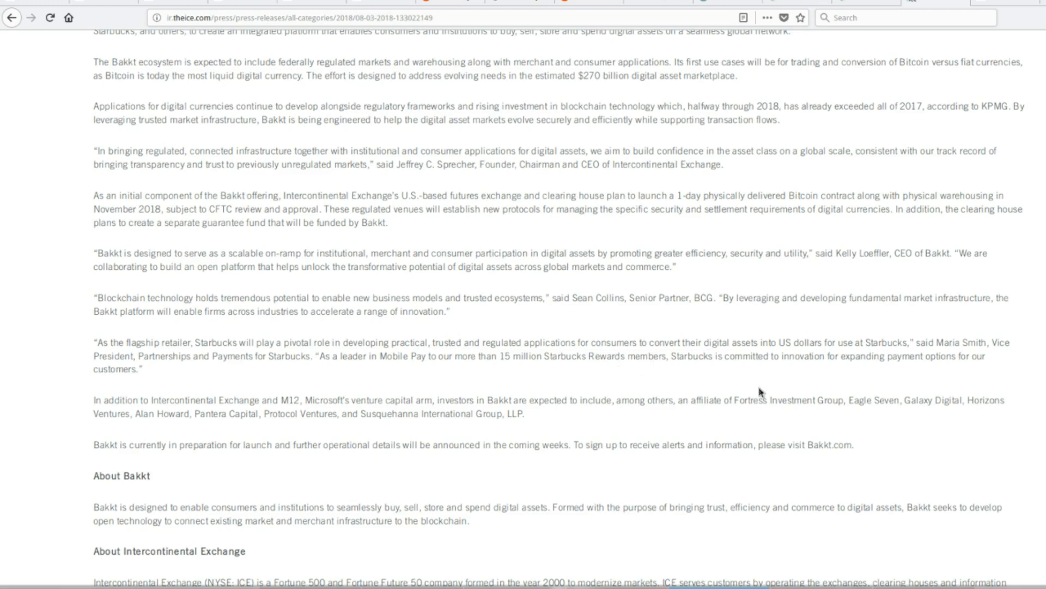
{"action": "mouse_move", "coordinate": [717, 225]}
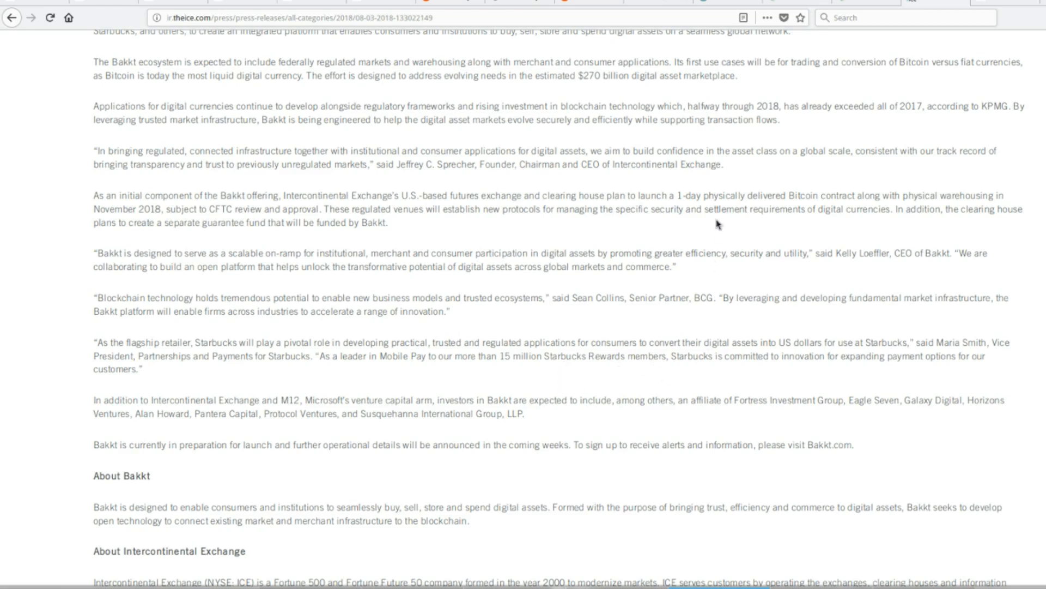
{"action": "mouse_move", "coordinate": [741, 191]}
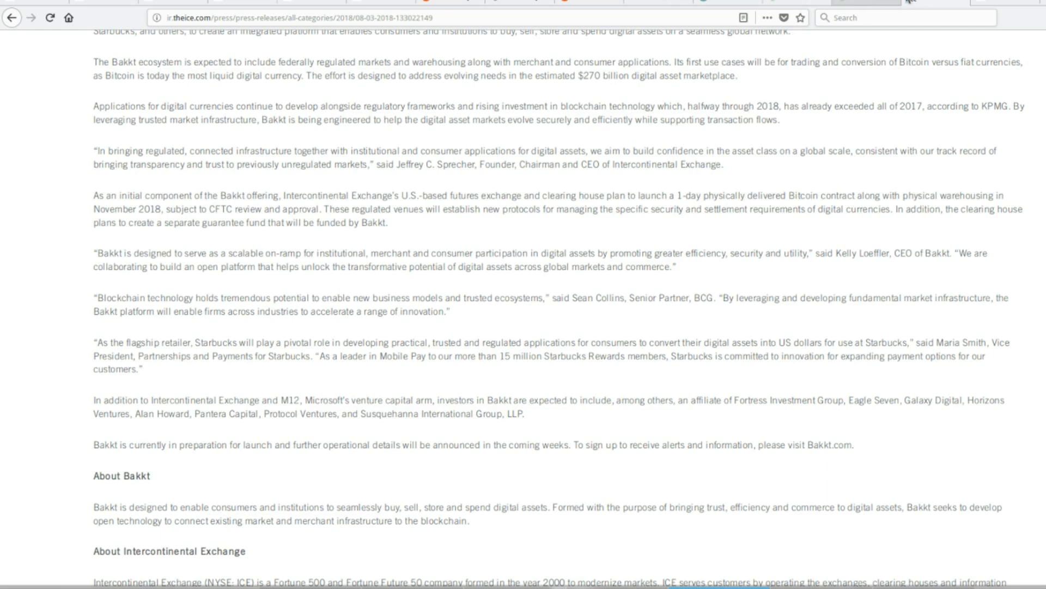
{"action": "mouse_move", "coordinate": [811, 7]}
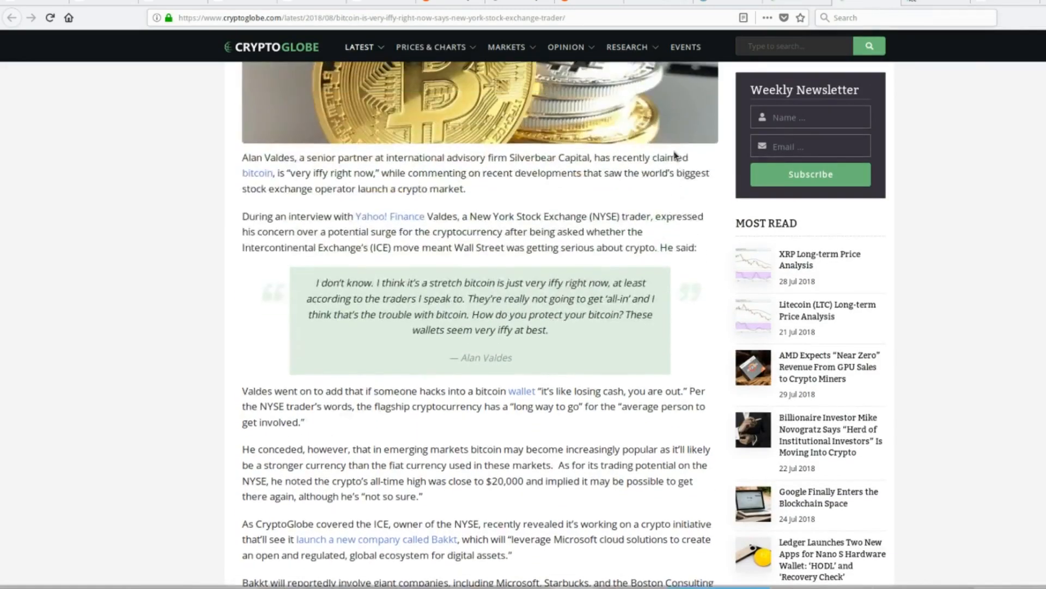
Scroll through the CryptoGlobe NYSE trader 'very iffy' Bitcoin article to Related Articles
{"action": "scroll", "scroll_direction": "up", "scroll_amount": 3}
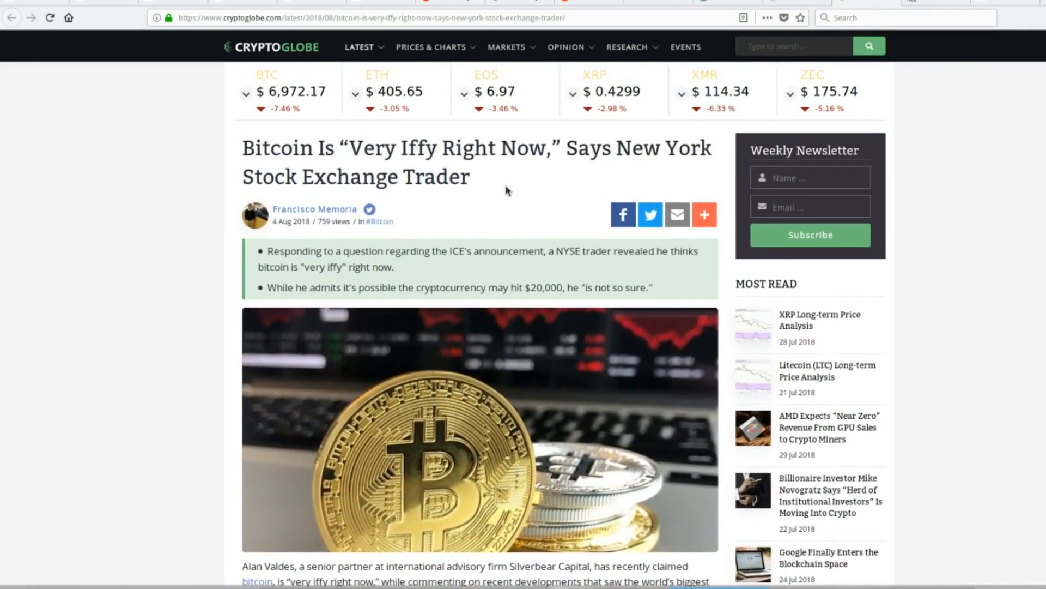
{"action": "mouse_move", "coordinate": [503, 157]}
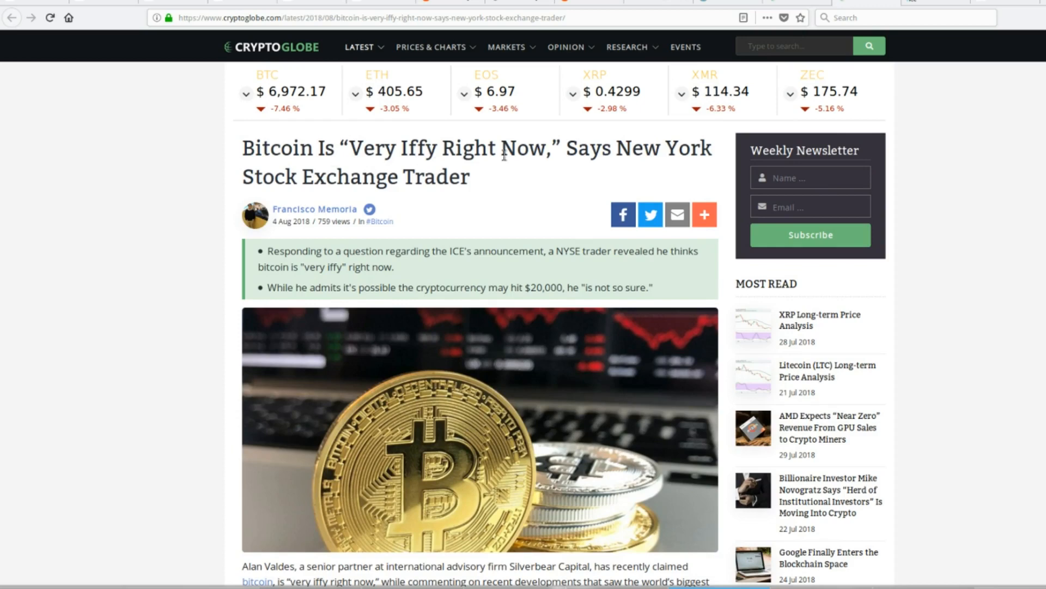
{"action": "scroll", "scroll_direction": "down", "scroll_amount": 3}
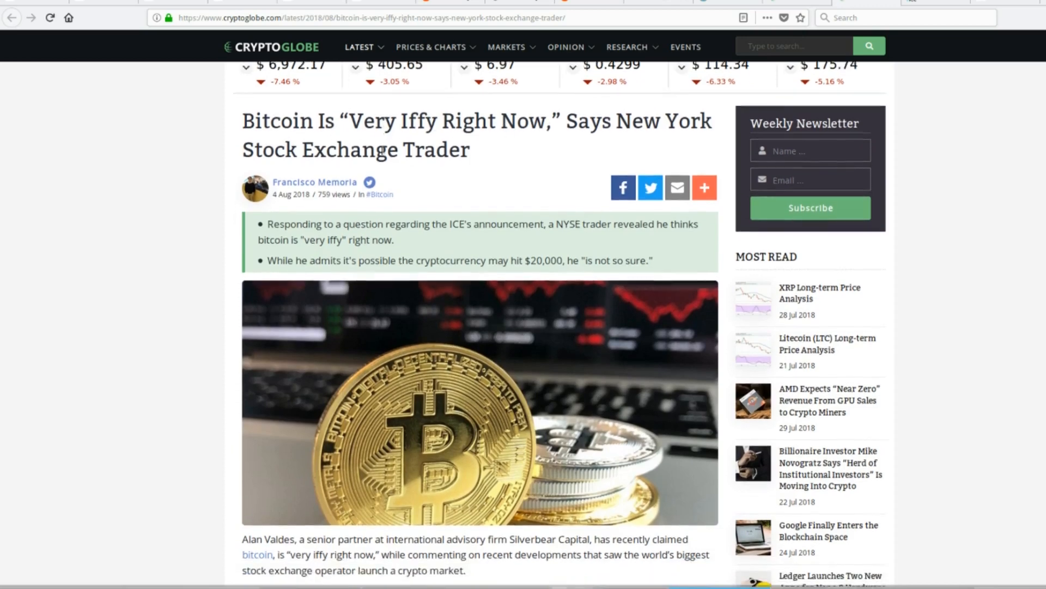
{"action": "scroll", "scroll_direction": "up", "scroll_amount": 3}
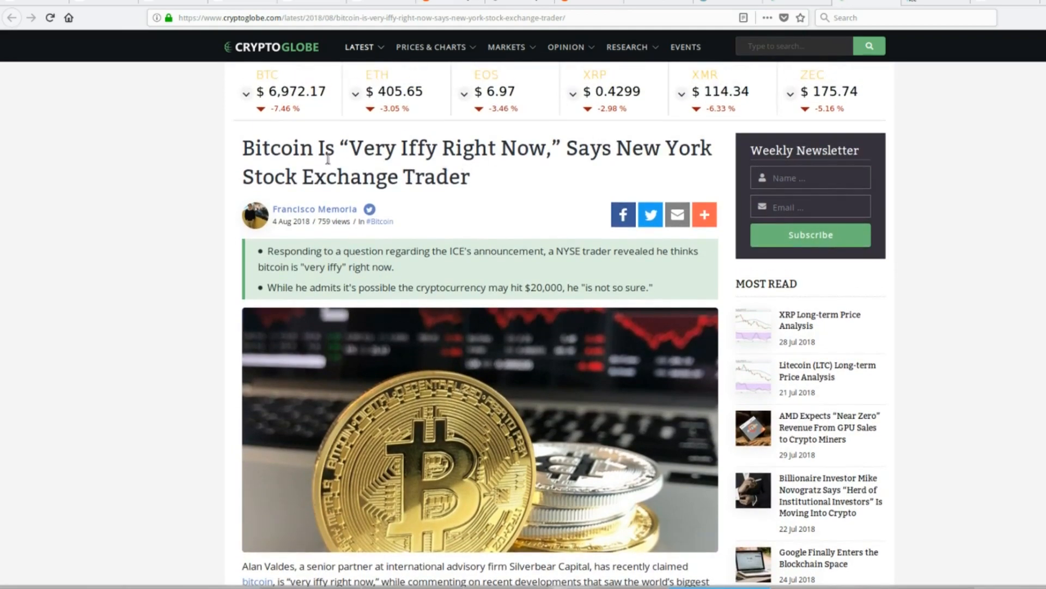
{"action": "scroll", "scroll_direction": "down", "scroll_amount": 3}
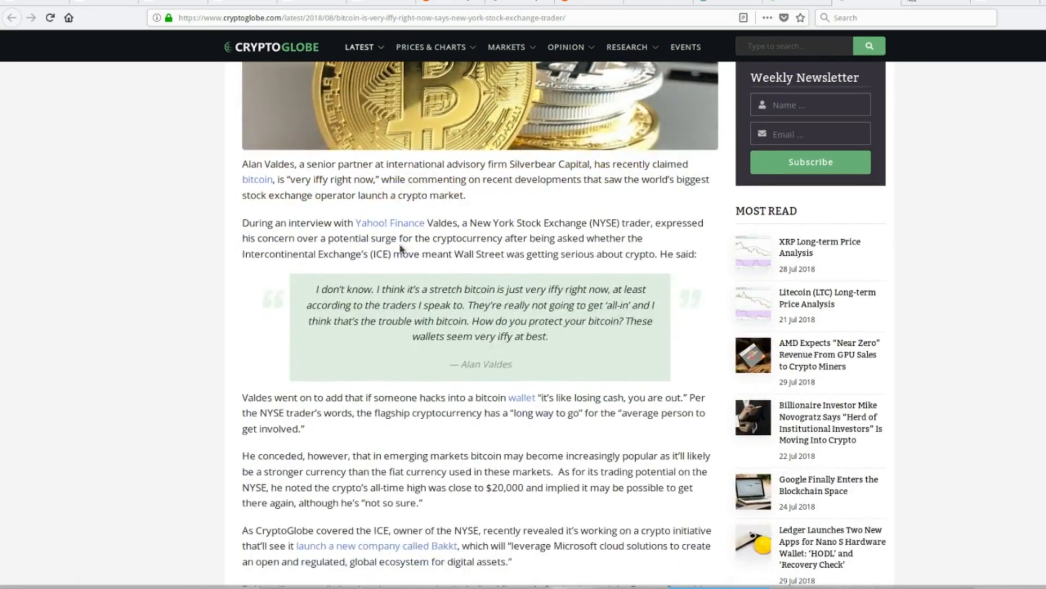
{"action": "mouse_move", "coordinate": [283, 297]}
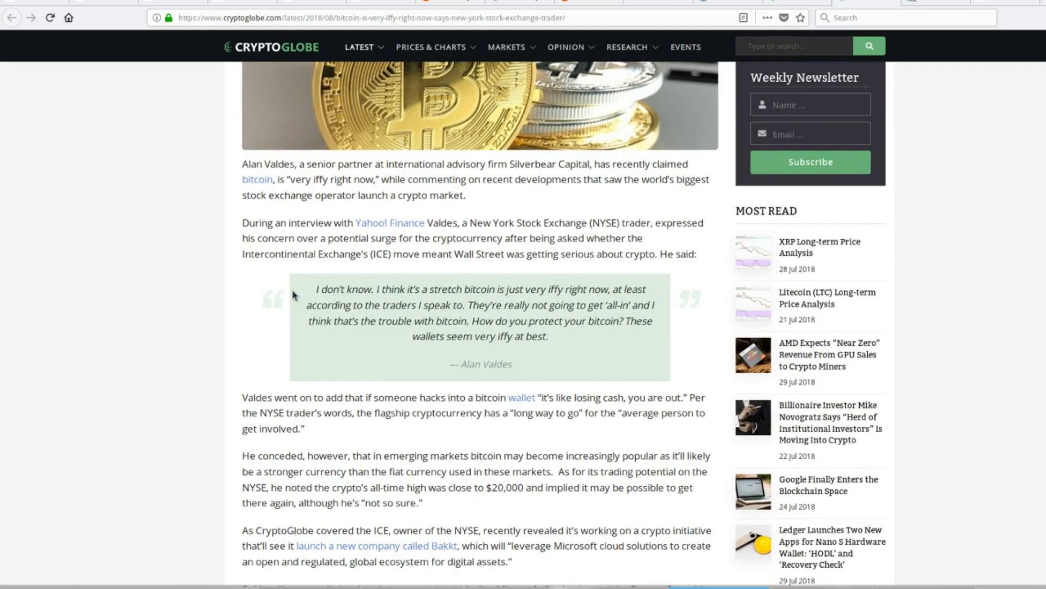
{"action": "mouse_move", "coordinate": [354, 291]}
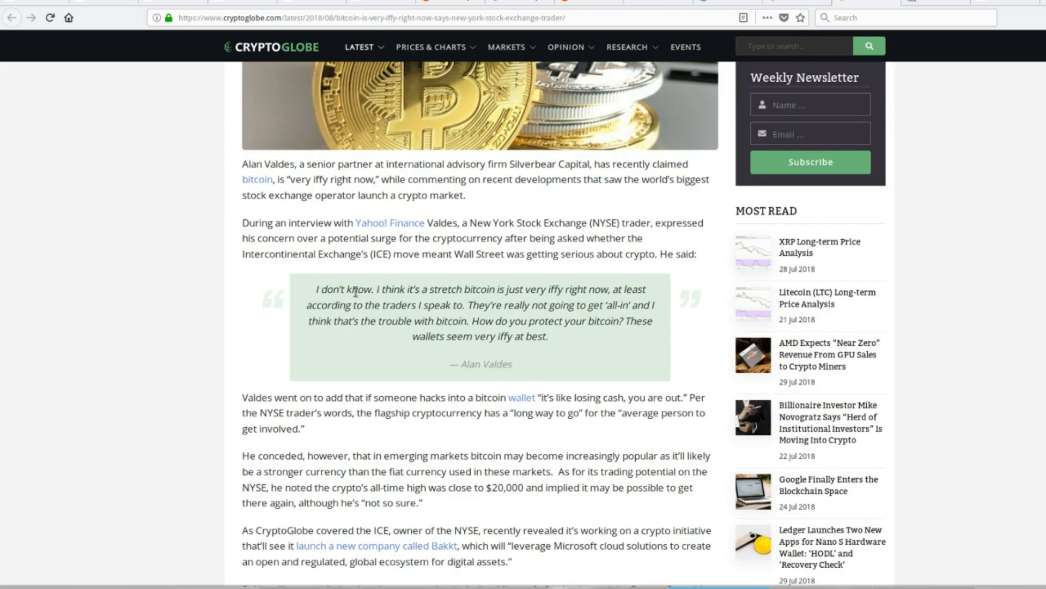
{"action": "mouse_move", "coordinate": [159, 322]}
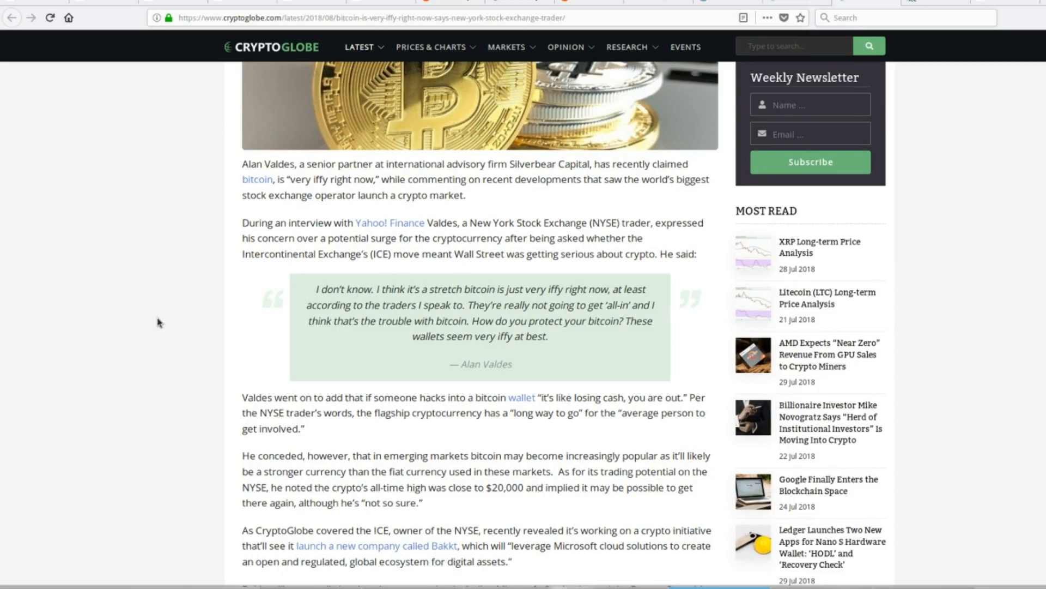
{"action": "mouse_move", "coordinate": [239, 262]}
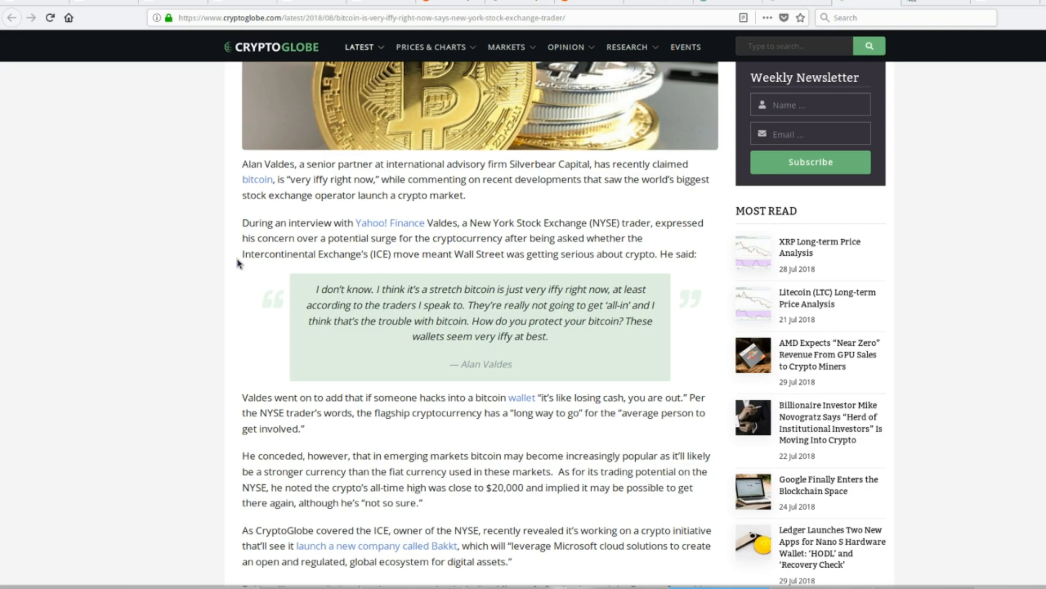
{"action": "mouse_move", "coordinate": [238, 331]}
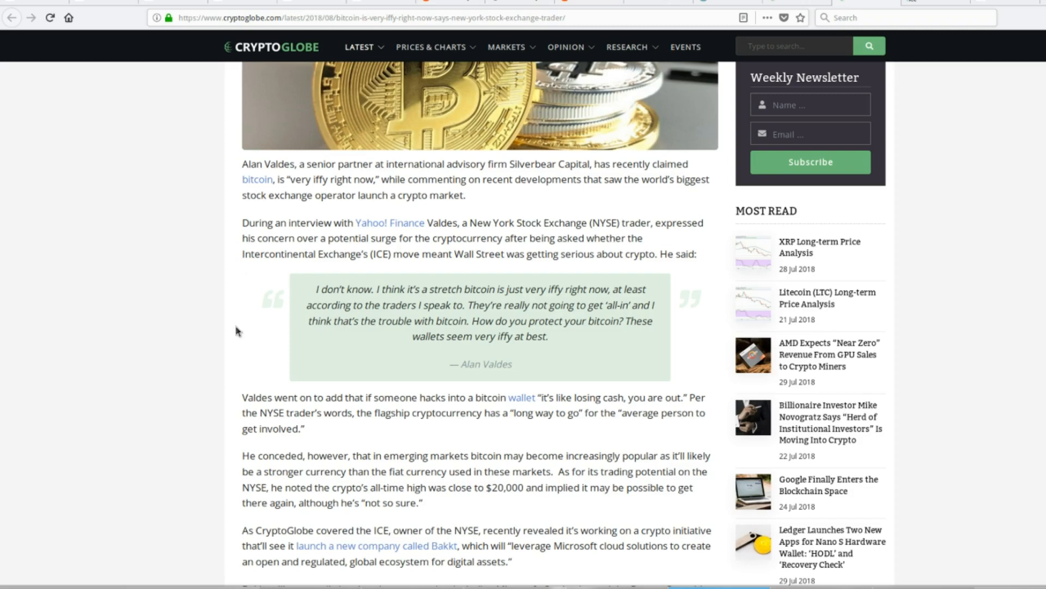
{"action": "scroll", "scroll_direction": "up", "scroll_amount": 3}
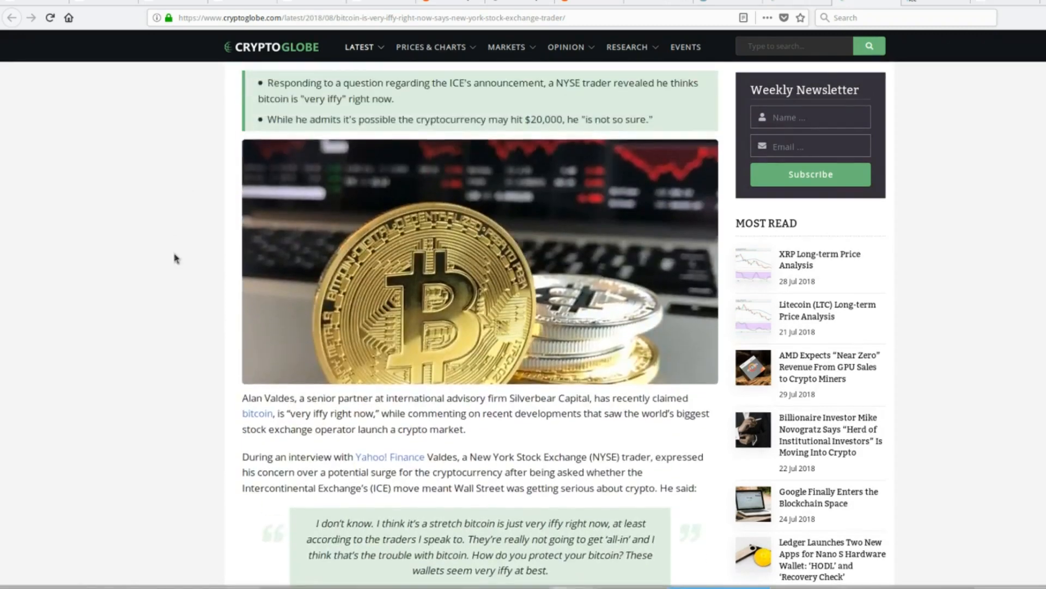
{"action": "scroll", "scroll_direction": "up", "scroll_amount": 3}
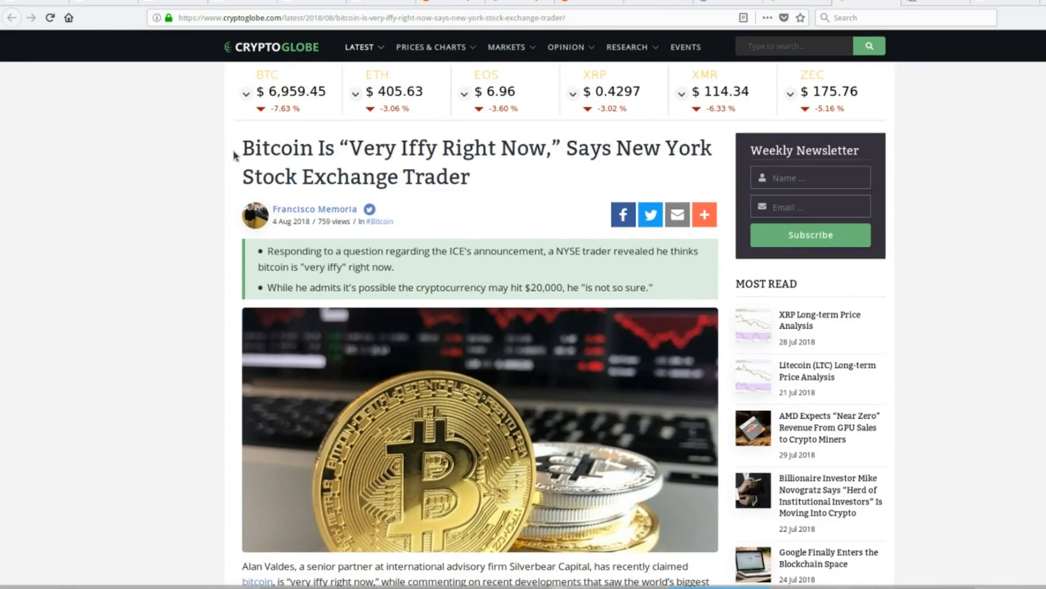
{"action": "scroll", "scroll_direction": "down", "scroll_amount": 3}
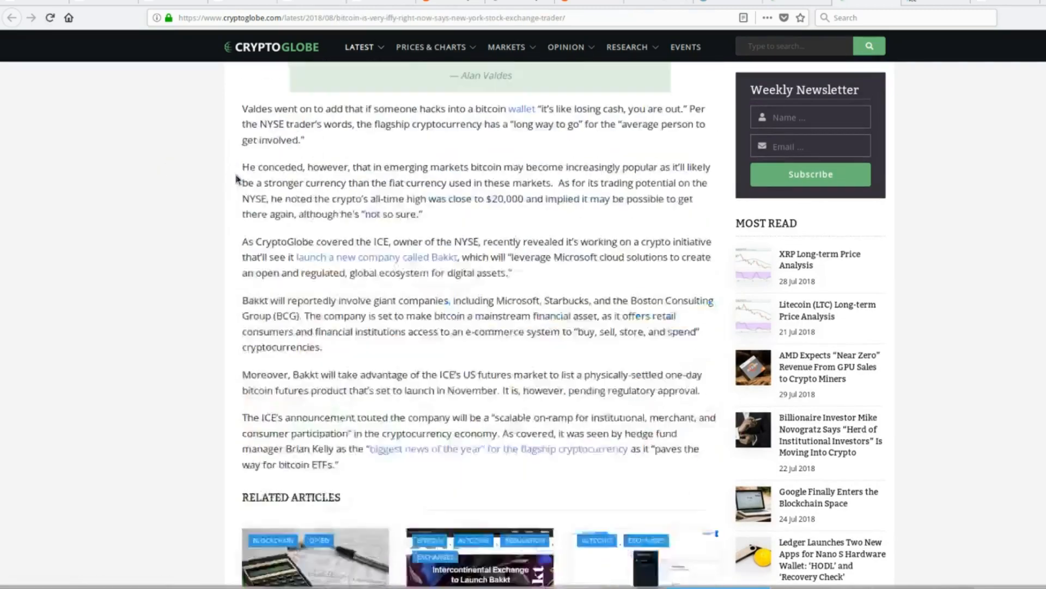
{"action": "scroll", "scroll_direction": "up", "scroll_amount": 3}
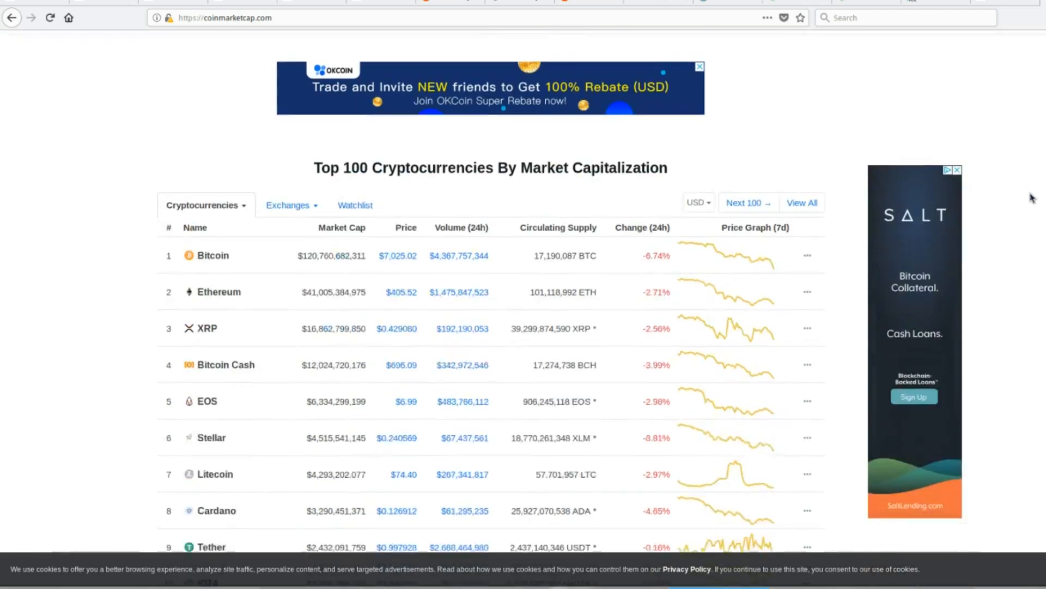
Sort CoinMarketCap's Top 100 by 24h change, gainers first, and browse the list led by MOAC
{"action": "scroll", "scroll_direction": "up", "scroll_amount": 3}
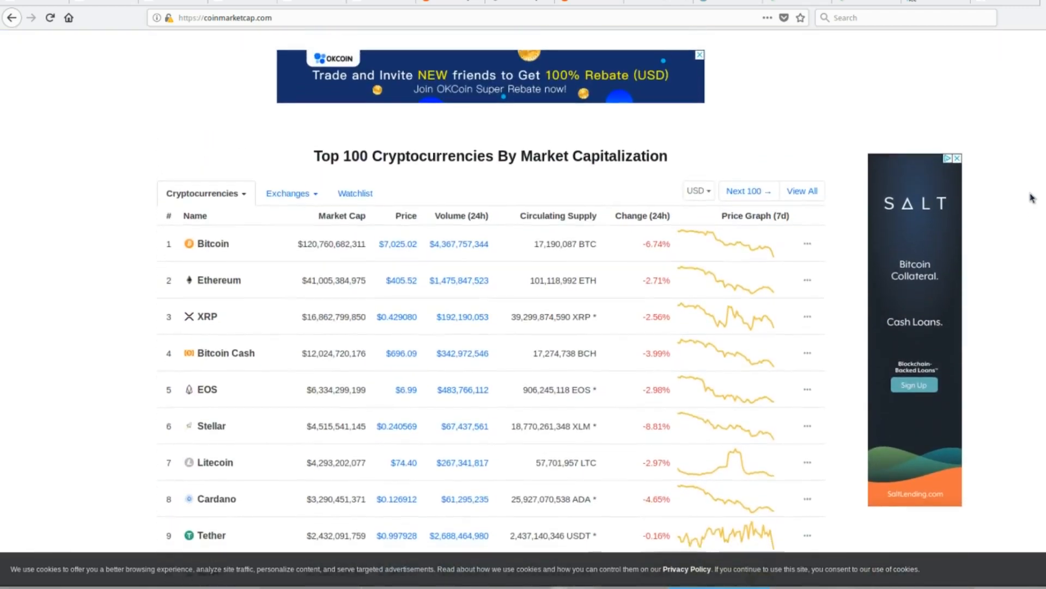
{"action": "left_click", "coordinate": [642, 189]}
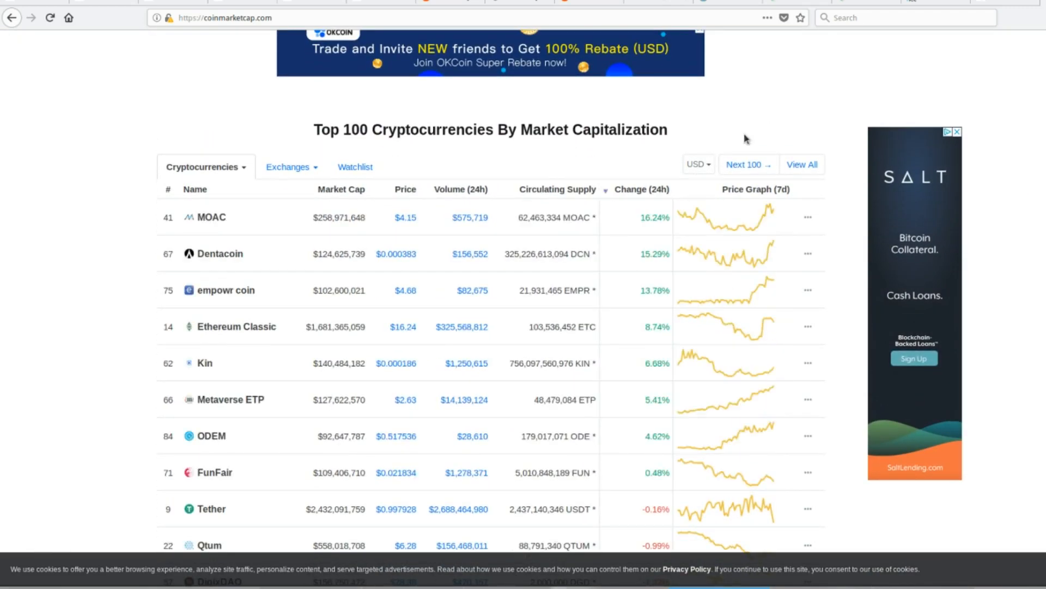
{"action": "scroll", "scroll_direction": "up", "scroll_amount": 3}
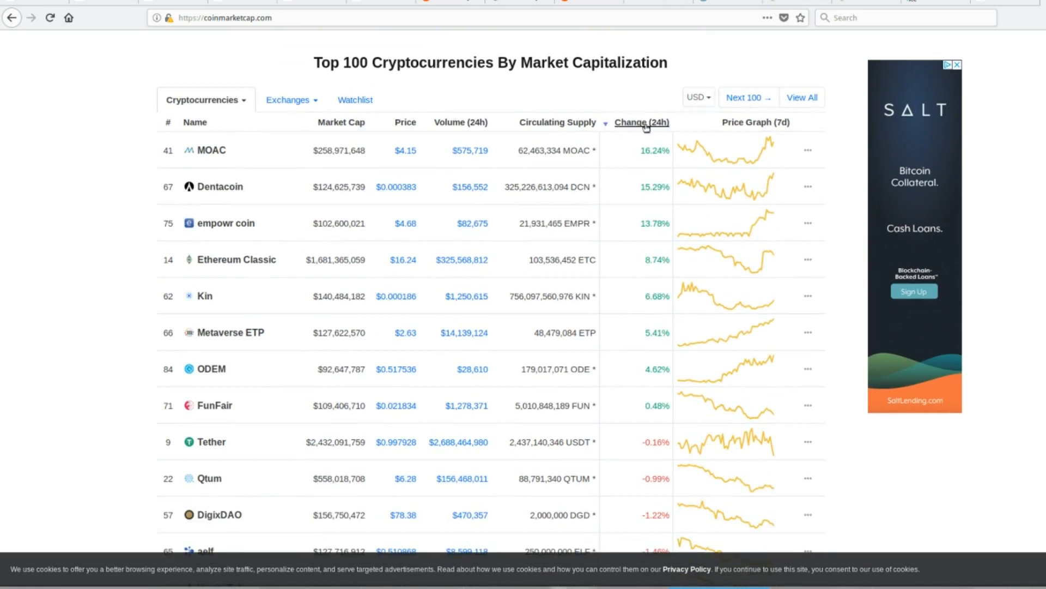
{"action": "mouse_move", "coordinate": [341, 122]}
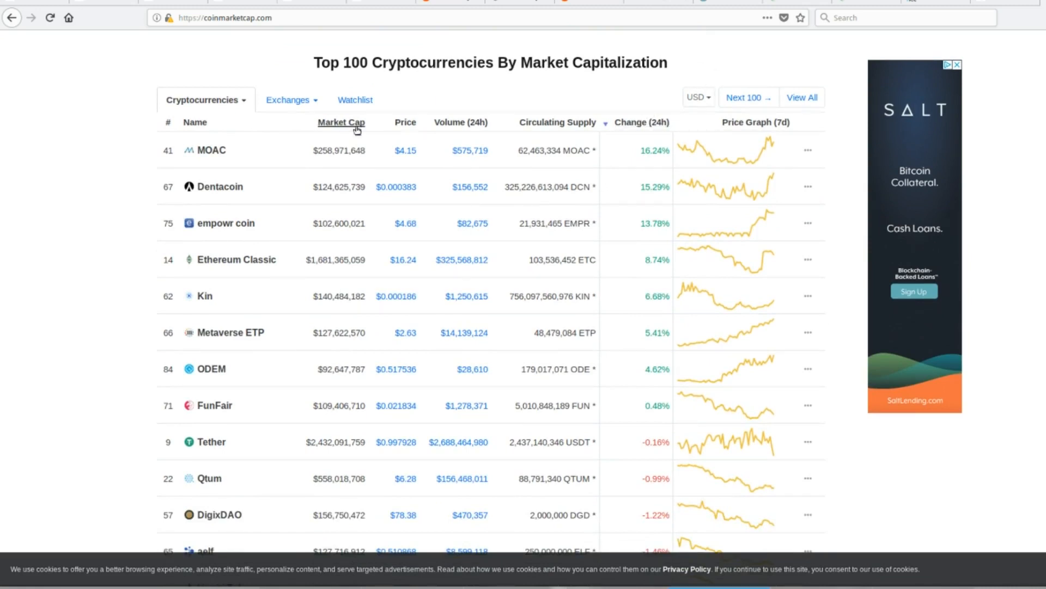
{"action": "mouse_move", "coordinate": [242, 161]}
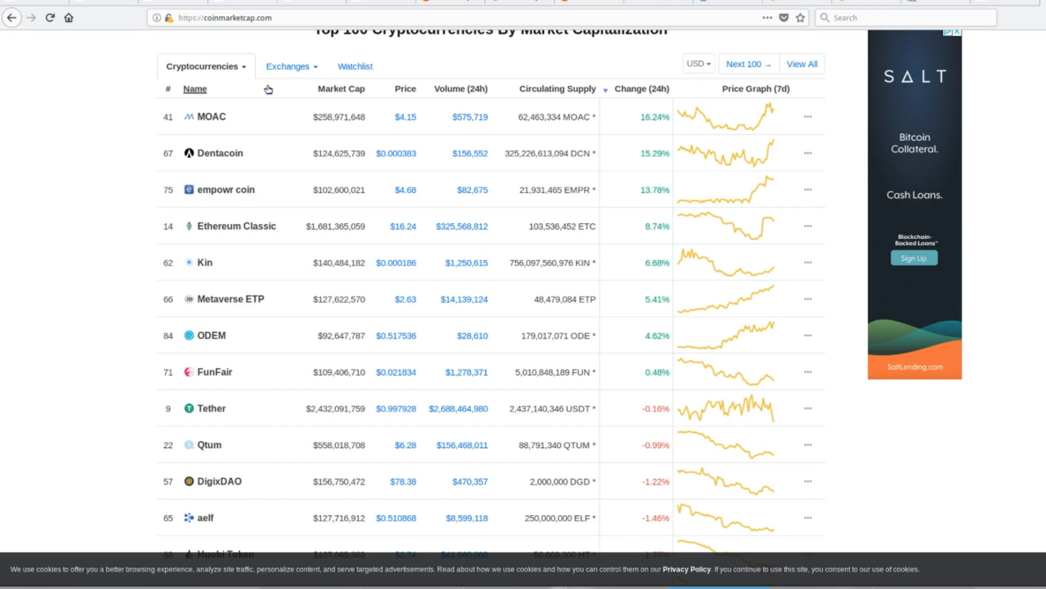
{"action": "scroll", "scroll_direction": "down", "scroll_amount": 3}
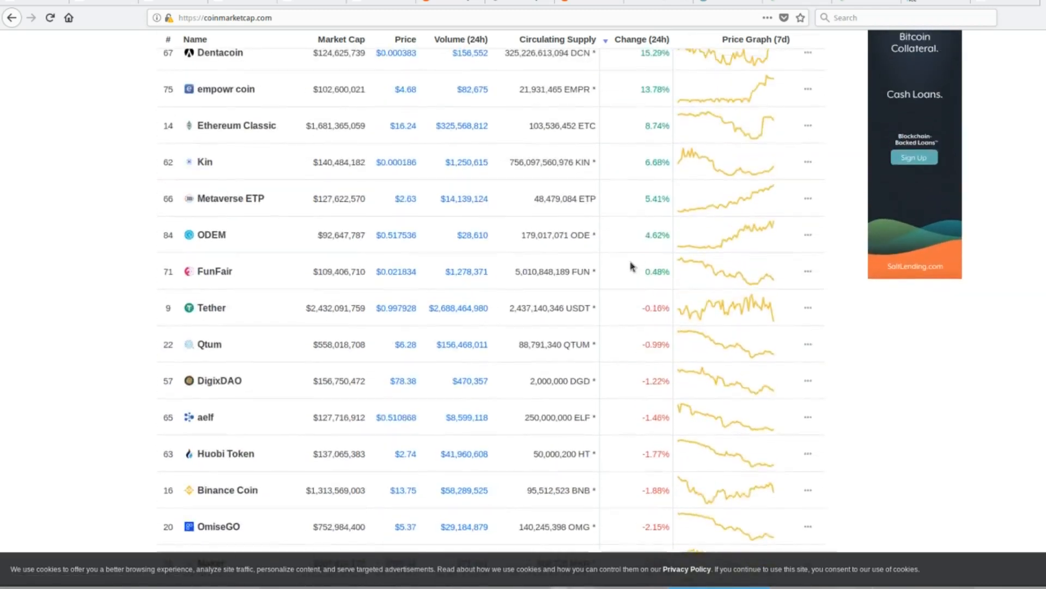
{"action": "scroll", "scroll_direction": "up", "scroll_amount": 3}
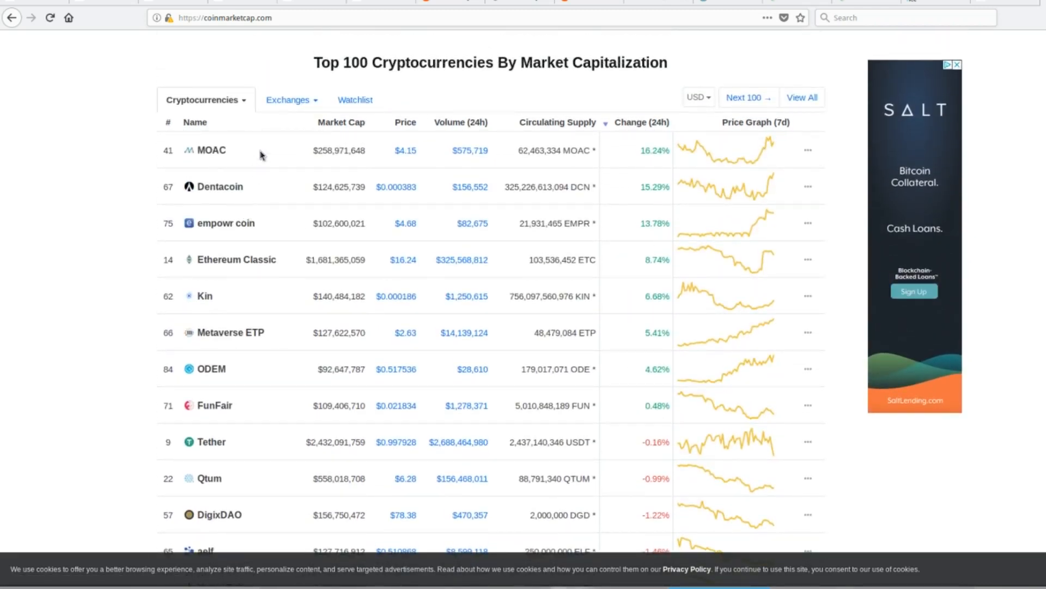
{"action": "mouse_move", "coordinate": [281, 208]}
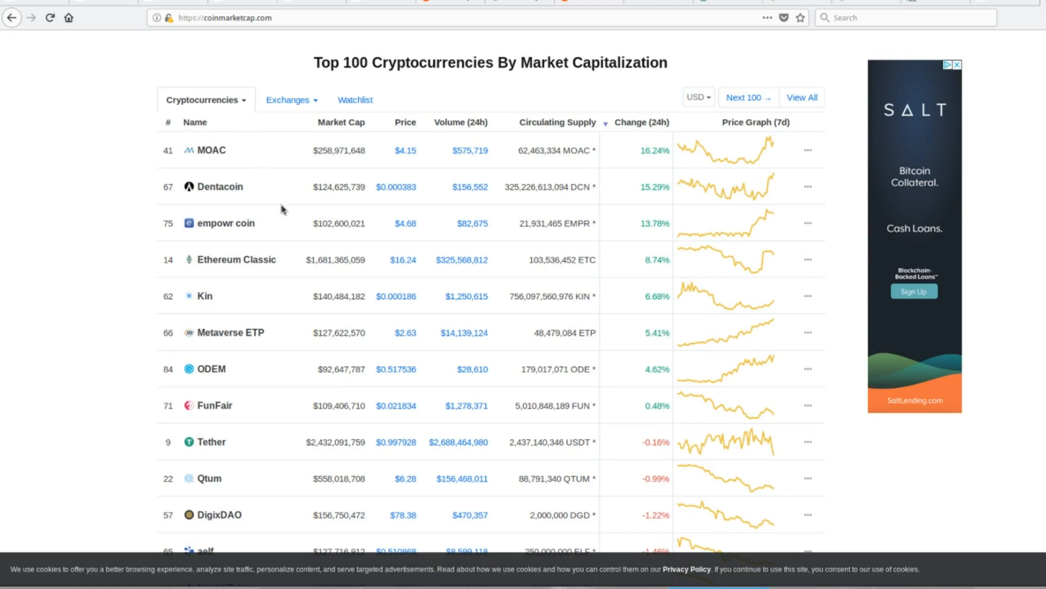
{"action": "mouse_move", "coordinate": [250, 254]}
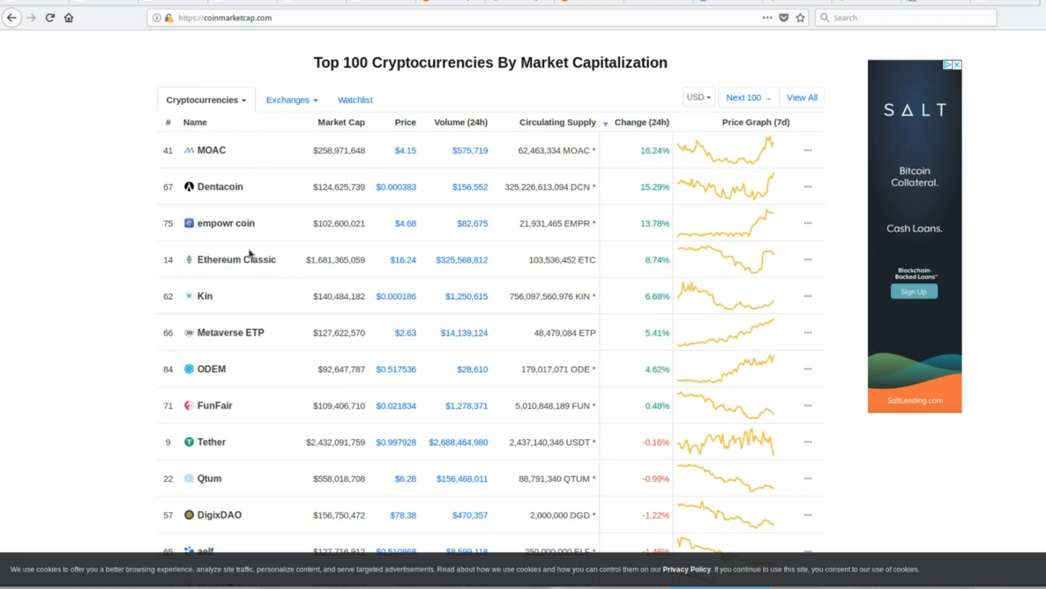
{"action": "mouse_move", "coordinate": [173, 279]}
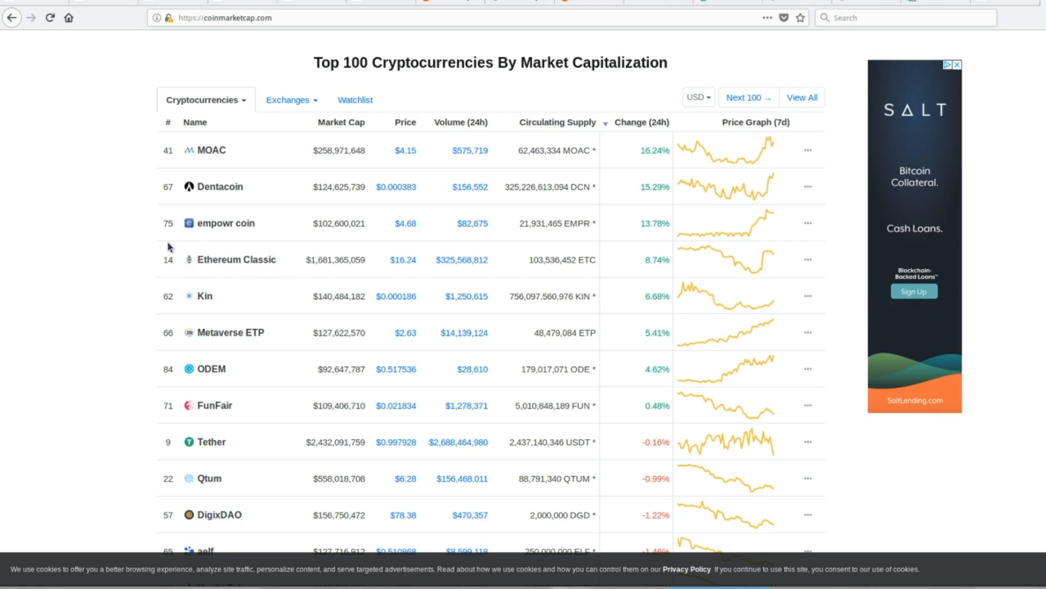
{"action": "mouse_move", "coordinate": [178, 252]}
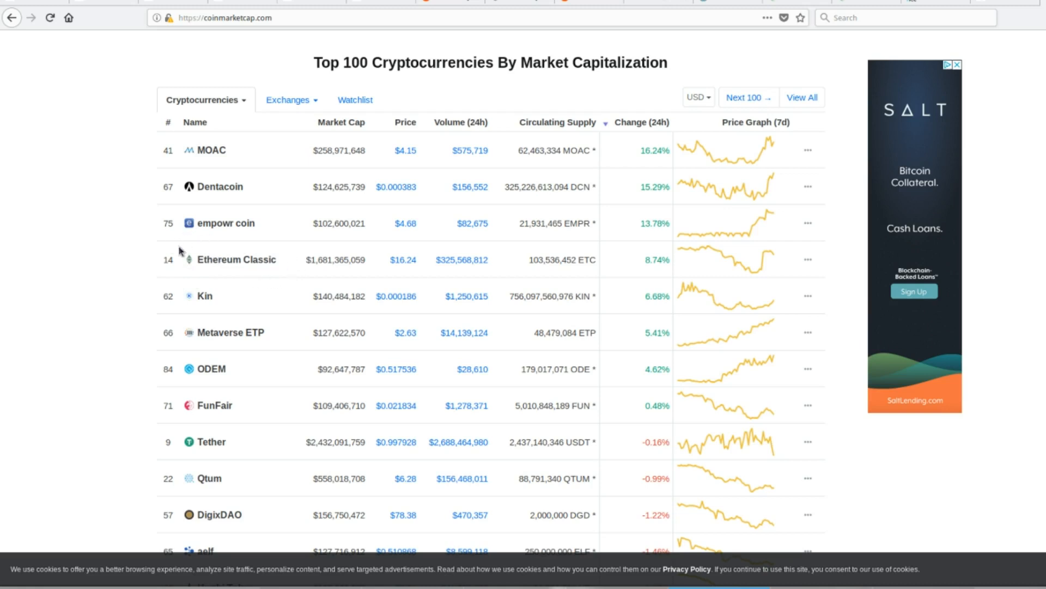
{"action": "mouse_move", "coordinate": [284, 270]}
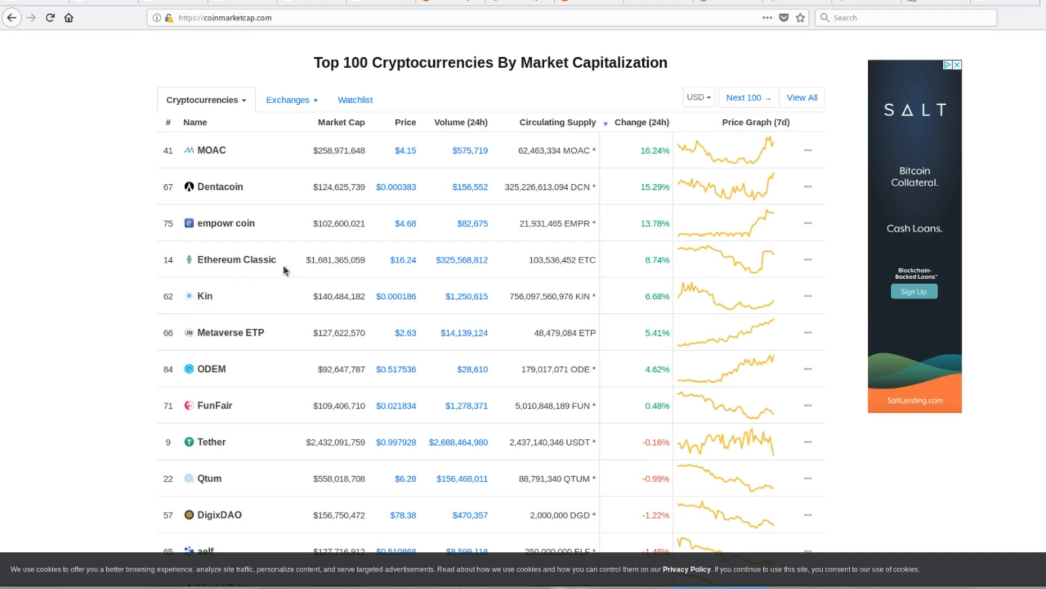
{"action": "mouse_move", "coordinate": [226, 246]}
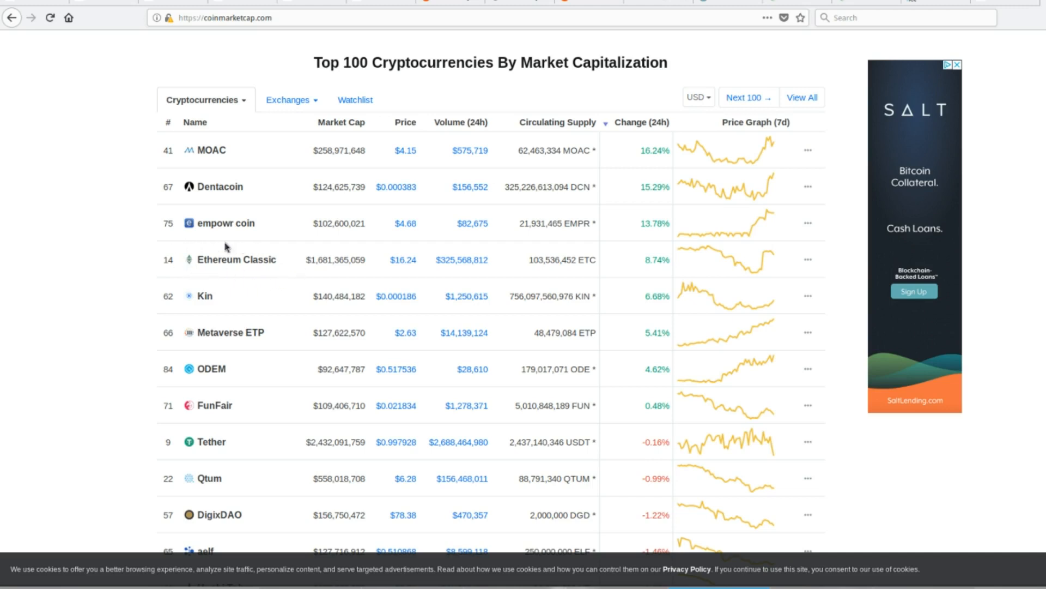
{"action": "mouse_move", "coordinate": [193, 245]}
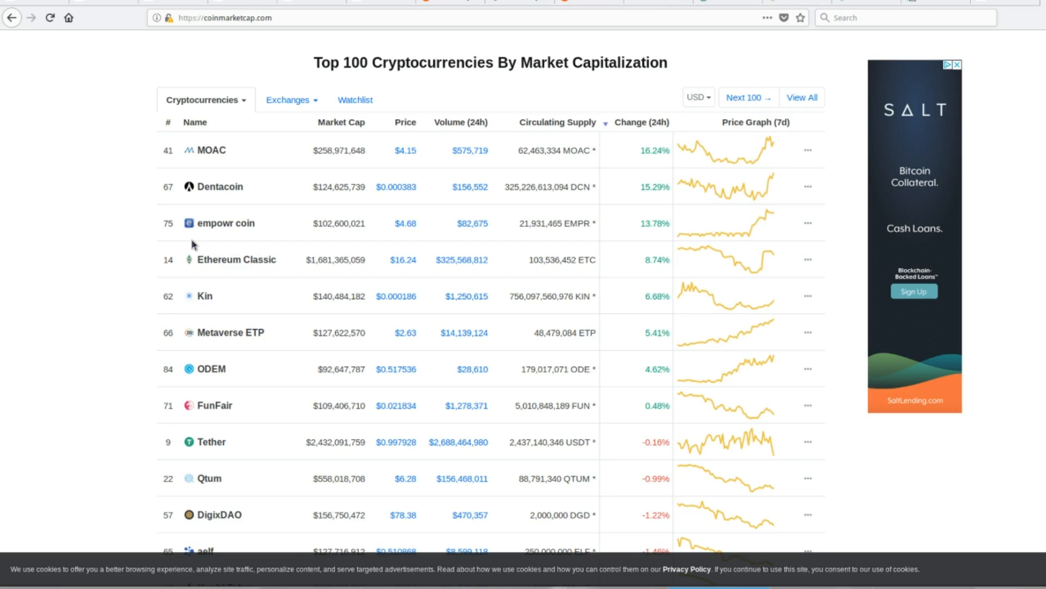
{"action": "mouse_move", "coordinate": [777, 270]}
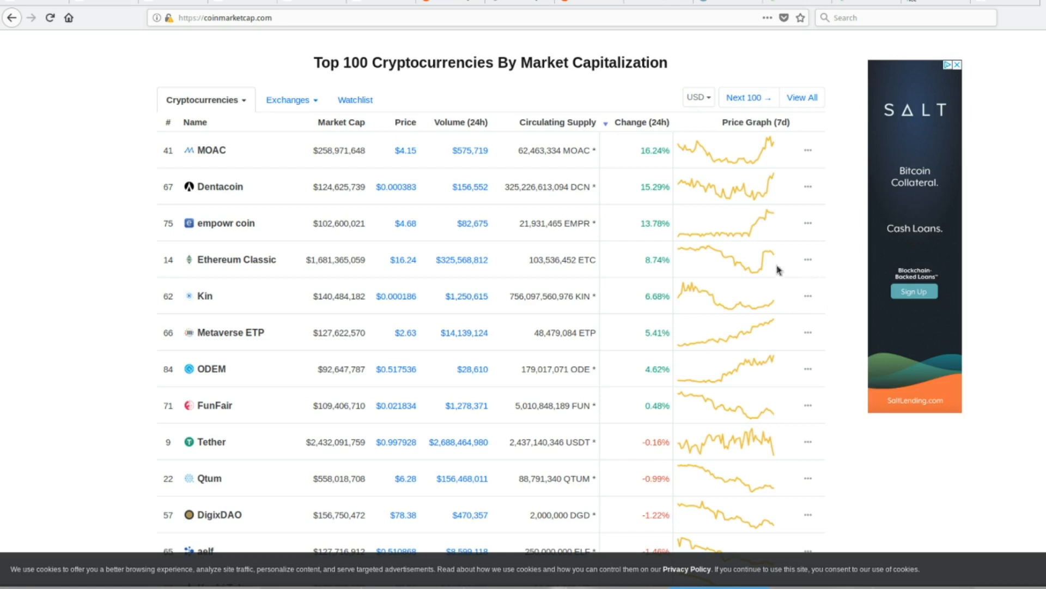
{"action": "mouse_move", "coordinate": [456, 288]}
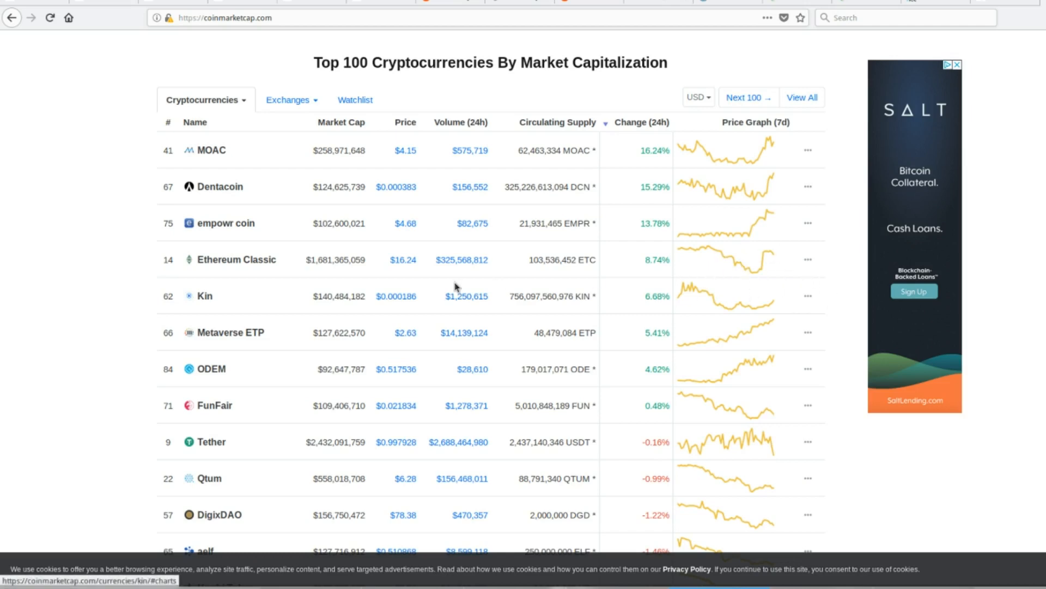
{"action": "scroll", "scroll_direction": "down", "scroll_amount": 3}
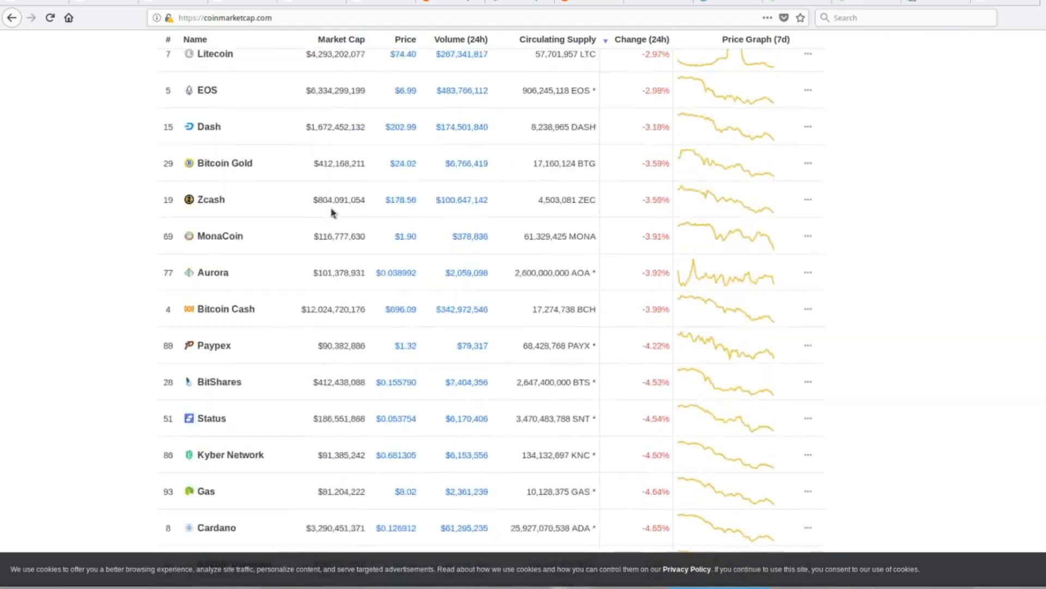
{"action": "scroll", "scroll_direction": "up", "scroll_amount": 3}
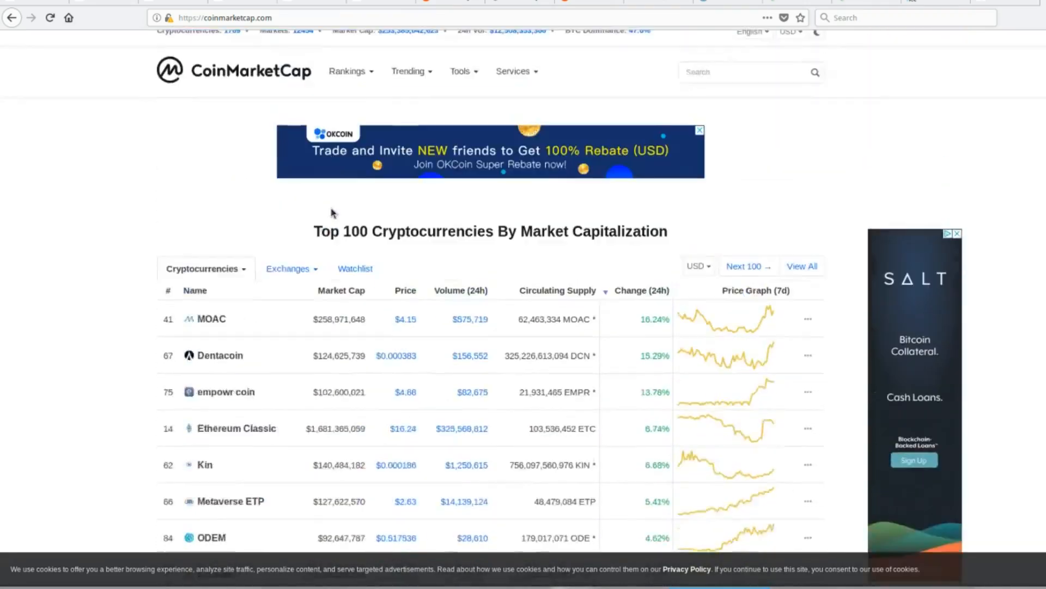
{"action": "scroll", "scroll_direction": "down", "scroll_amount": 3}
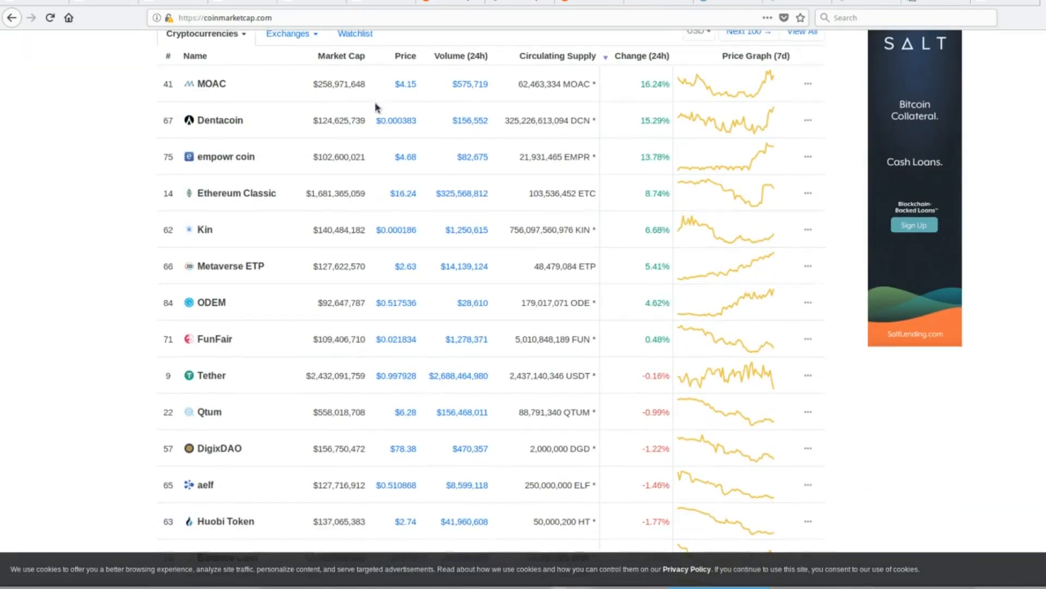
{"action": "scroll", "scroll_direction": "up", "scroll_amount": 3}
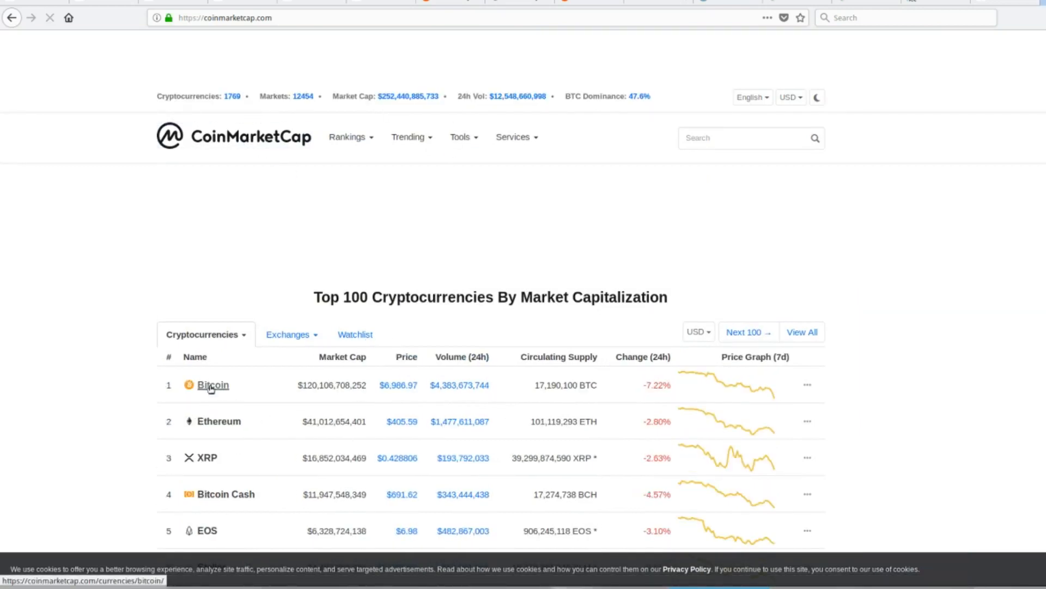
Open Bitcoin's CoinMarketCap page at $6,986.97 and show its Social media feeds
{"action": "left_click", "coordinate": [212, 384]}
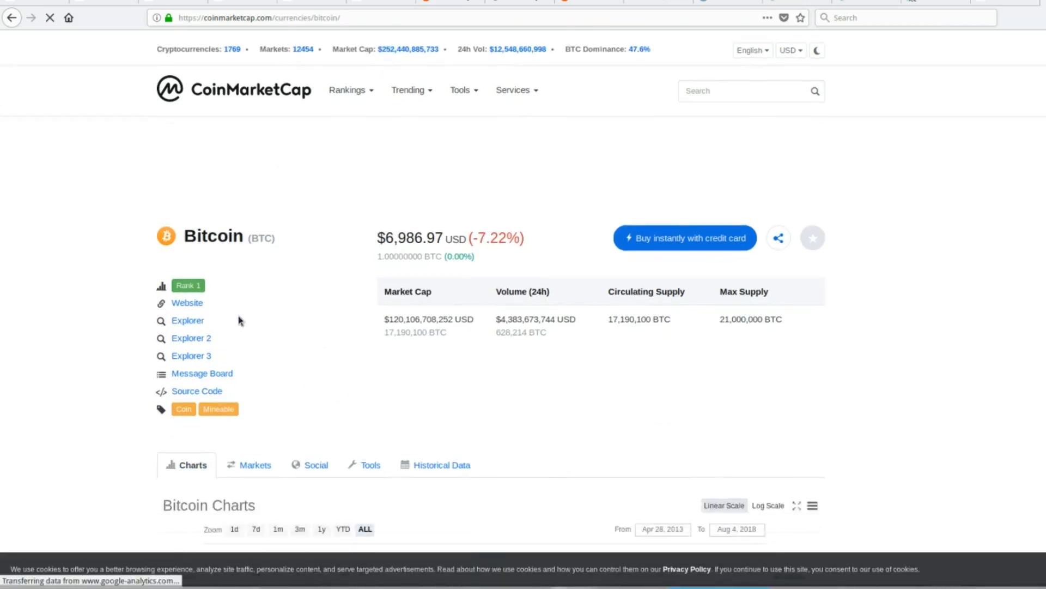
{"action": "scroll", "scroll_direction": "down", "scroll_amount": 3}
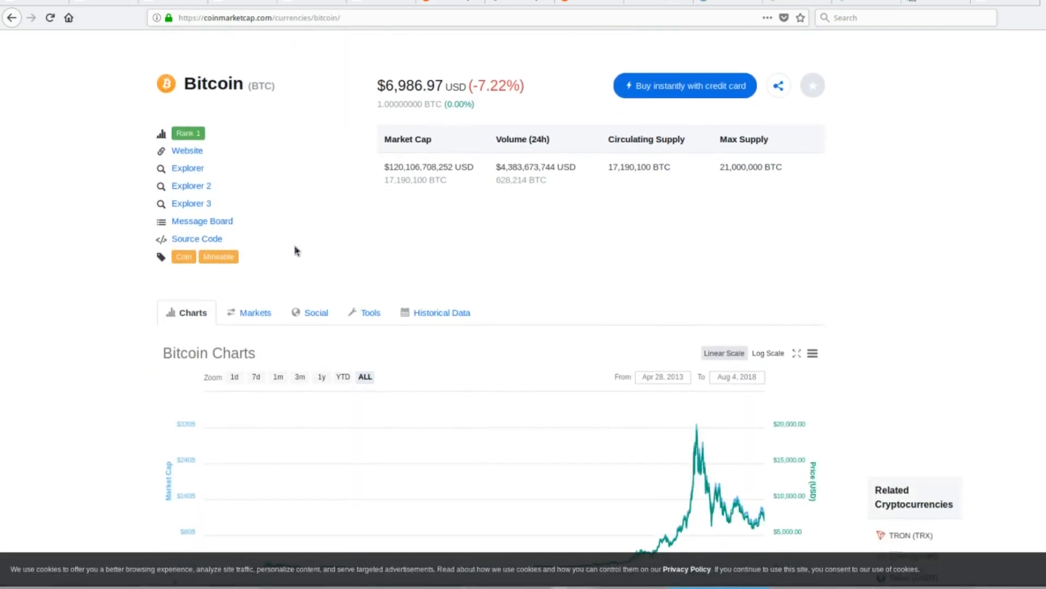
{"action": "left_click", "coordinate": [315, 312]}
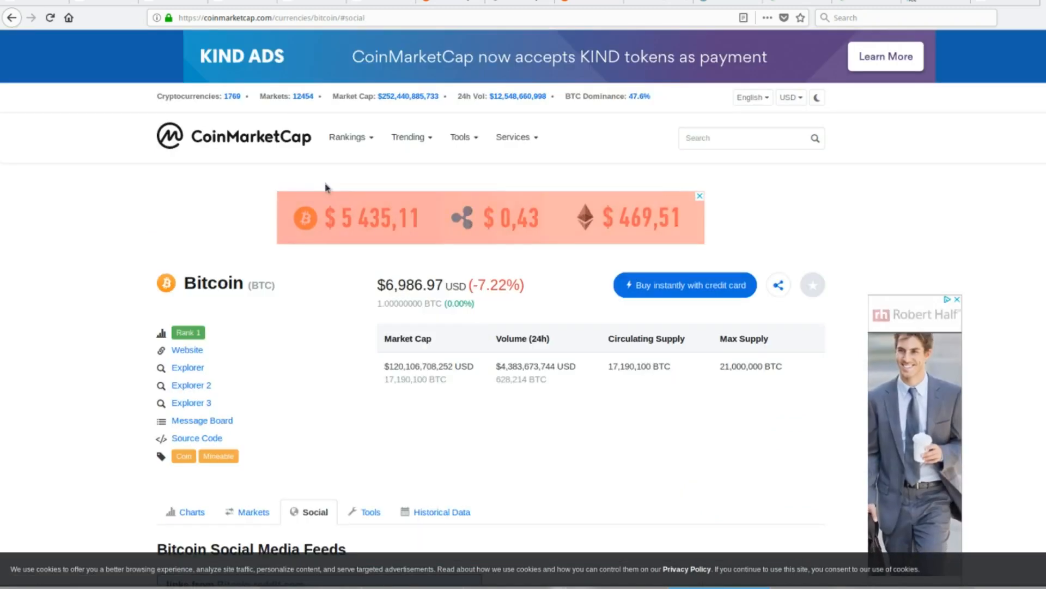
Scroll Bitcoin's social feed and open the Reddit post 'I don't buy Bitcoin to become wealthy'
{"action": "scroll", "scroll_direction": "down", "scroll_amount": 3}
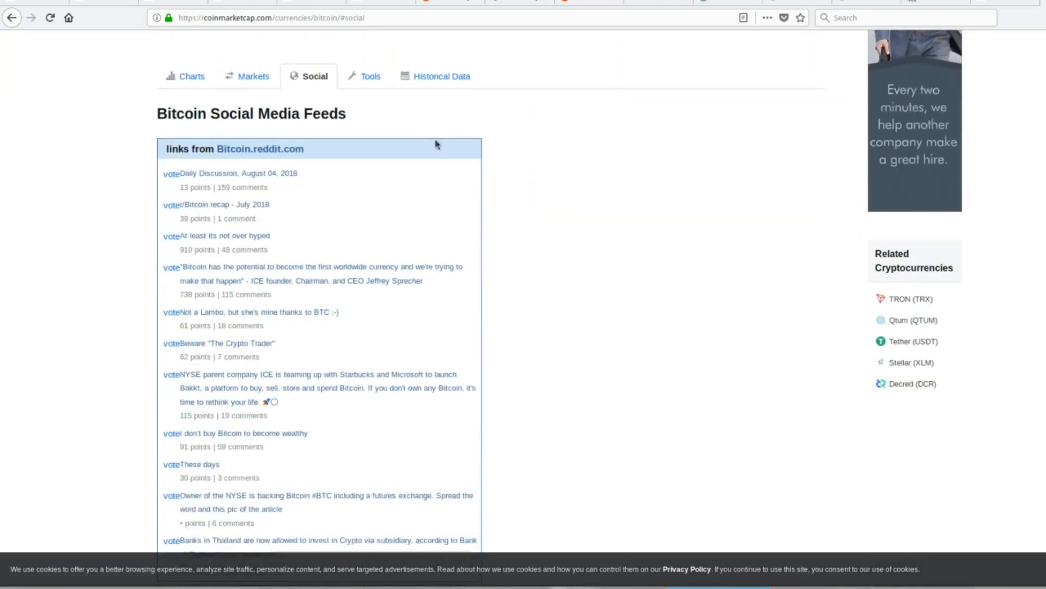
{"action": "mouse_move", "coordinate": [242, 187]}
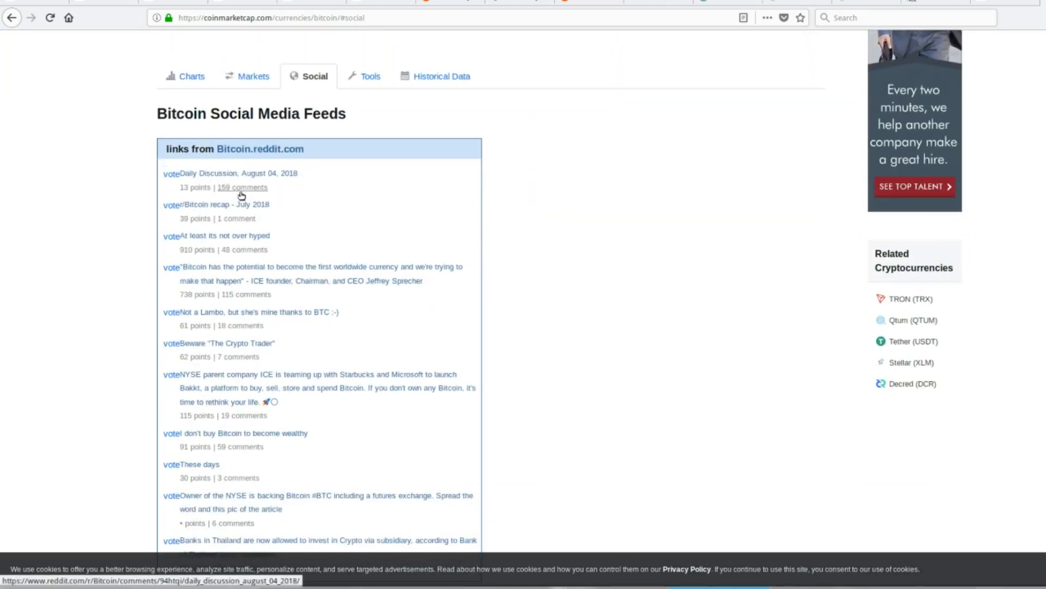
{"action": "scroll", "scroll_direction": "down", "scroll_amount": 3}
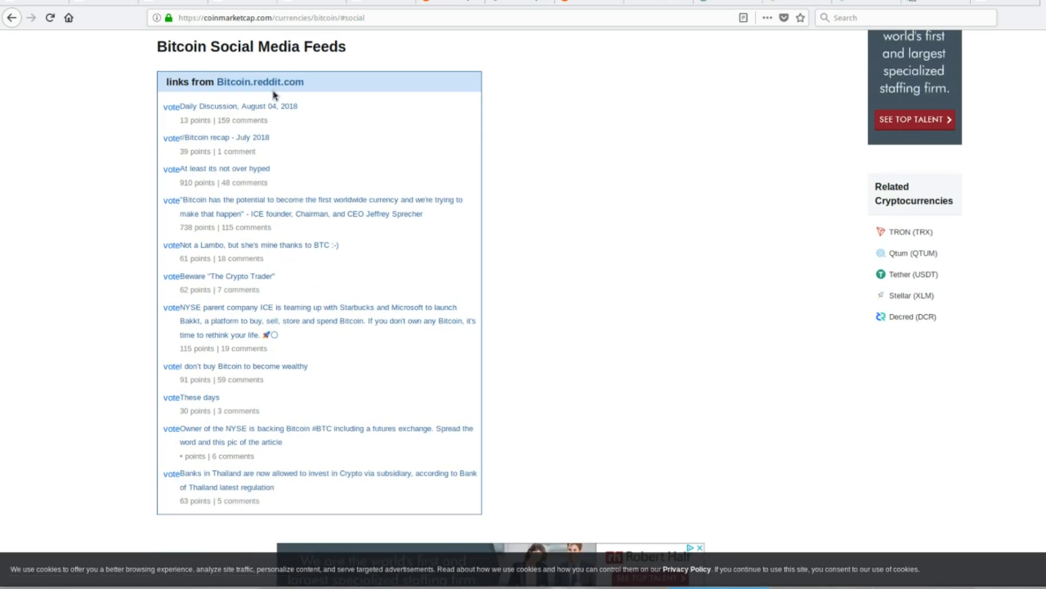
{"action": "mouse_move", "coordinate": [302, 124]}
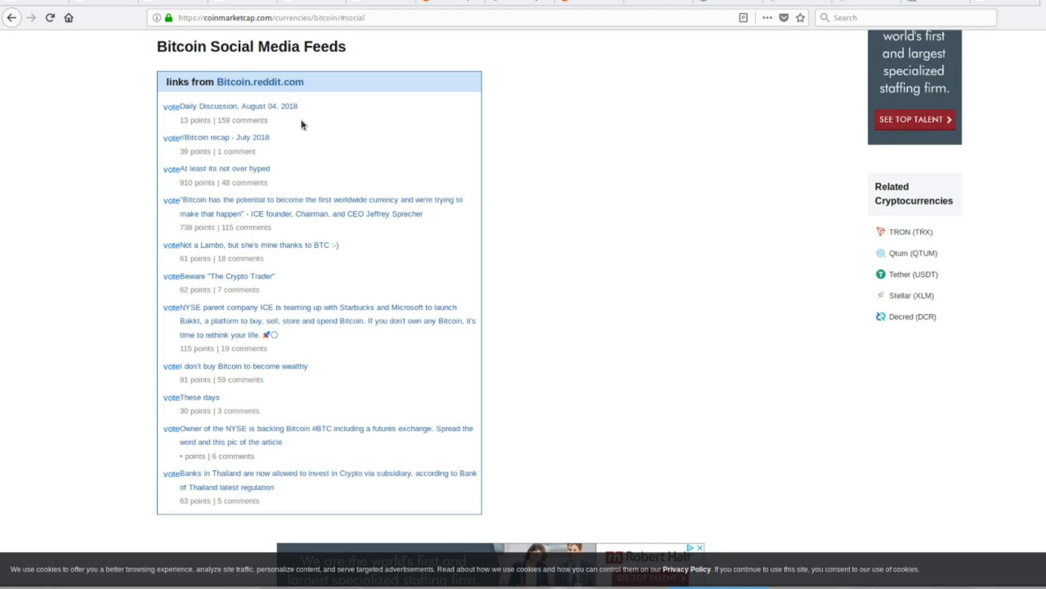
{"action": "mouse_move", "coordinate": [180, 208]}
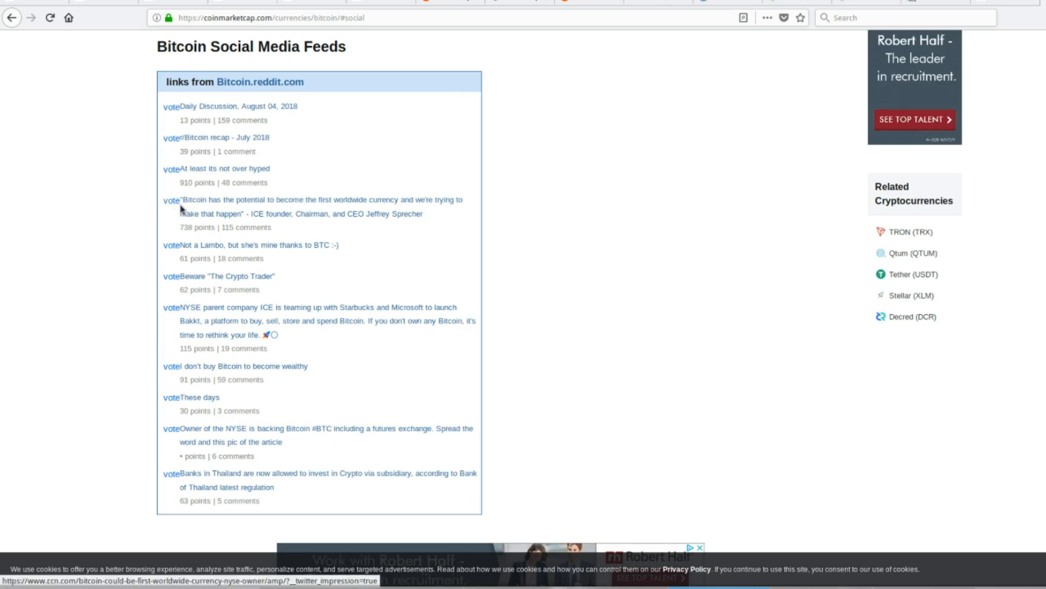
{"action": "mouse_move", "coordinate": [80, 238]}
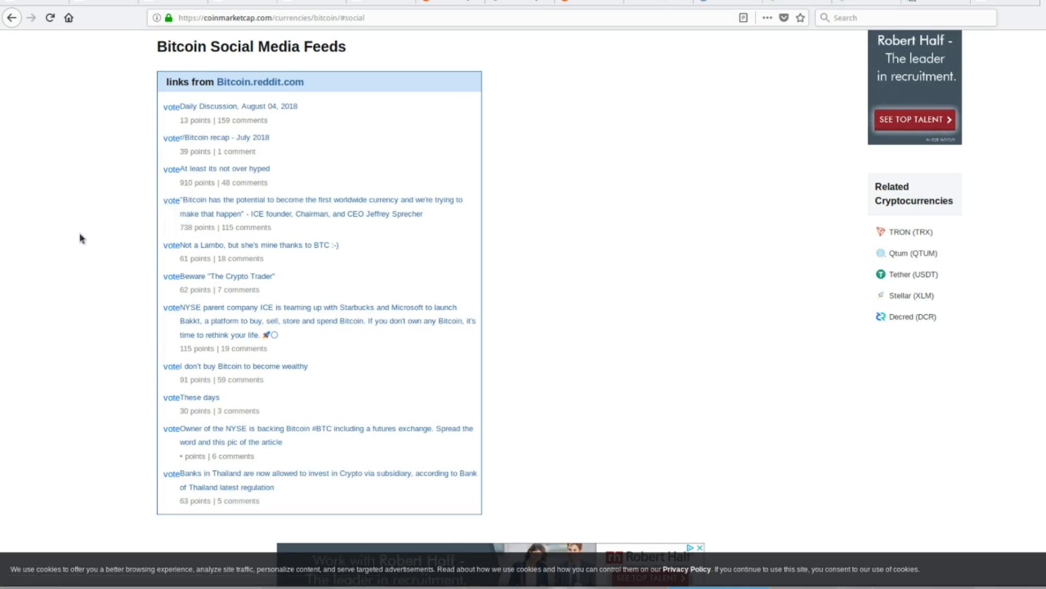
{"action": "mouse_move", "coordinate": [71, 229]}
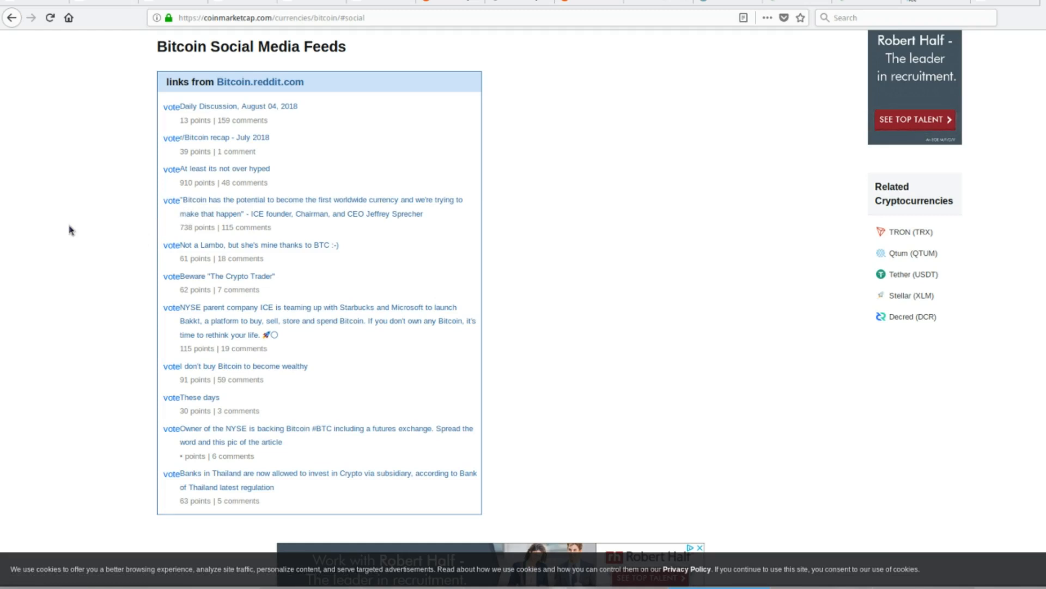
{"action": "mouse_move", "coordinate": [187, 217]}
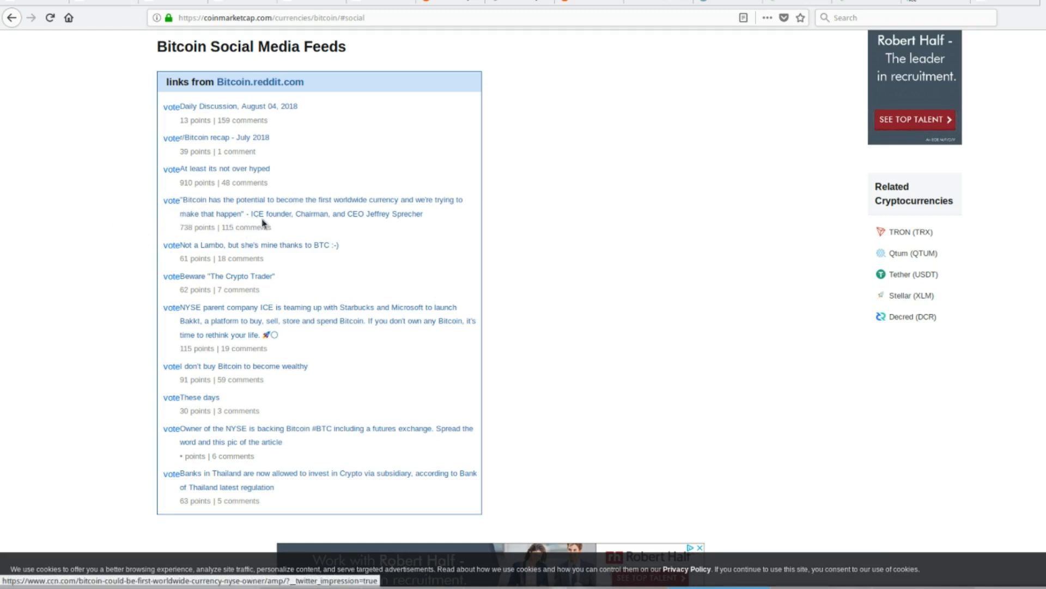
{"action": "mouse_move", "coordinate": [347, 230]}
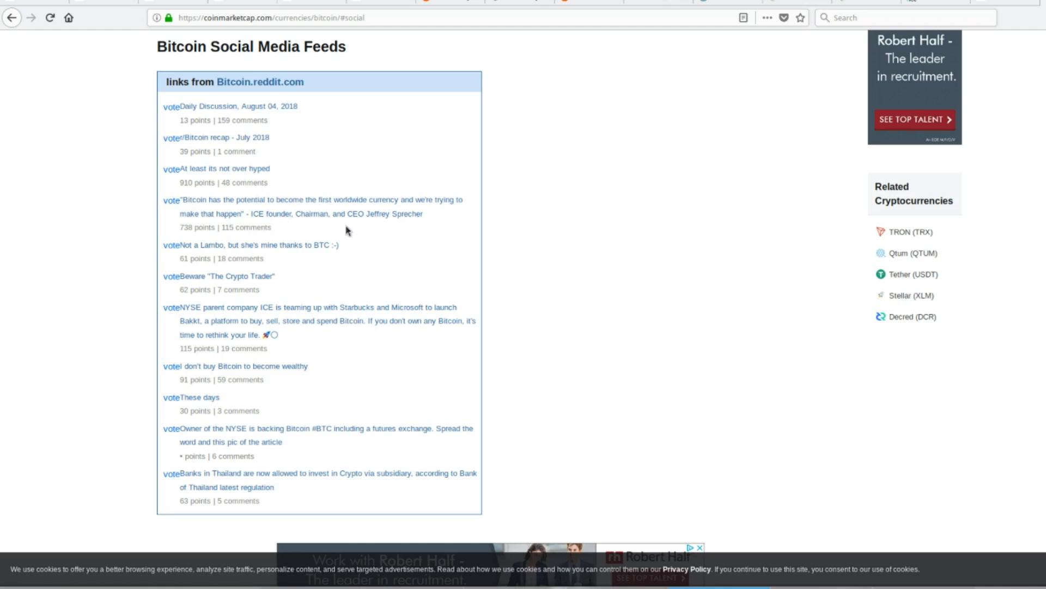
{"action": "mouse_move", "coordinate": [426, 233]}
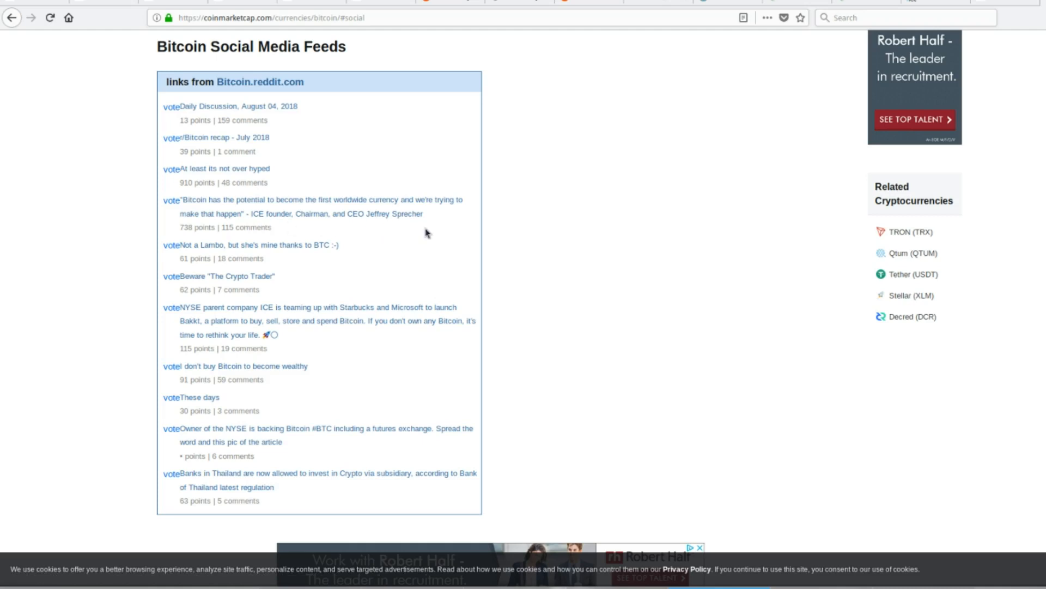
{"action": "mouse_move", "coordinate": [321, 229]}
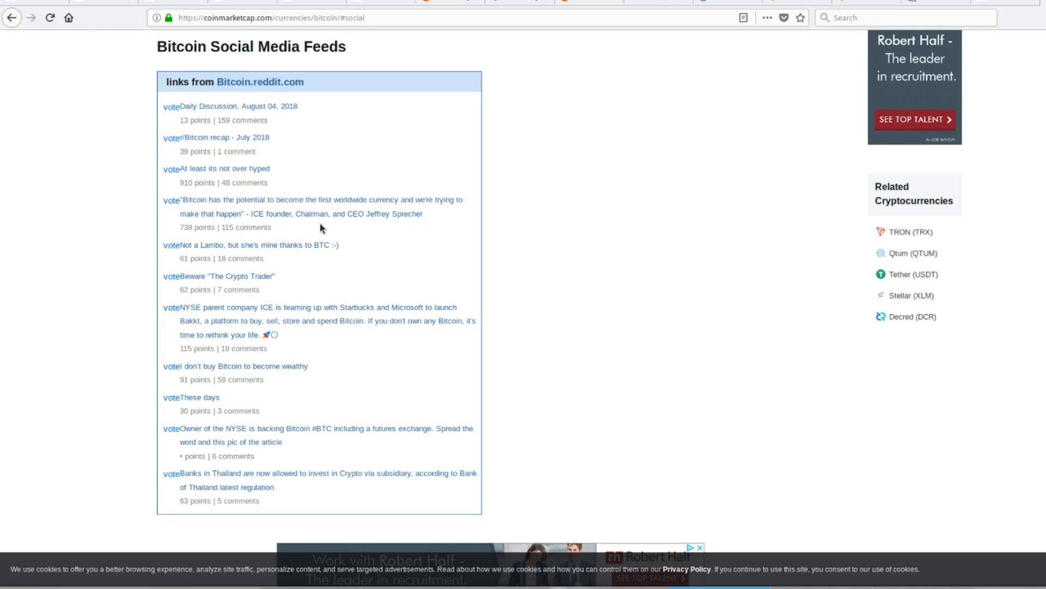
{"action": "mouse_move", "coordinate": [453, 221]}
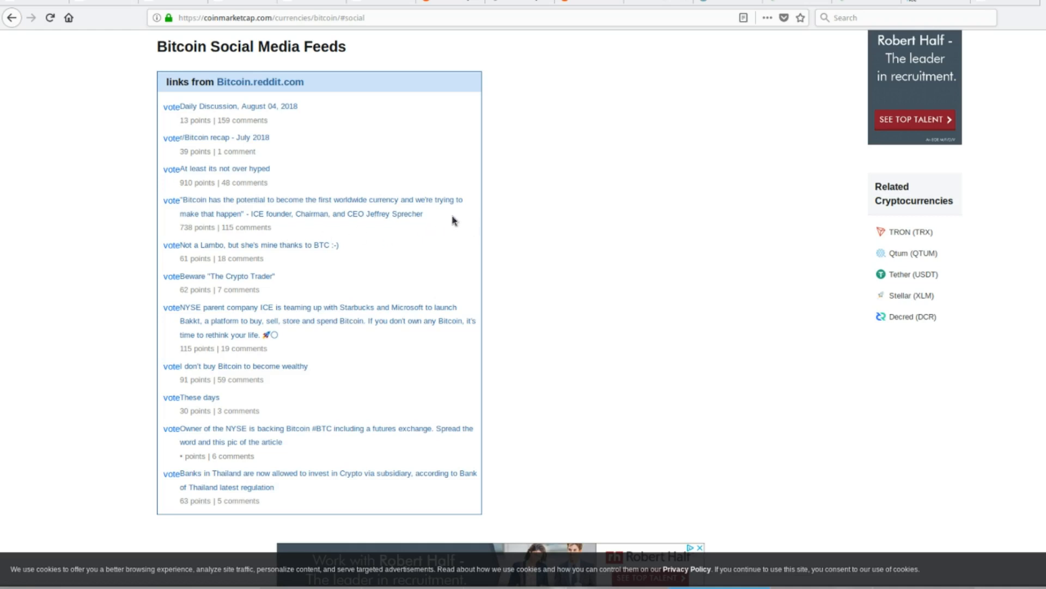
{"action": "mouse_move", "coordinate": [804, 6]}
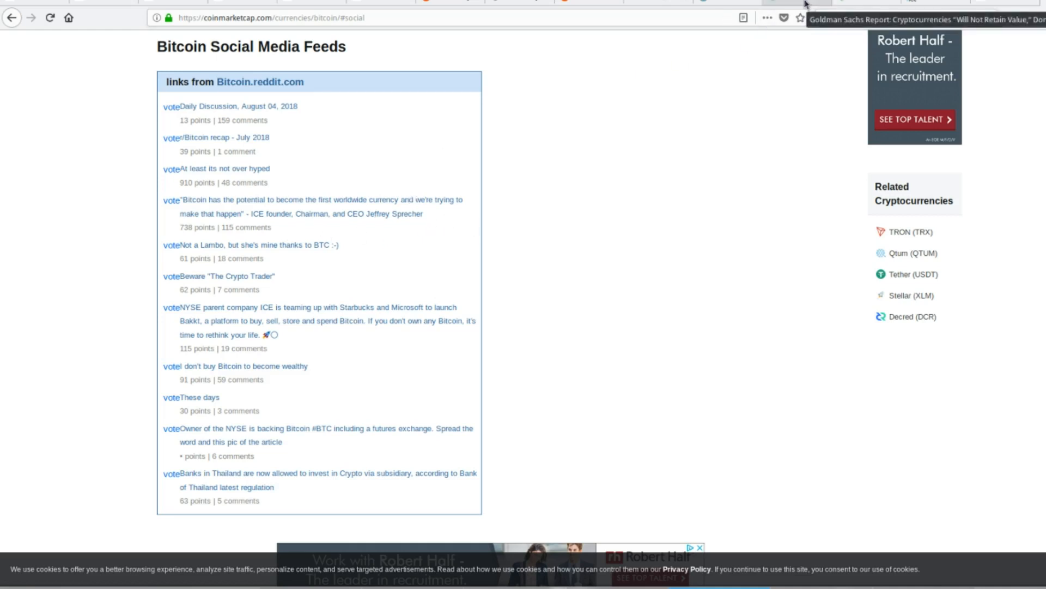
{"action": "mouse_move", "coordinate": [383, 169]}
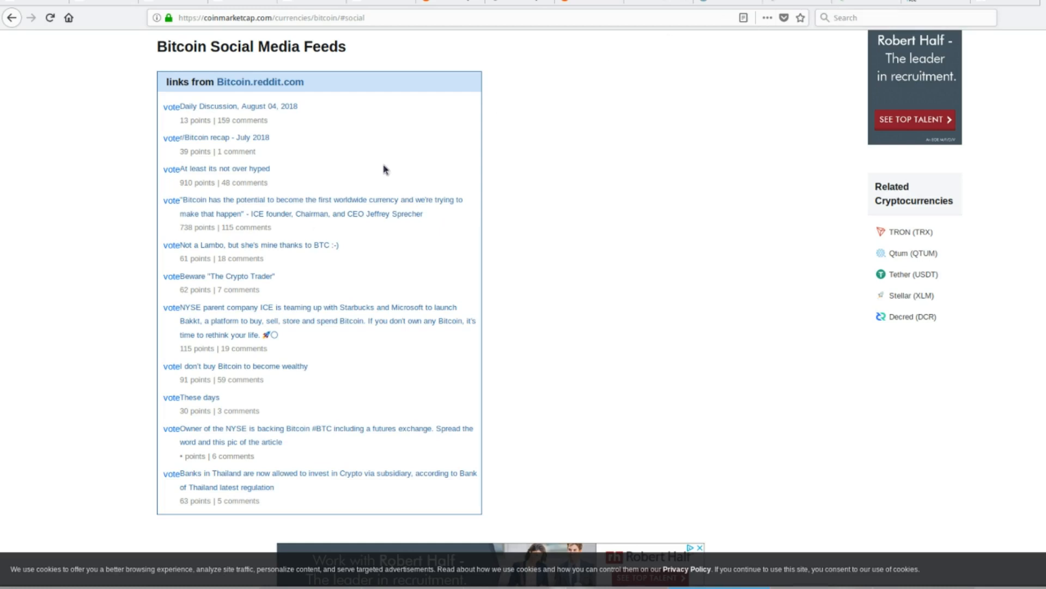
{"action": "mouse_move", "coordinate": [168, 221]}
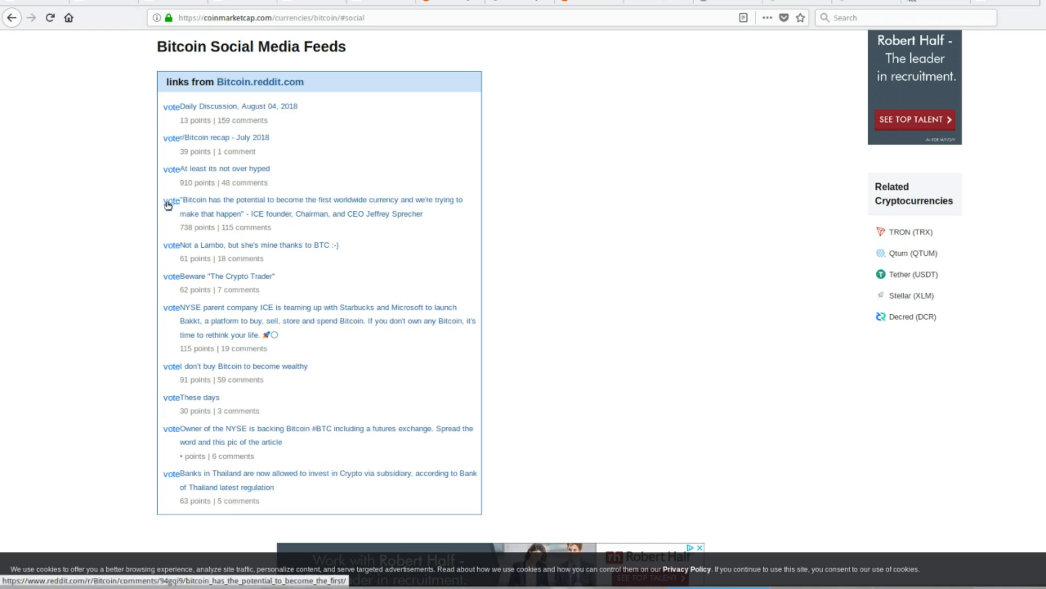
{"action": "mouse_move", "coordinate": [157, 223]}
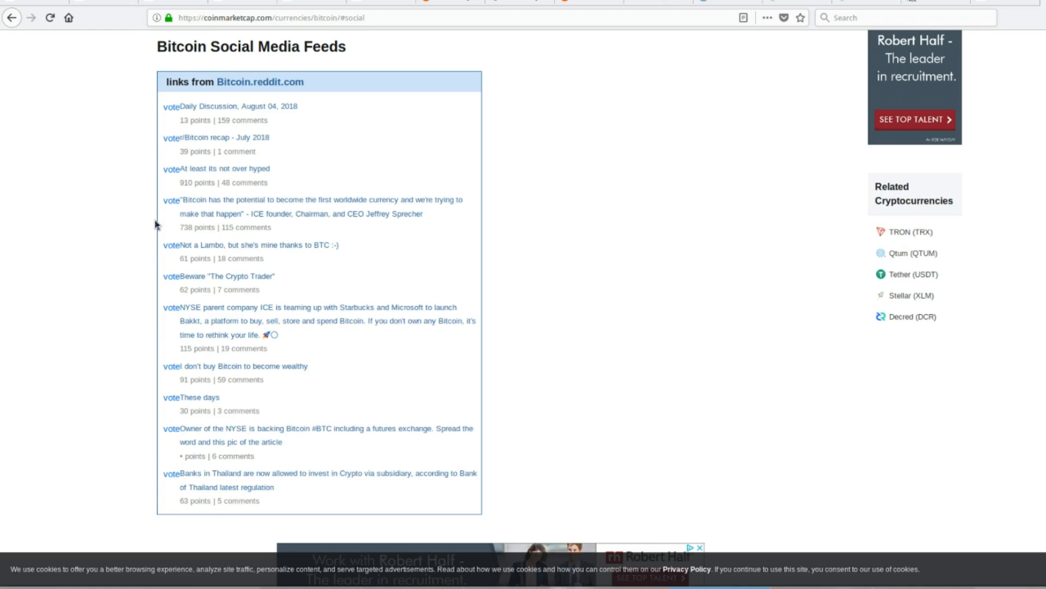
{"action": "mouse_move", "coordinate": [743, 58]}
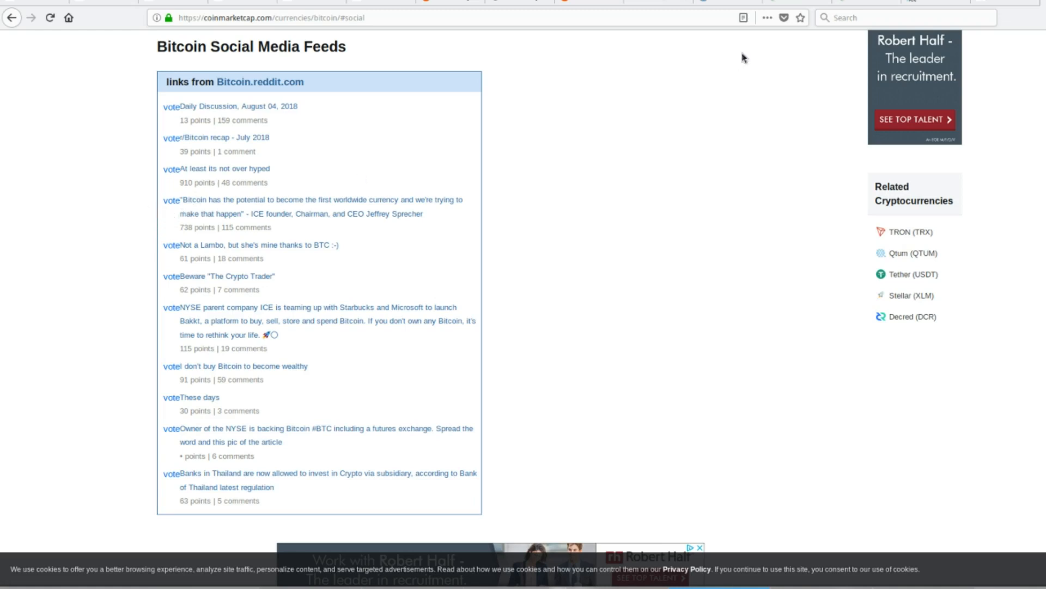
{"action": "mouse_move", "coordinate": [712, 115]}
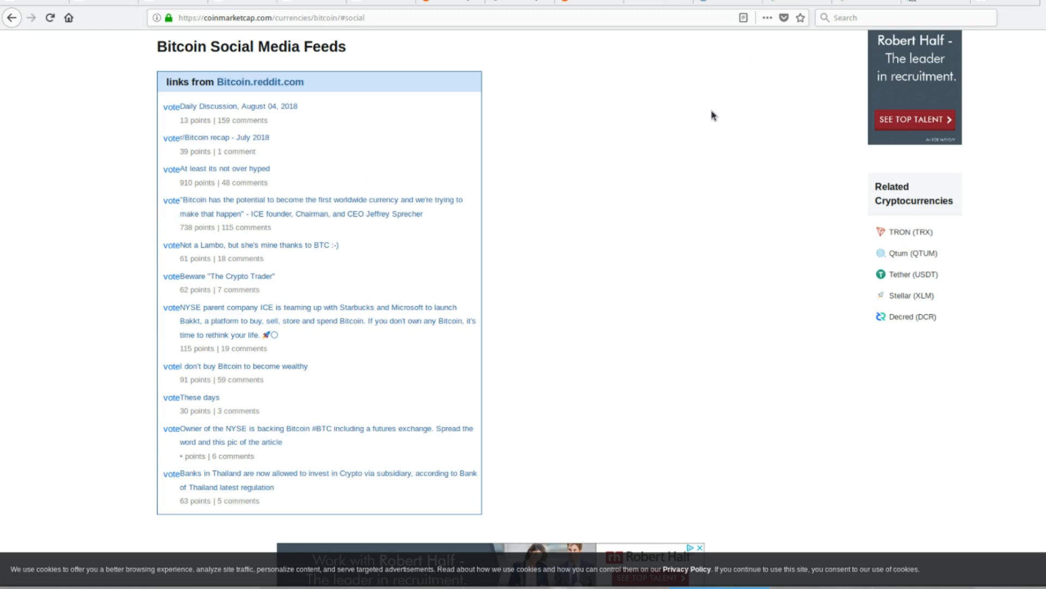
{"action": "mouse_move", "coordinate": [794, 3]}
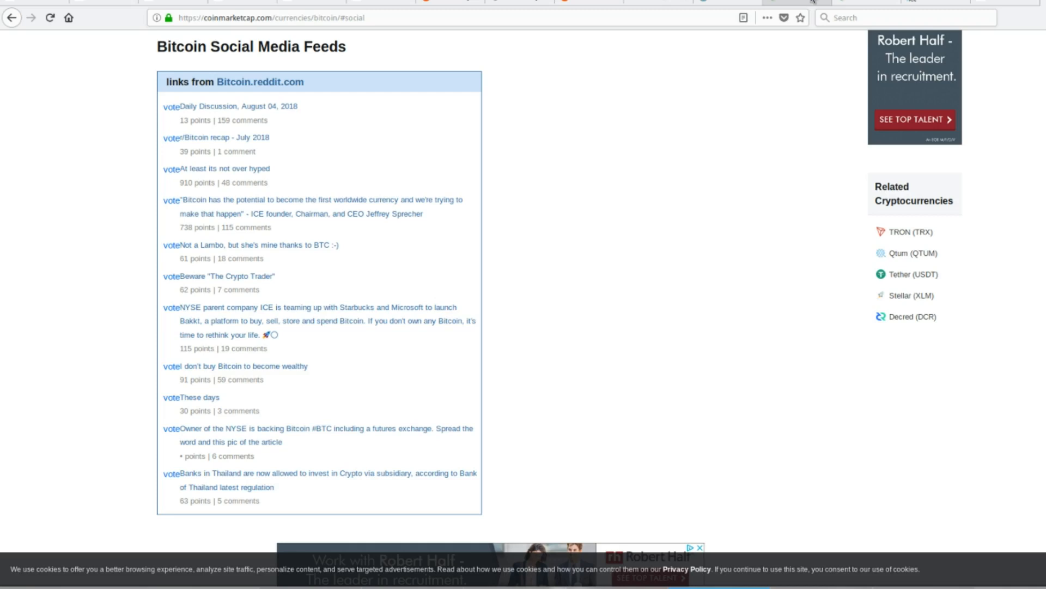
{"action": "mouse_move", "coordinate": [811, 5]}
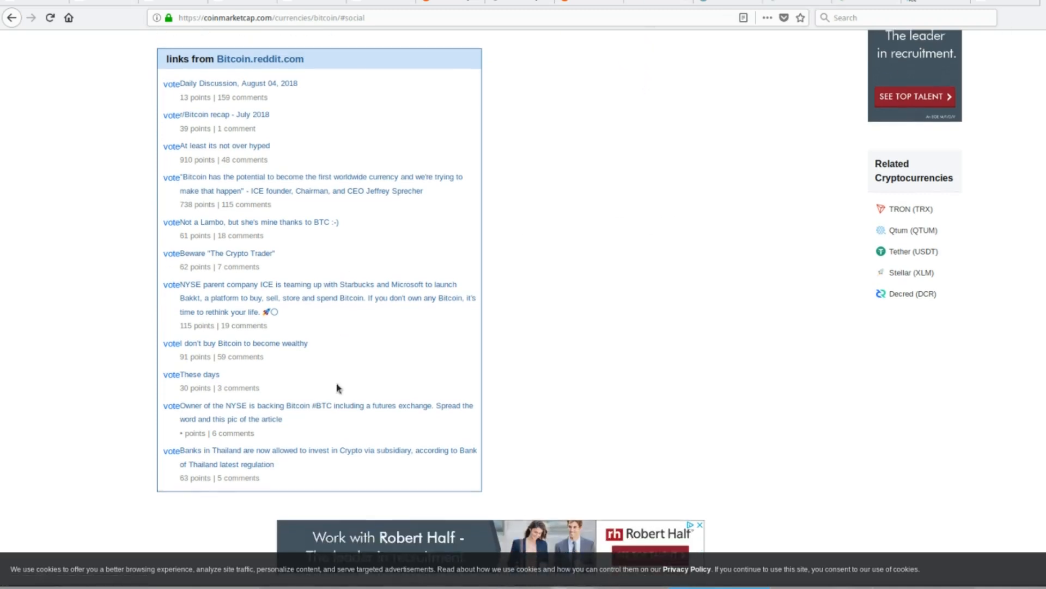
{"action": "scroll", "scroll_direction": "up", "scroll_amount": 3}
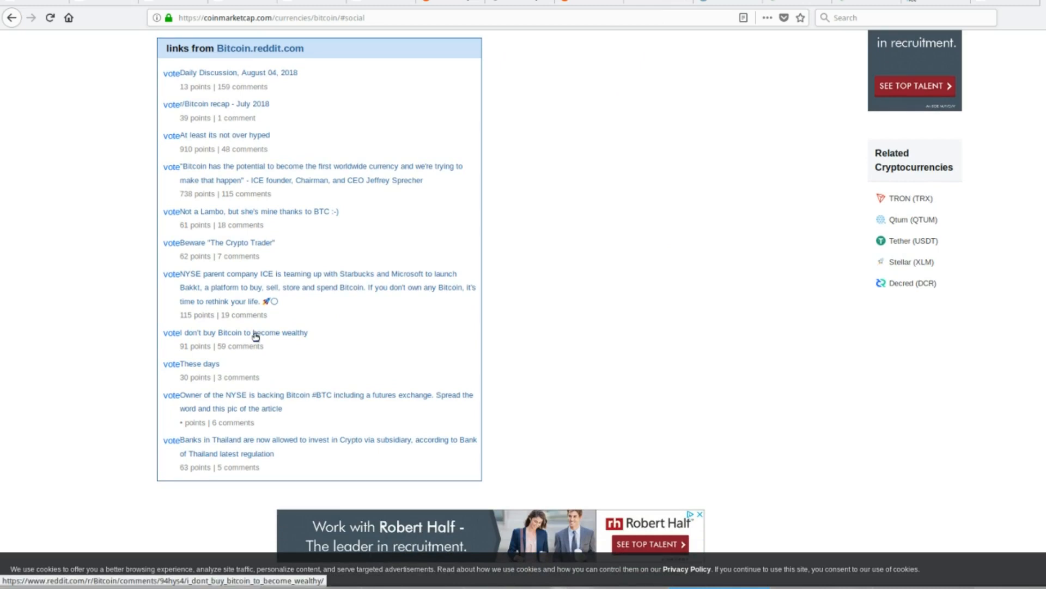
{"action": "left_click", "coordinate": [246, 333]}
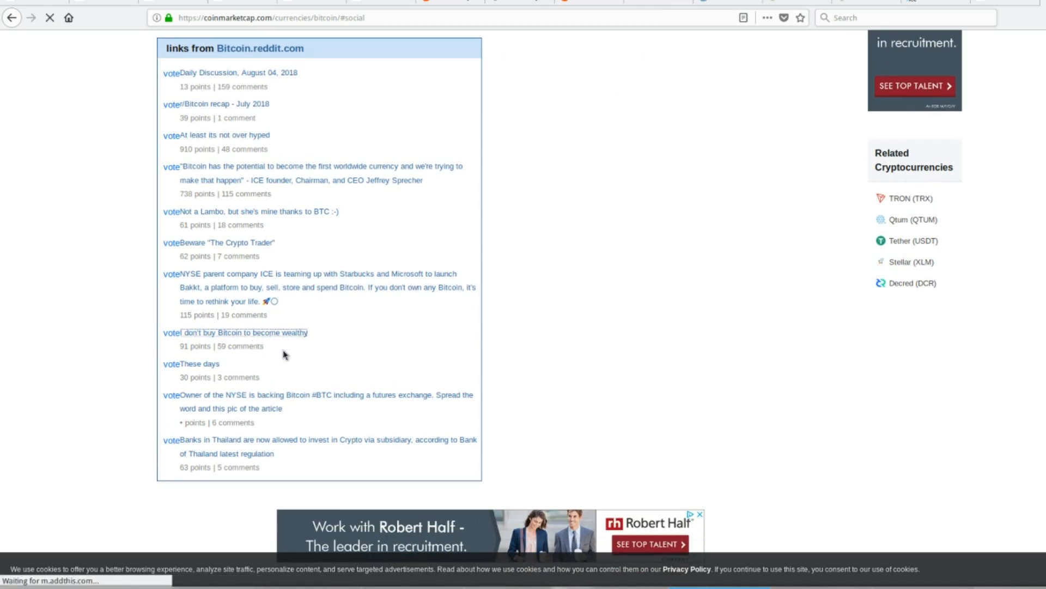
{"action": "left_click", "coordinate": [235, 332]}
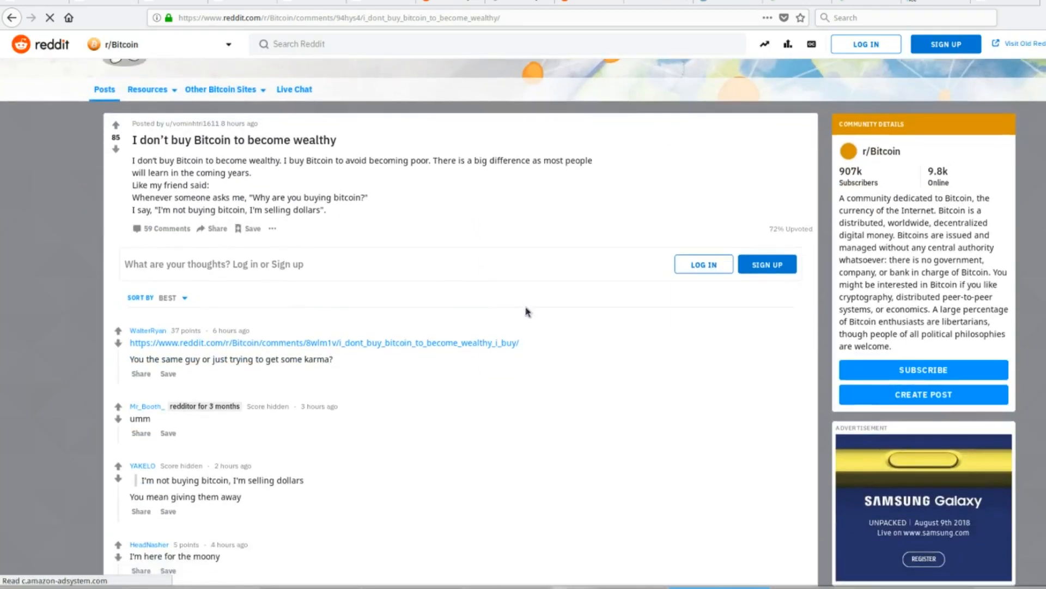
{"action": "scroll", "scroll_direction": "up", "scroll_amount": 3}
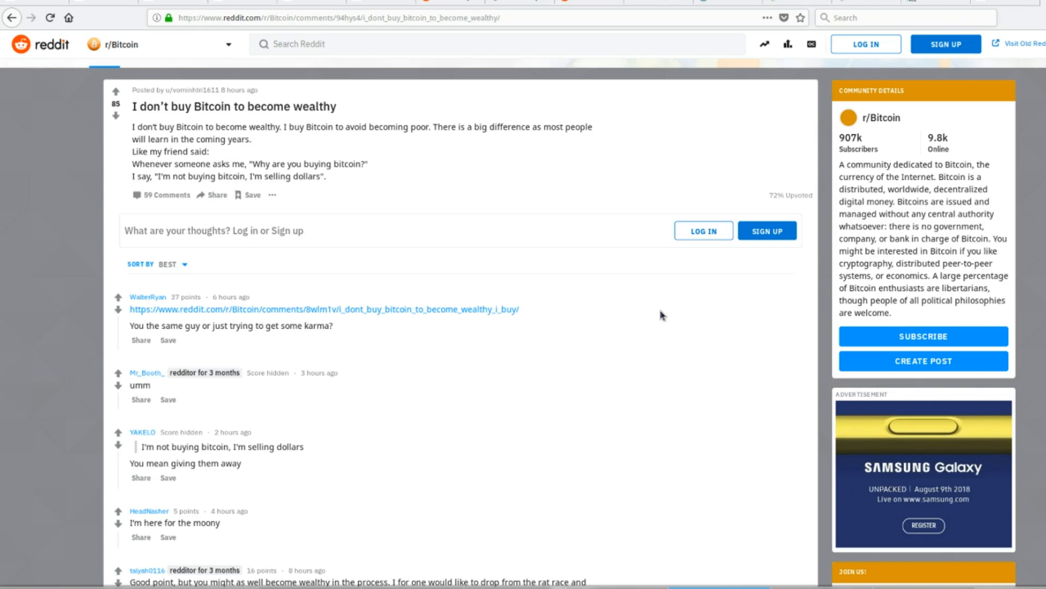
{"action": "scroll", "scroll_direction": "down", "scroll_amount": 3}
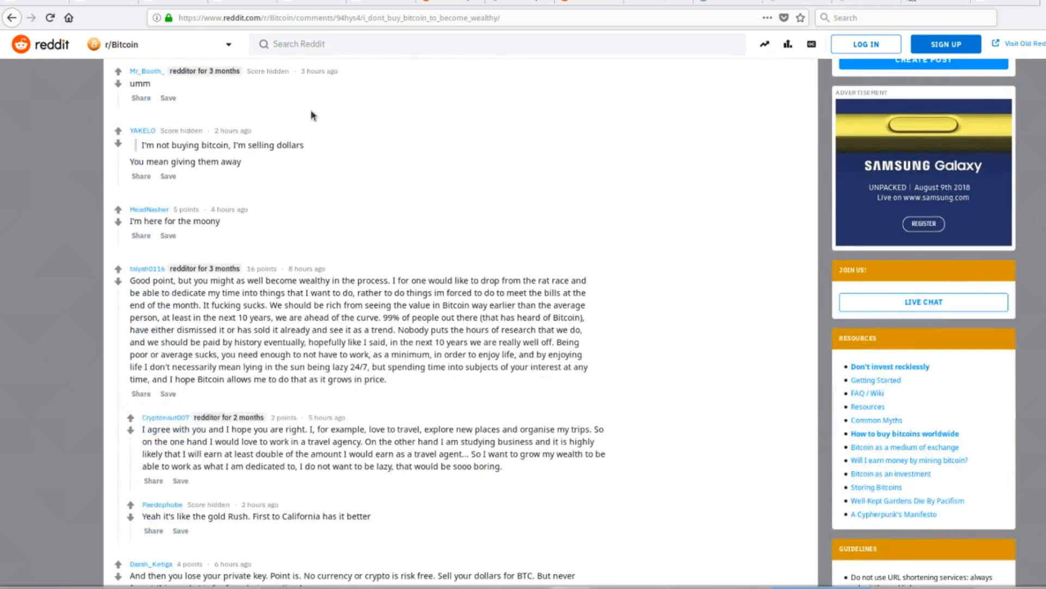
{"action": "scroll", "scroll_direction": "down", "scroll_amount": 3}
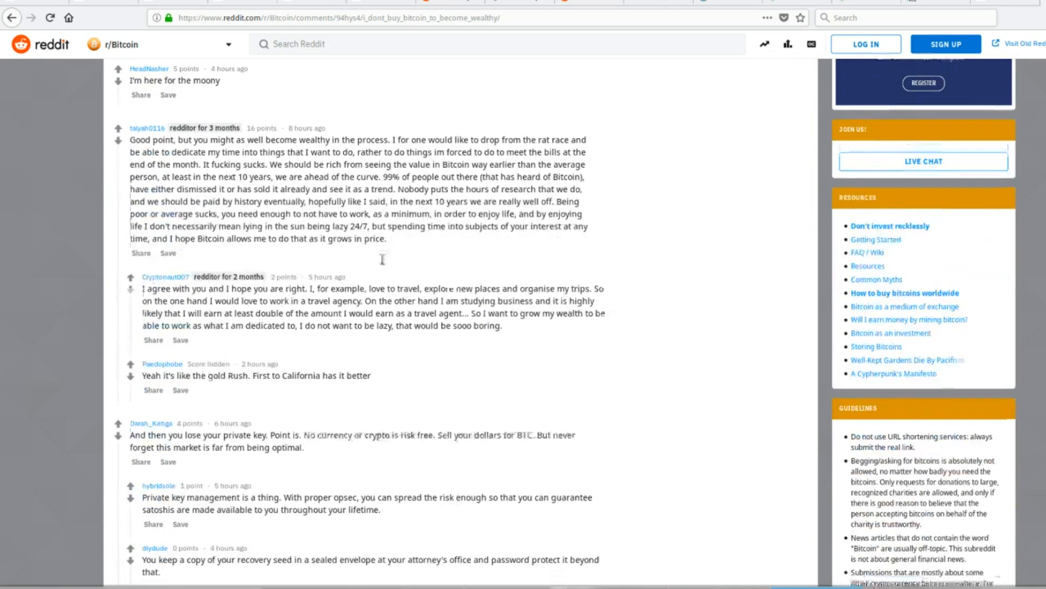
{"action": "scroll", "scroll_direction": "up", "scroll_amount": 3}
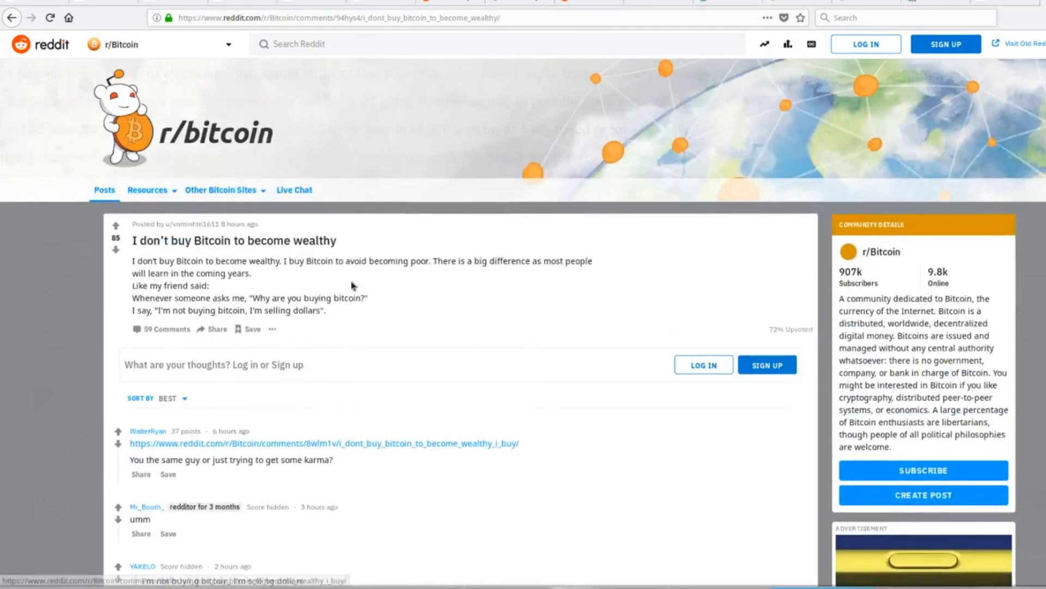
{"action": "mouse_move", "coordinate": [157, 264]}
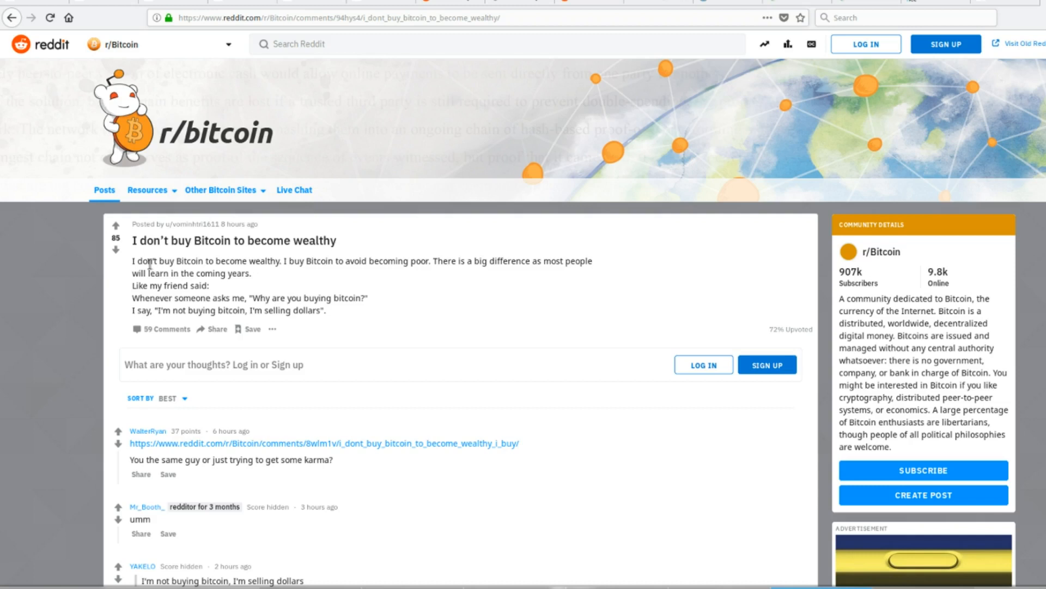
{"action": "mouse_move", "coordinate": [224, 301]}
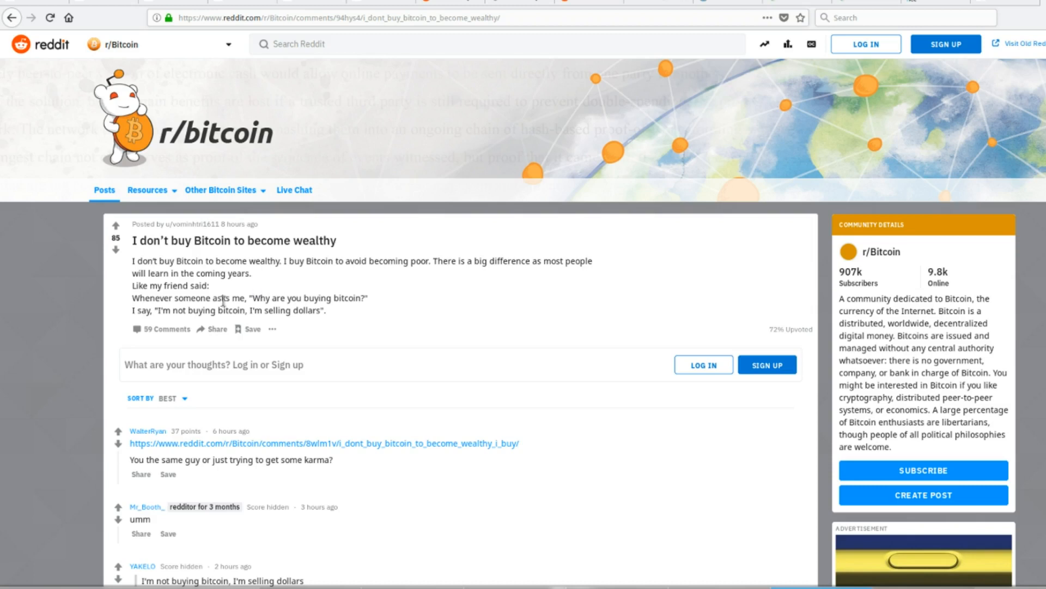
{"action": "mouse_move", "coordinate": [339, 315]}
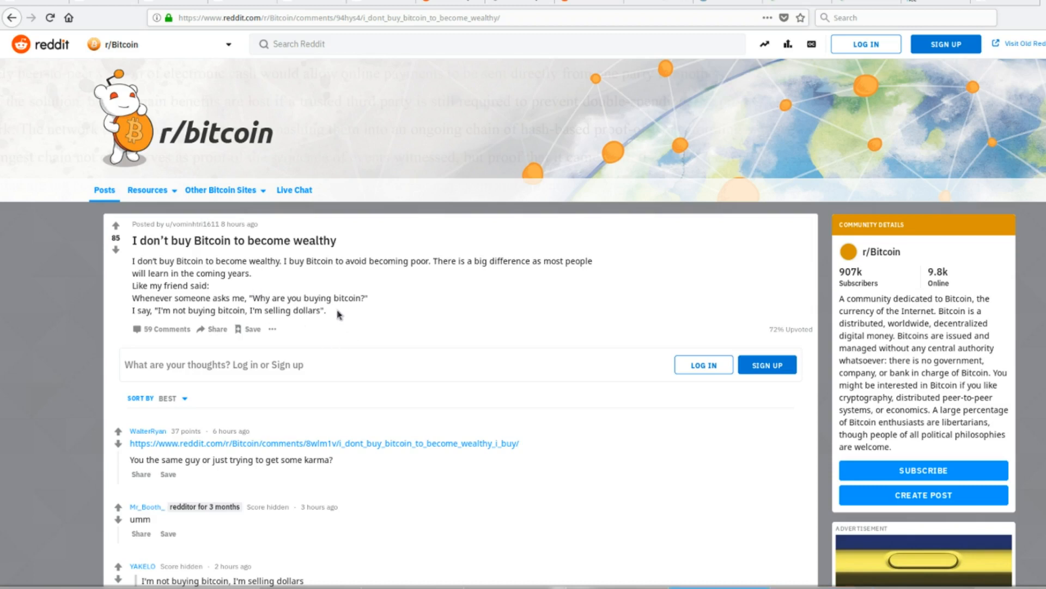
{"action": "mouse_move", "coordinate": [382, 320]}
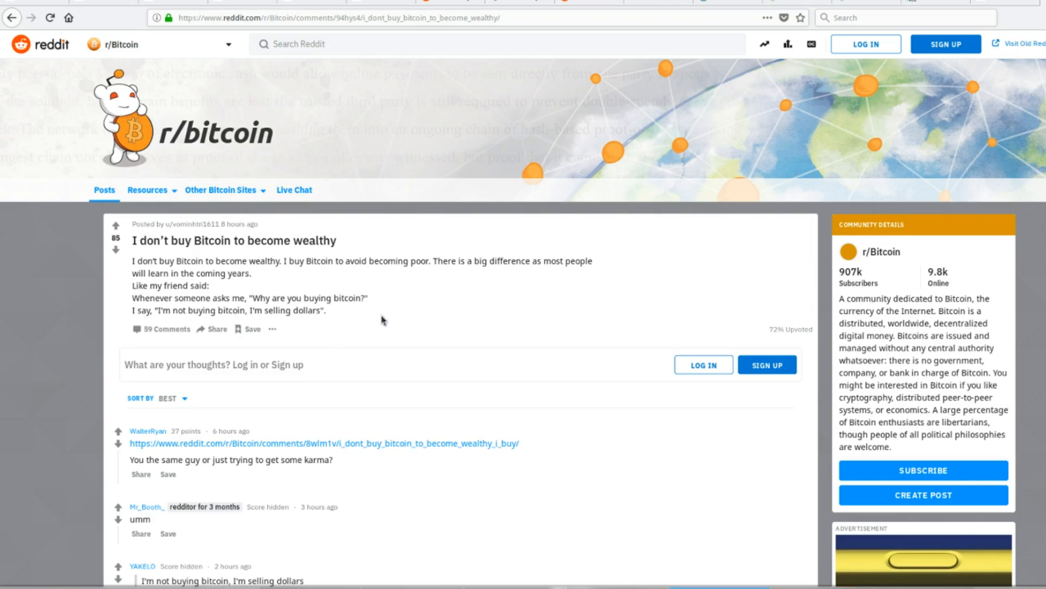
{"action": "mouse_move", "coordinate": [419, 314]}
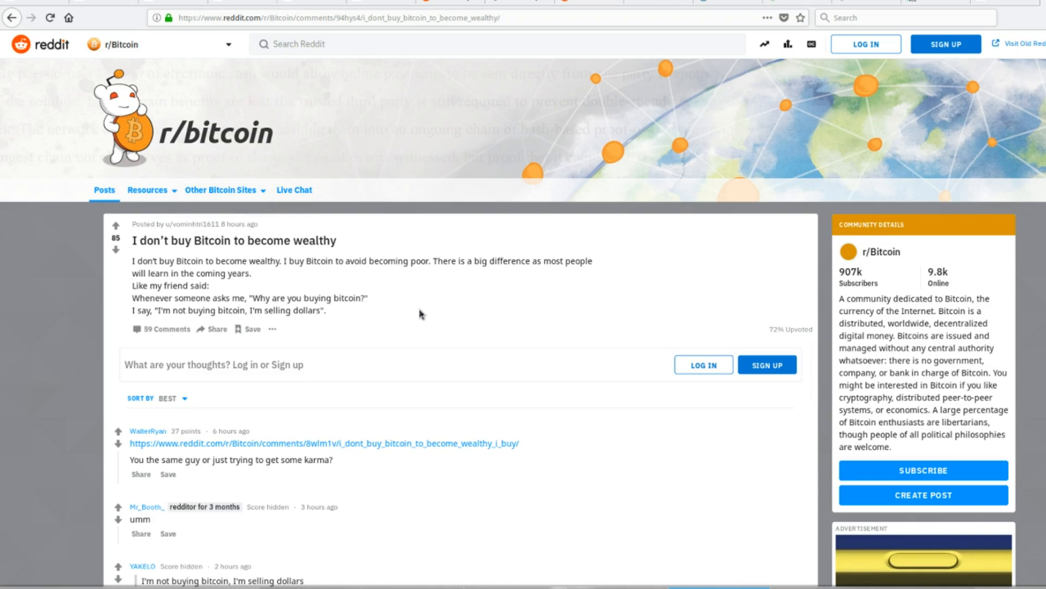
{"action": "mouse_move", "coordinate": [399, 321]}
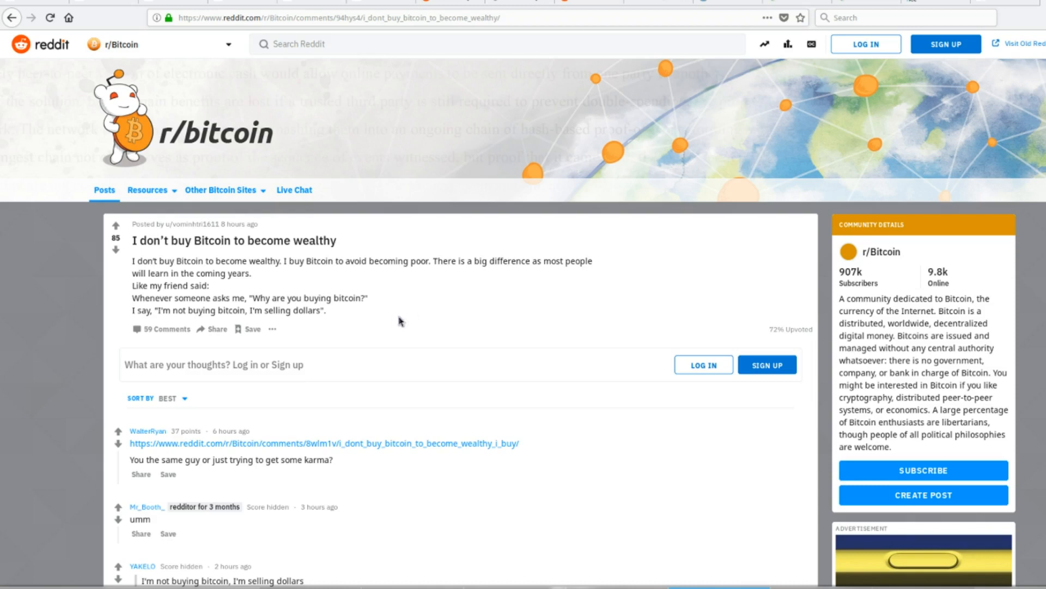
{"action": "mouse_move", "coordinate": [347, 285]}
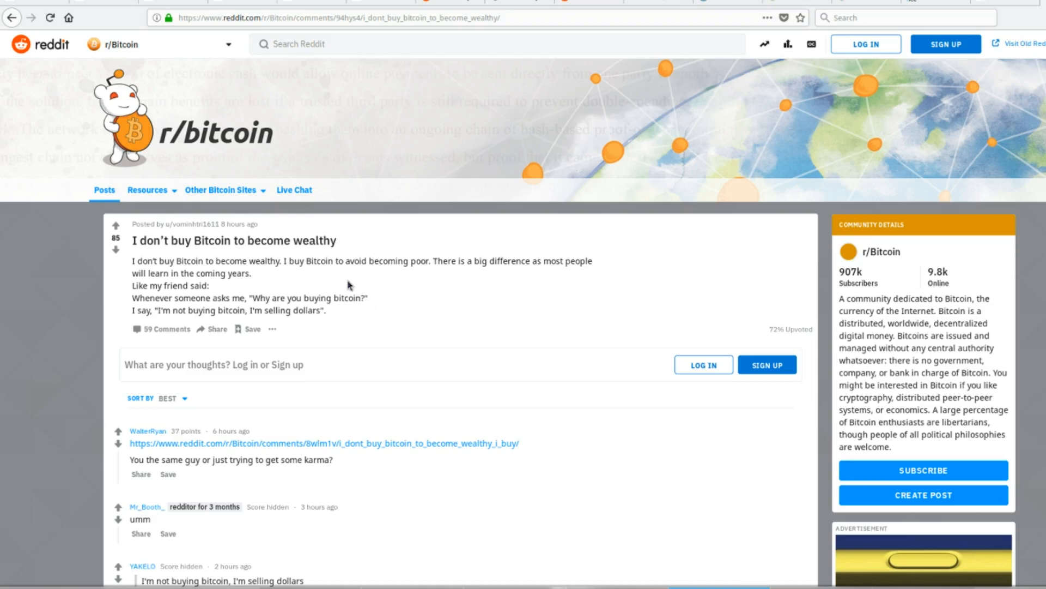
{"action": "mouse_move", "coordinate": [440, 323]}
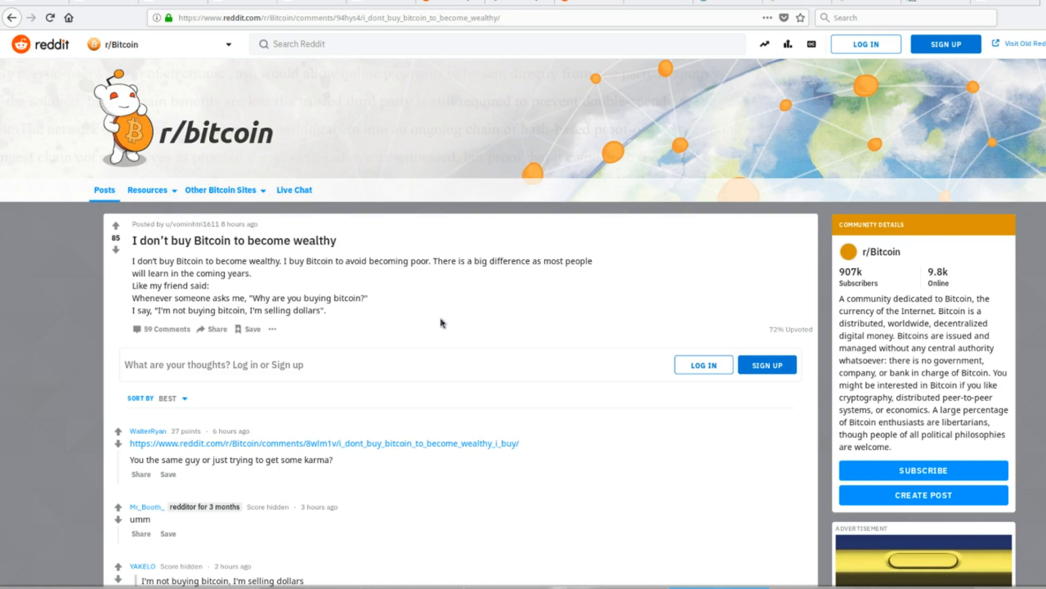
{"action": "scroll", "scroll_direction": "down", "scroll_amount": 3}
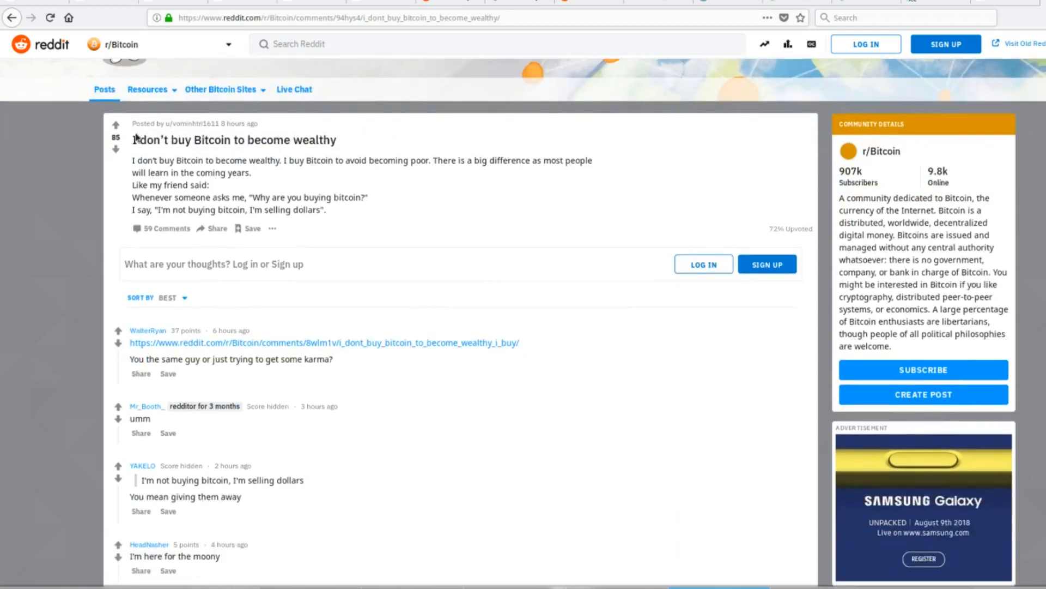
{"action": "mouse_move", "coordinate": [626, 208]}
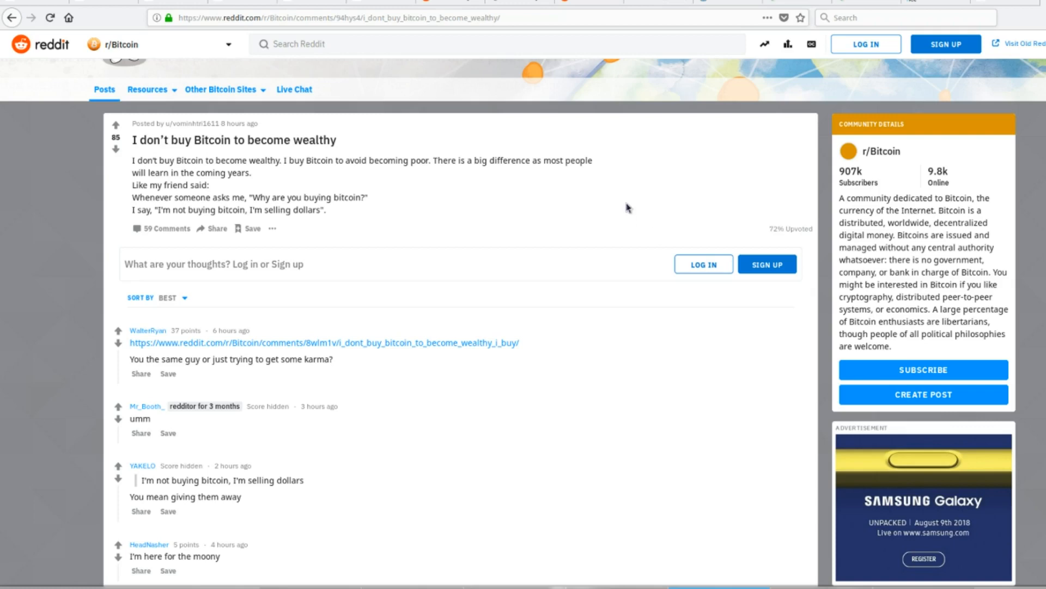
{"action": "scroll", "scroll_direction": "up", "scroll_amount": 3}
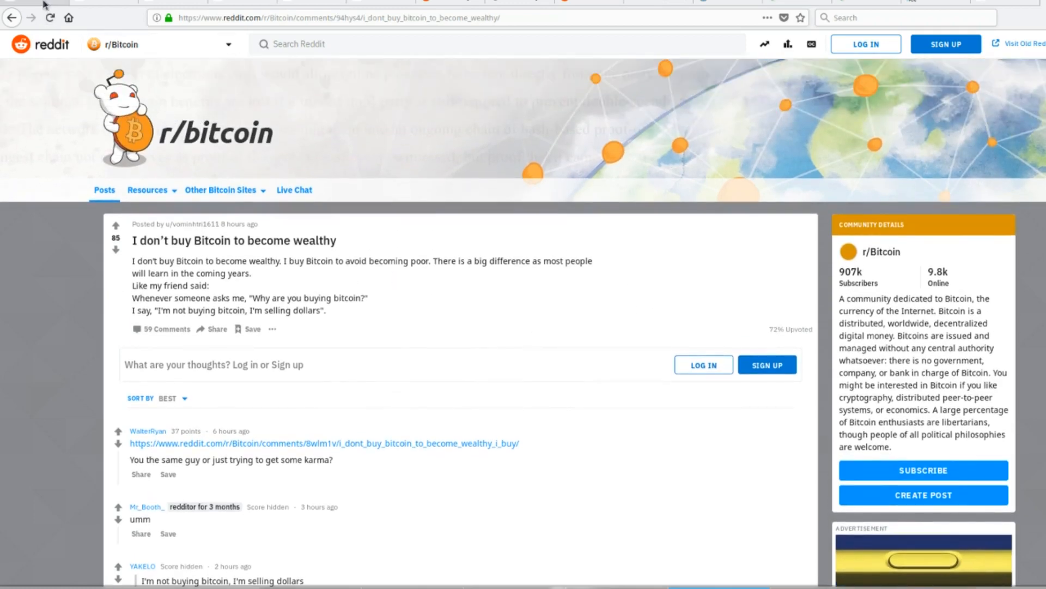